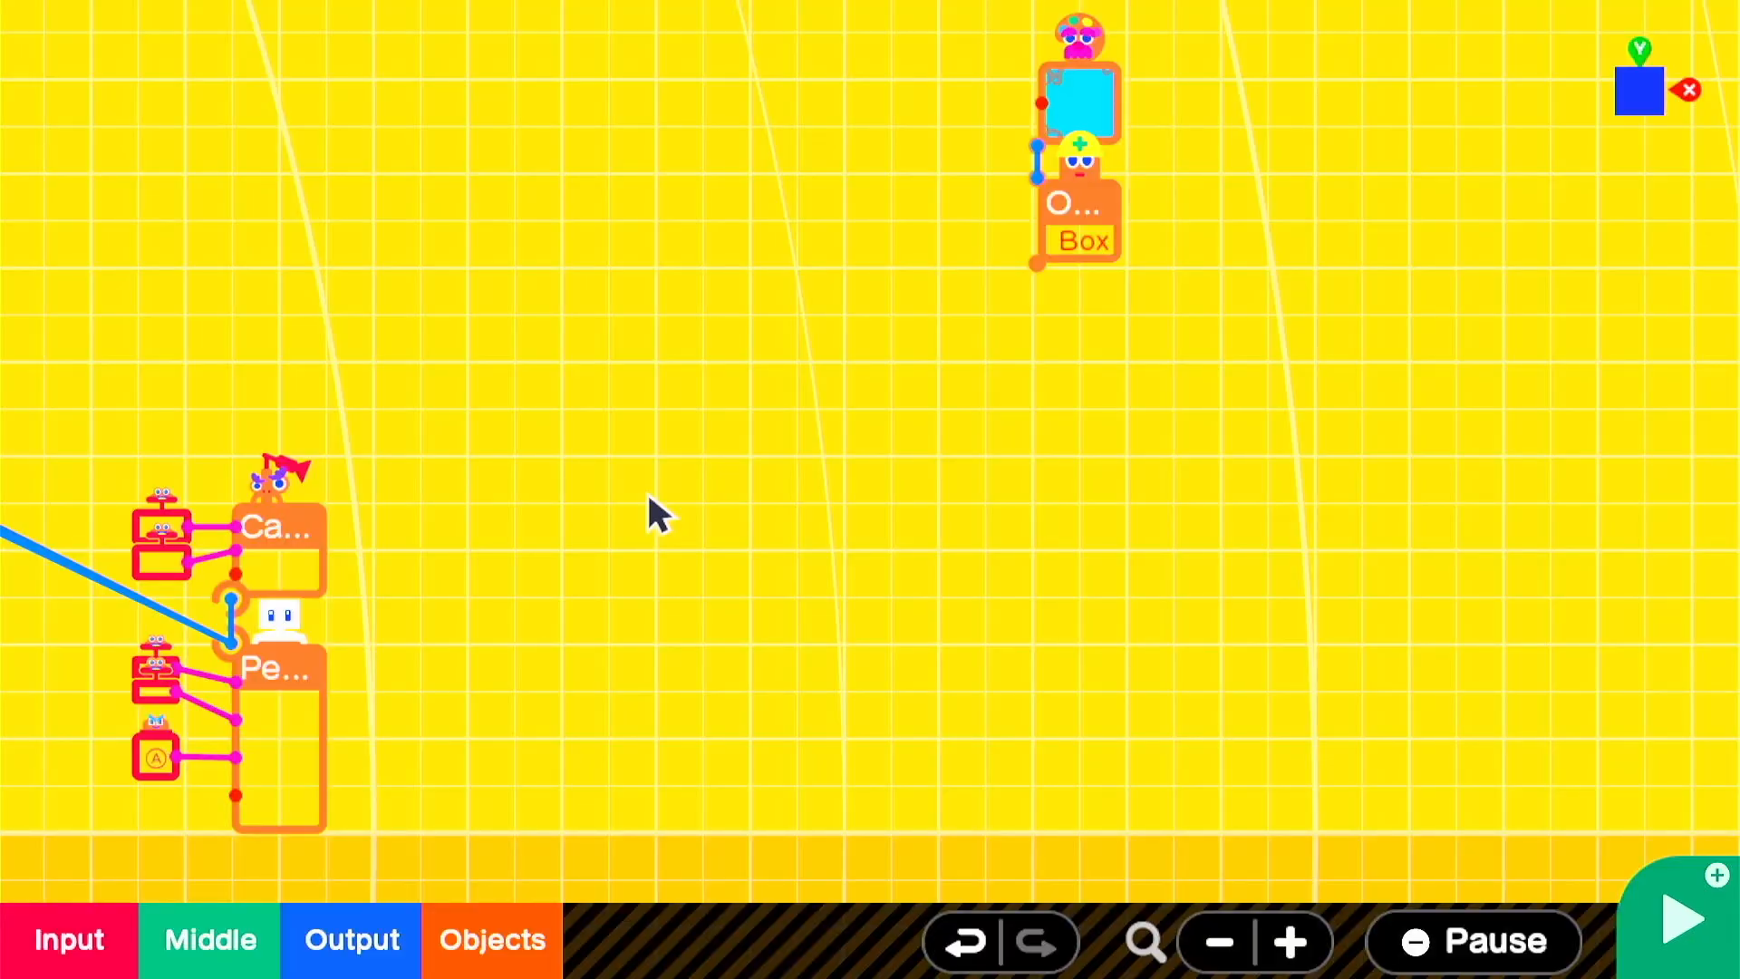
Step: Duplicate the teleport entrance Nodon and give the copies Teleport IDs B and C
{"action": "left_click", "coordinate": [1680, 923]}
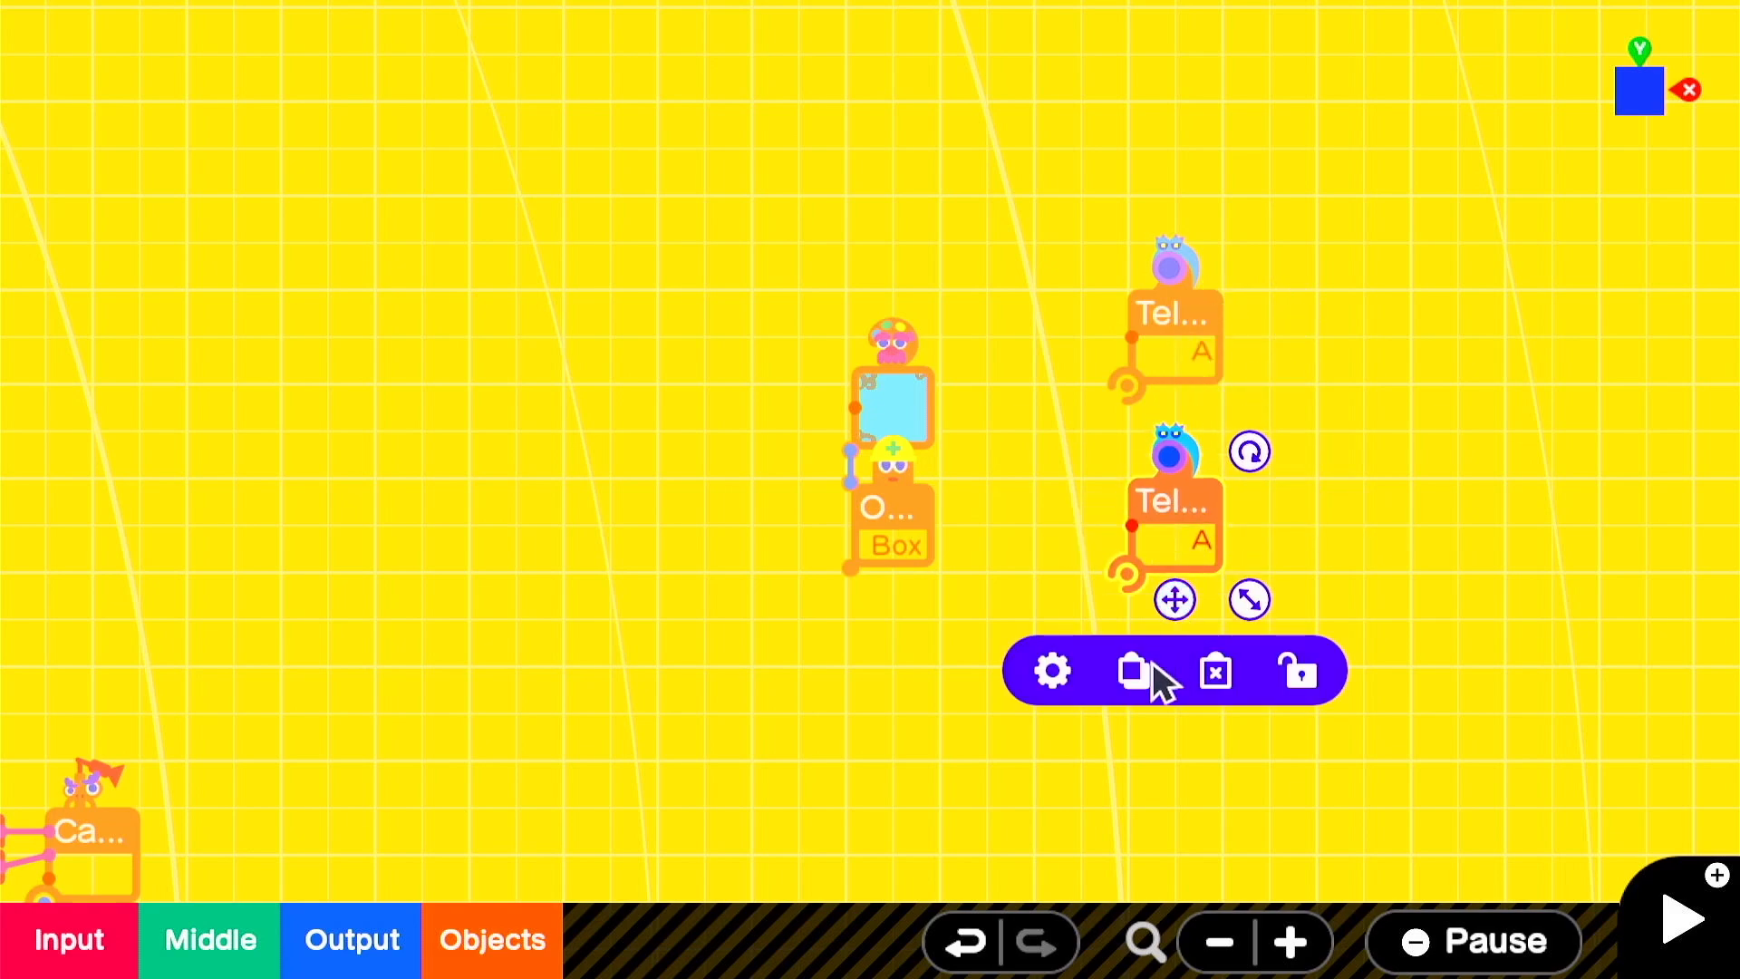
{"action": "left_click", "coordinate": [1130, 671]}
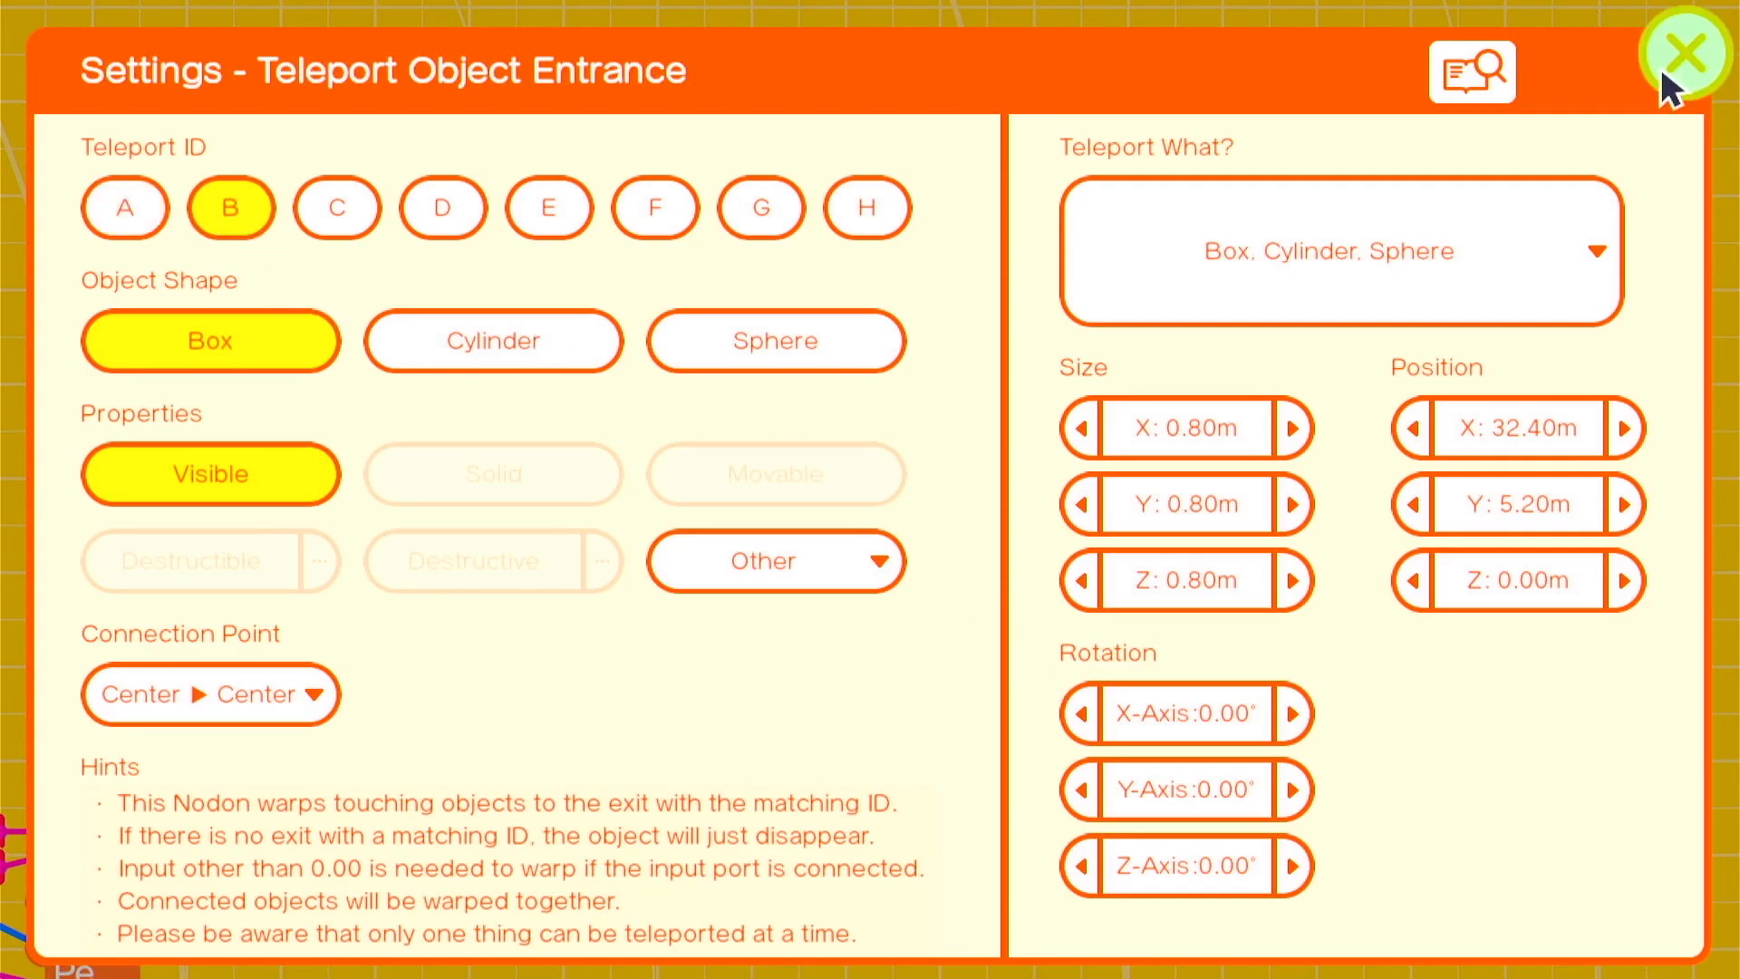
{"action": "left_click", "coordinate": [336, 207]}
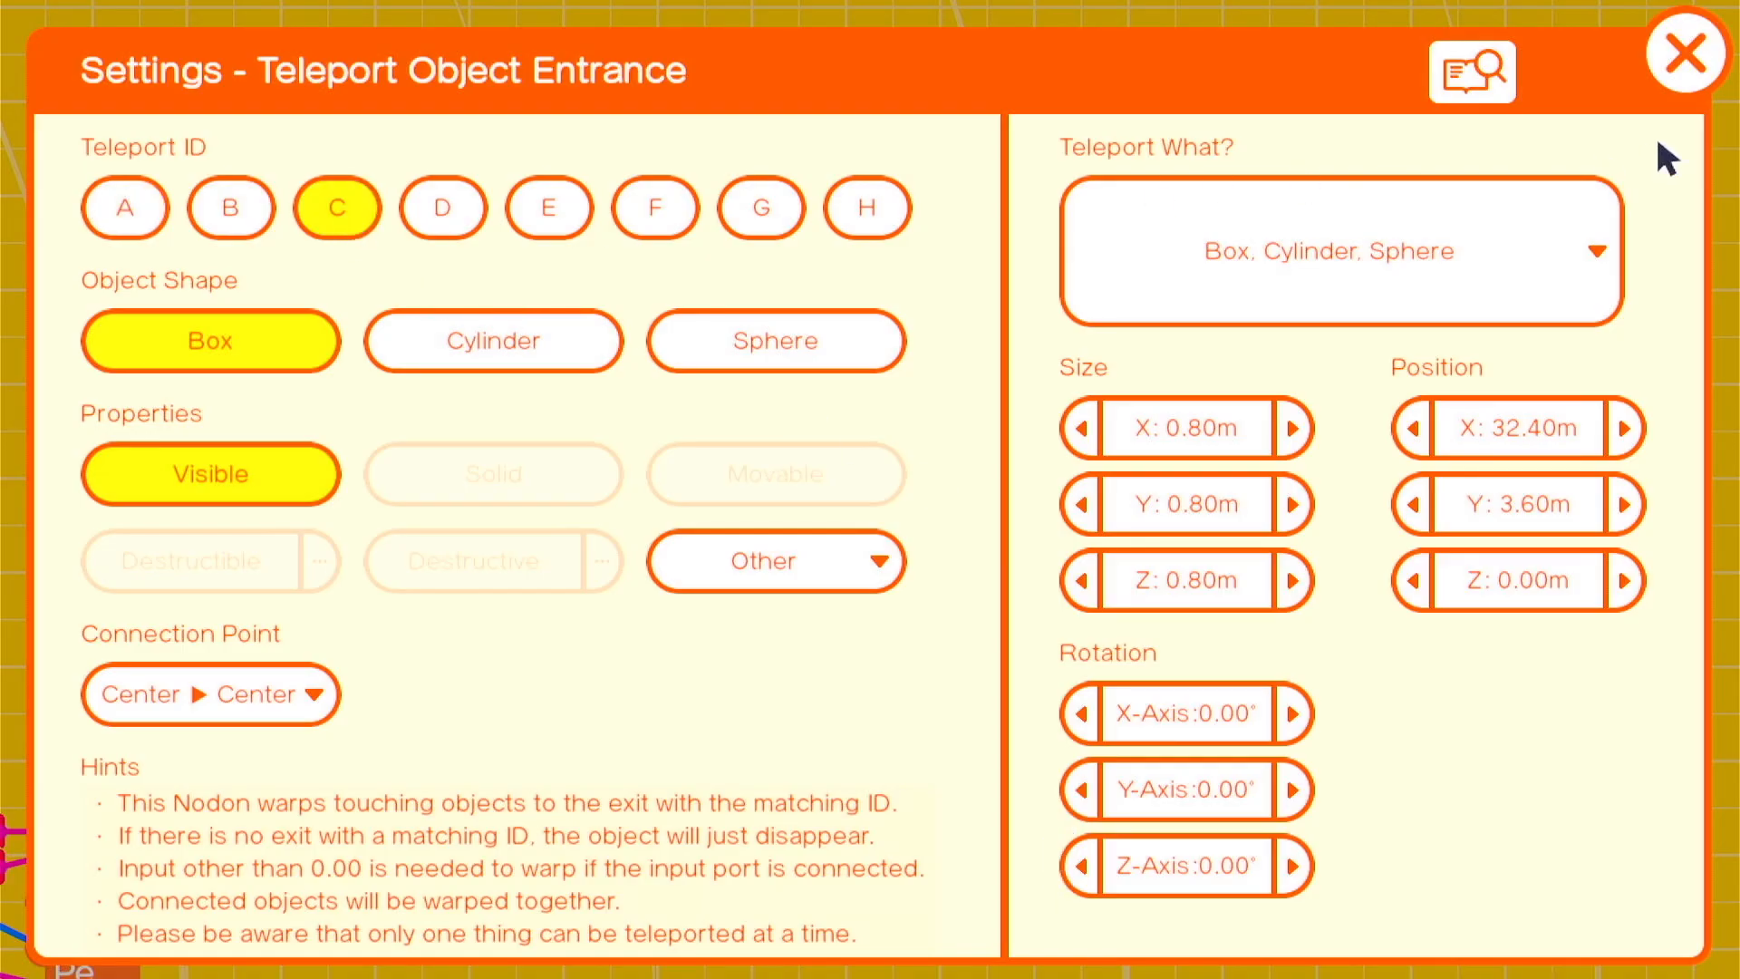
{"action": "left_click", "coordinate": [1685, 60]}
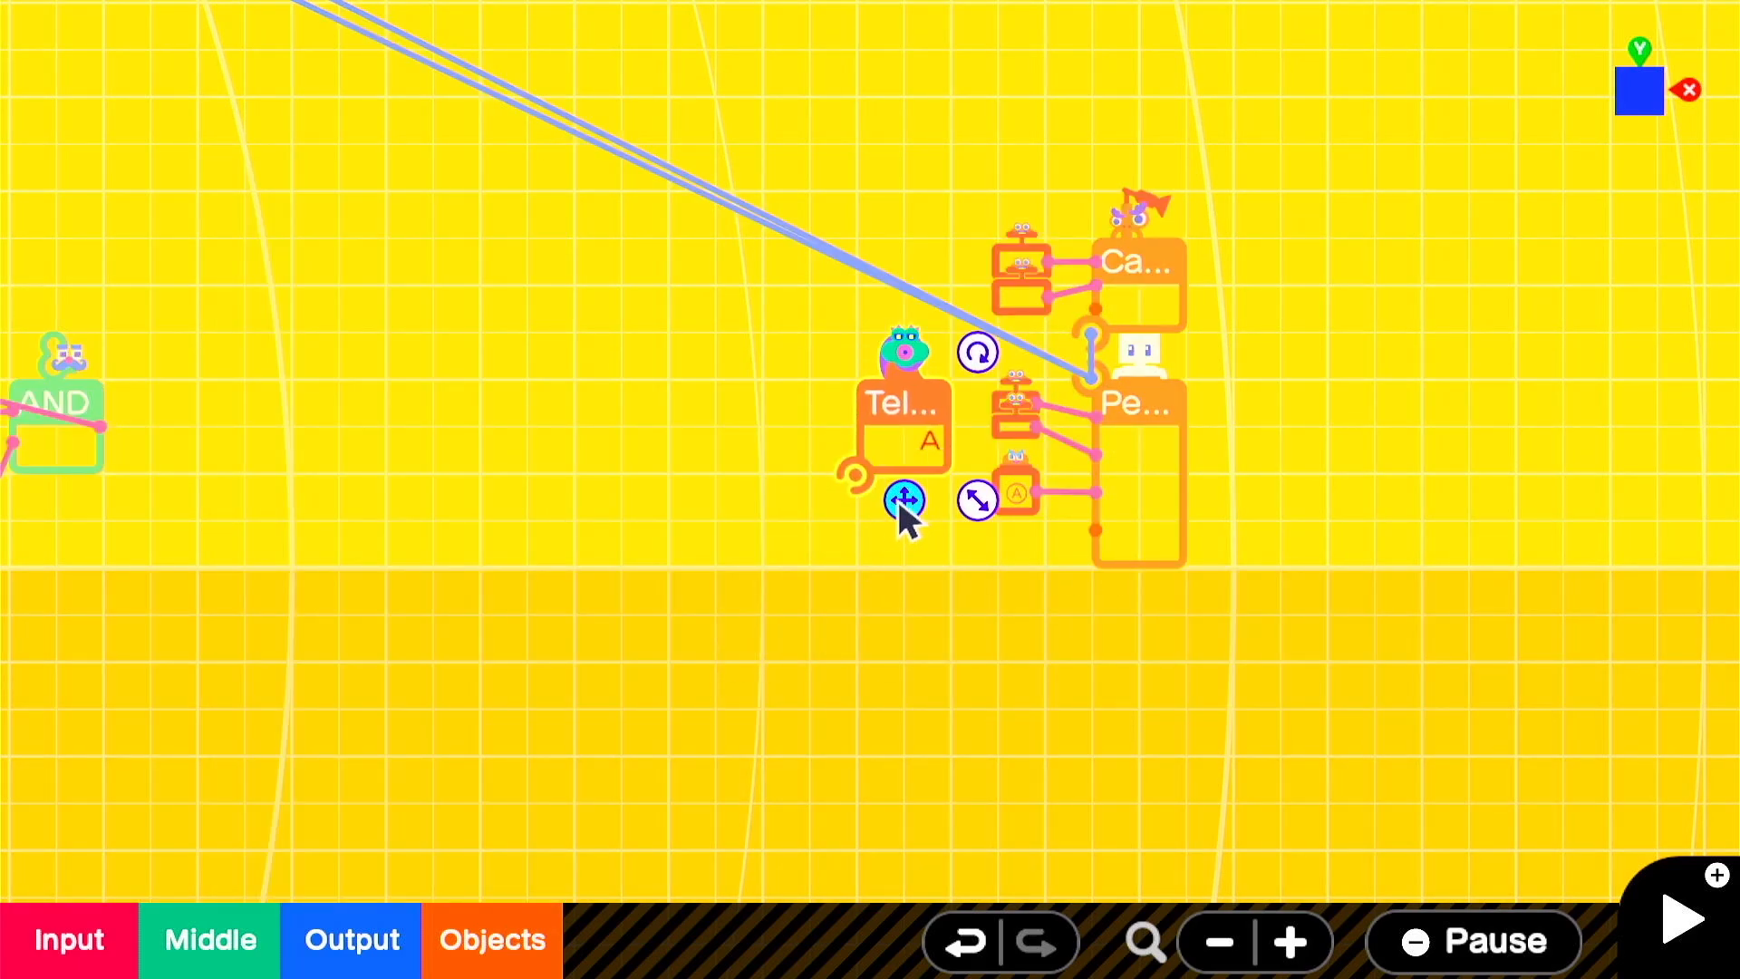
Step: Move entrance A beside the player Nodon and add an AND Nodon wired toward teleport exit B
{"action": "left_click_drag", "start_coordinate": [900, 497], "coordinate": [339, 474]}
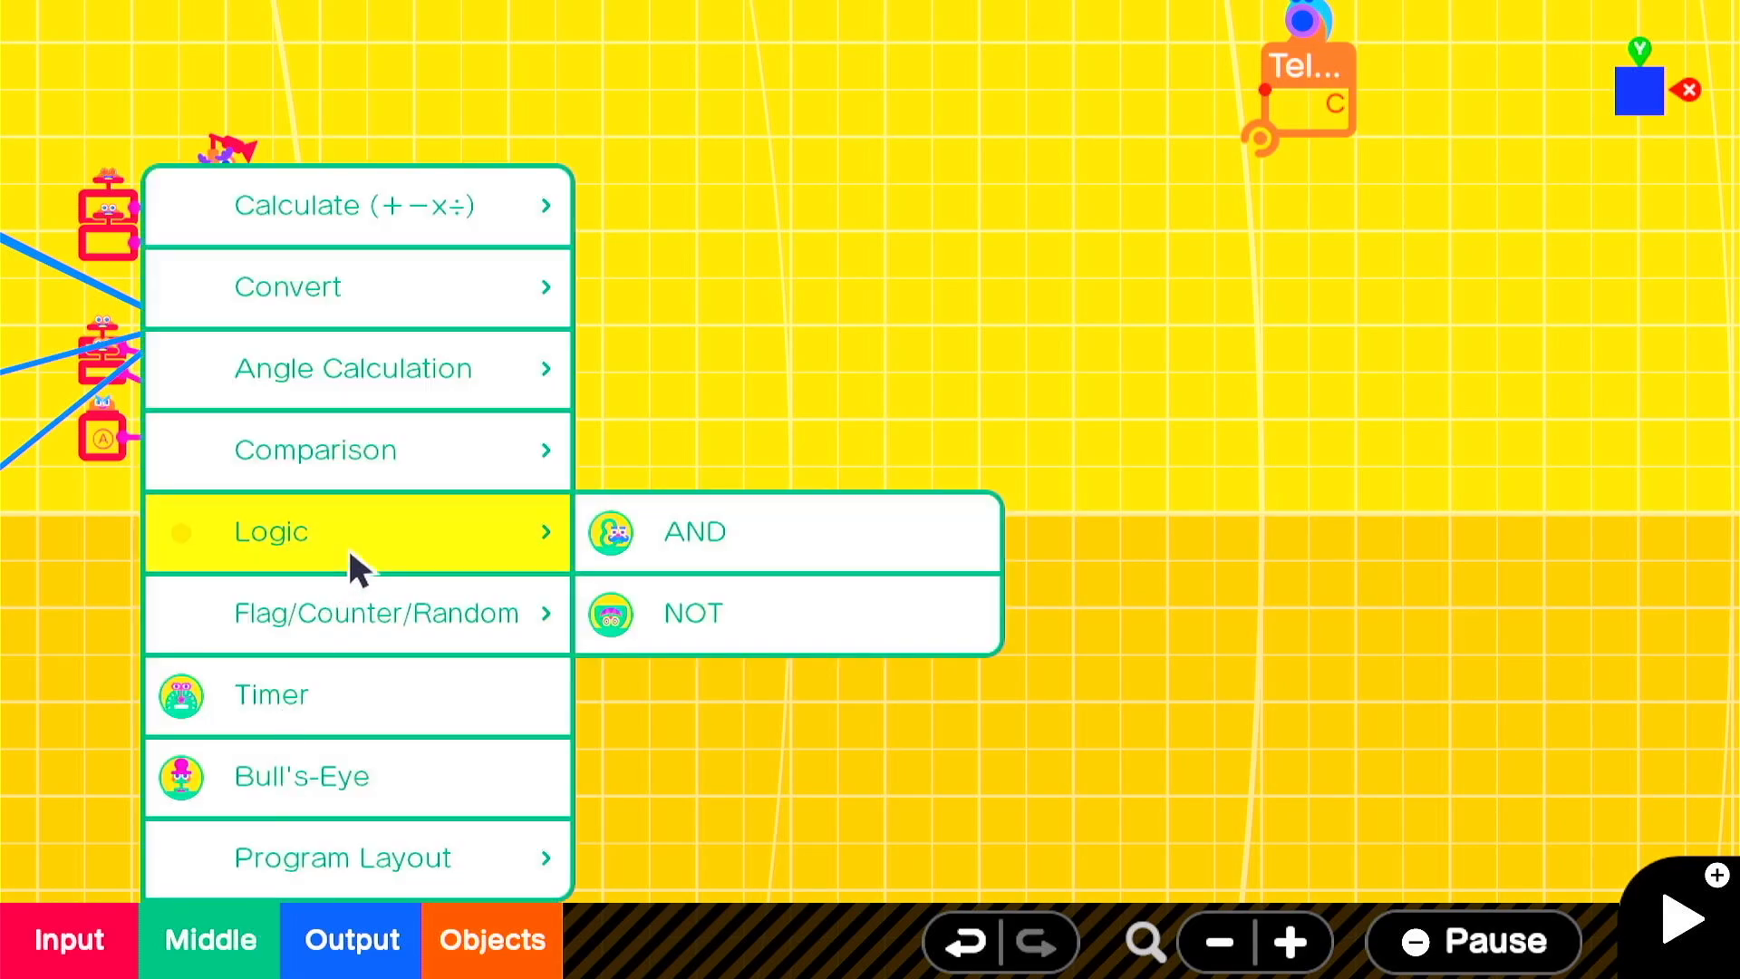
{"action": "left_click", "coordinate": [692, 533]}
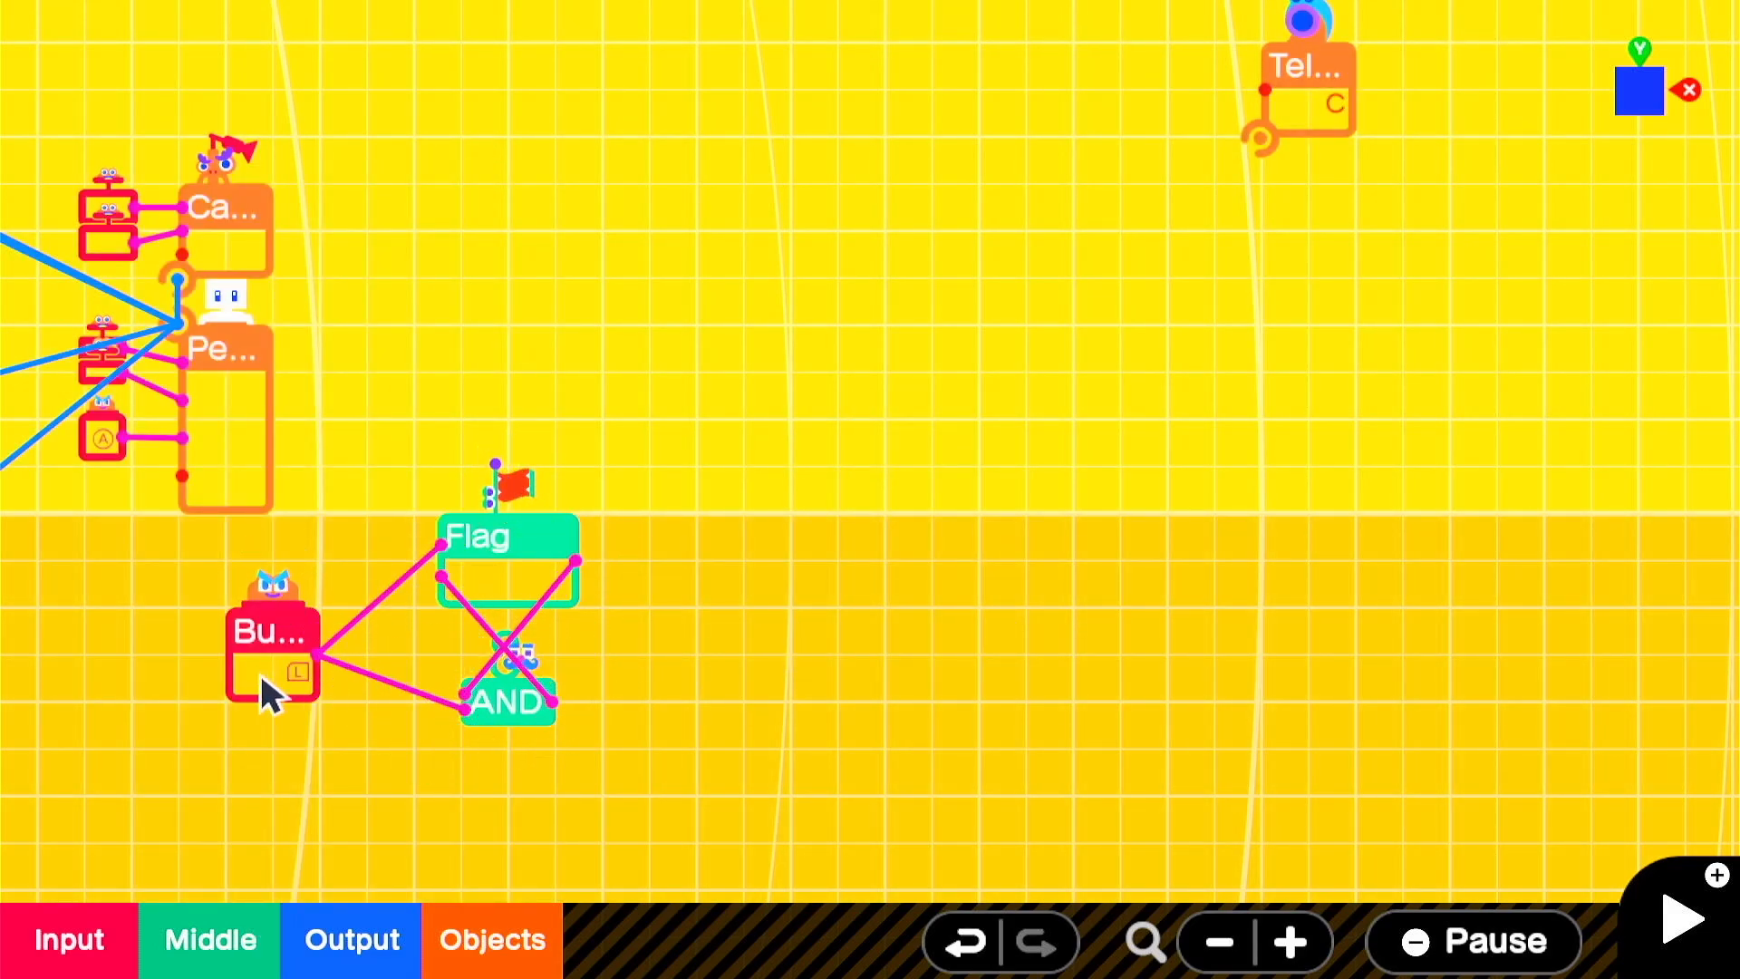
{"action": "left_click", "coordinate": [274, 634]}
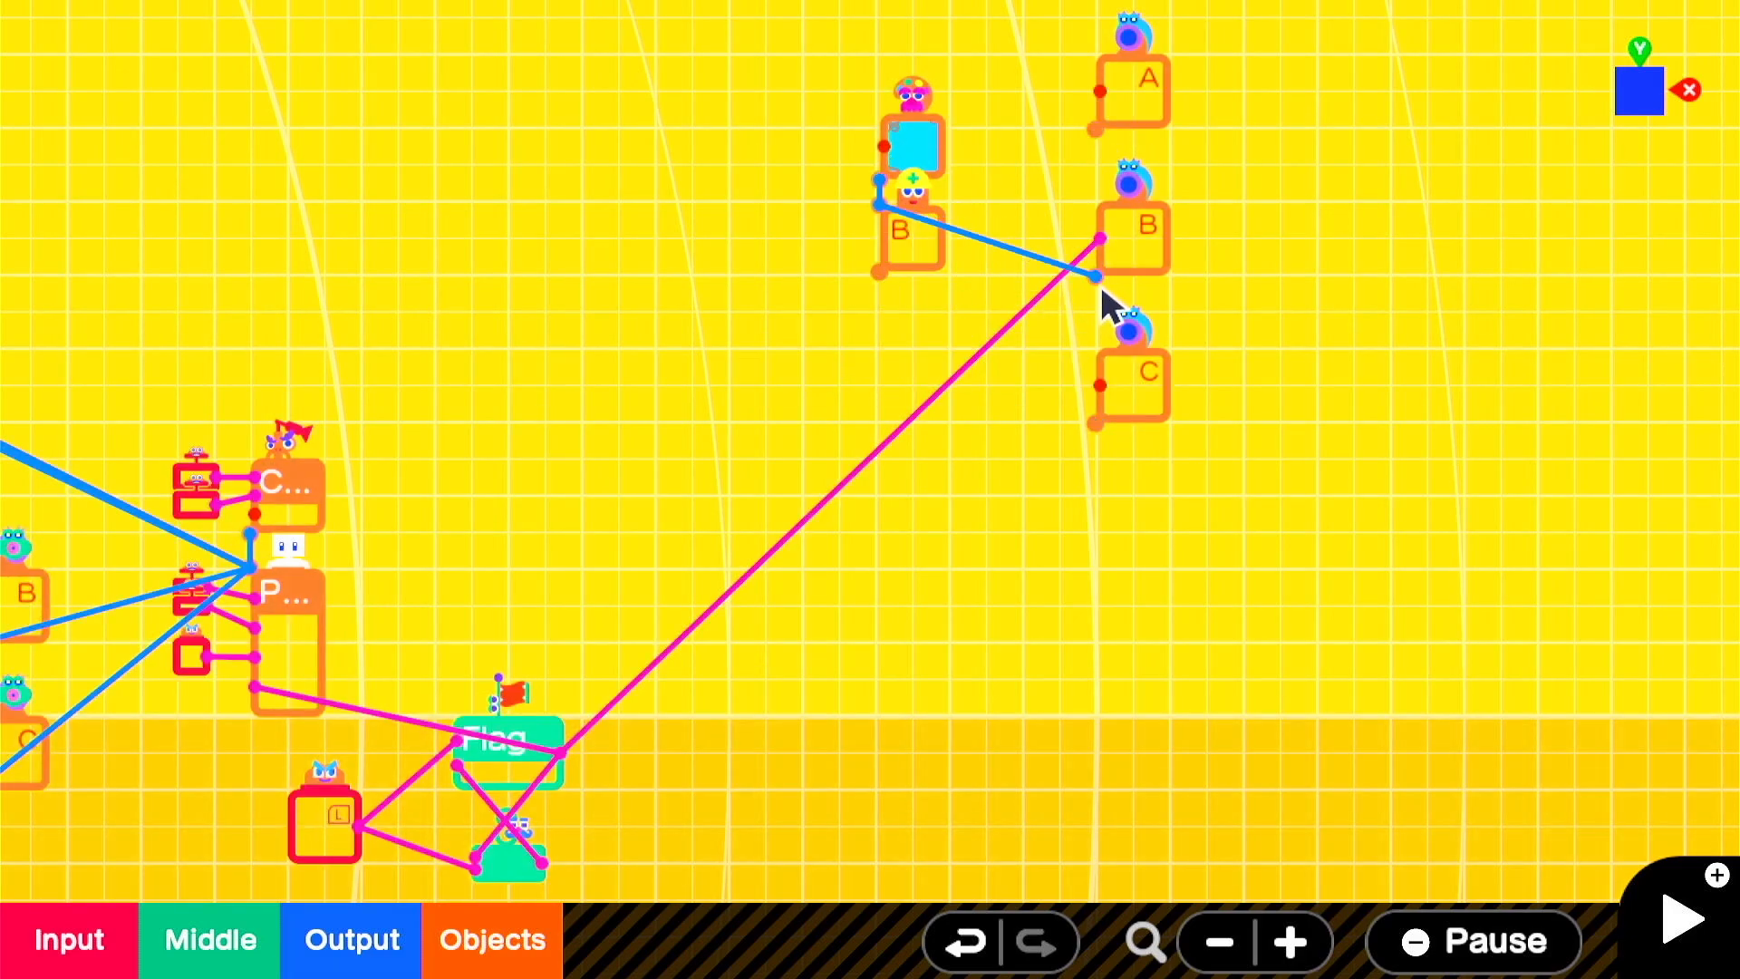
Step: Set the teleport exit to a manual Y− to Y+ connection with Reset teleport physics
{"action": "left_click", "coordinate": [1682, 915]}
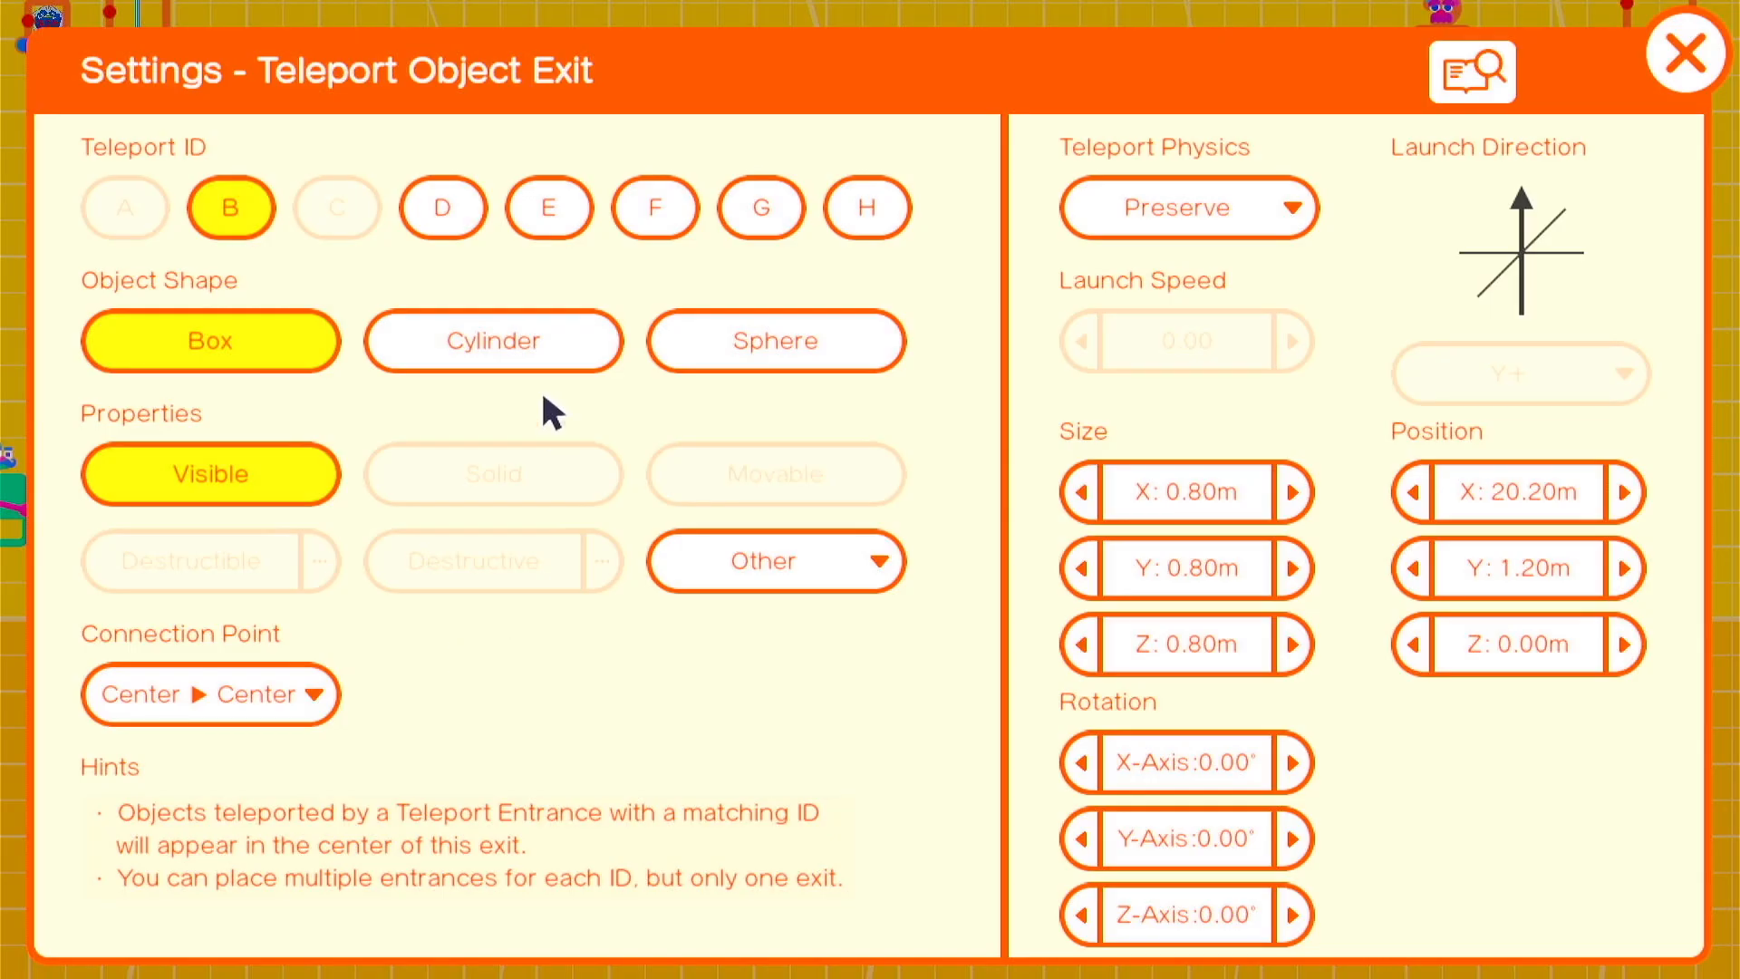
{"action": "left_click", "coordinate": [211, 694]}
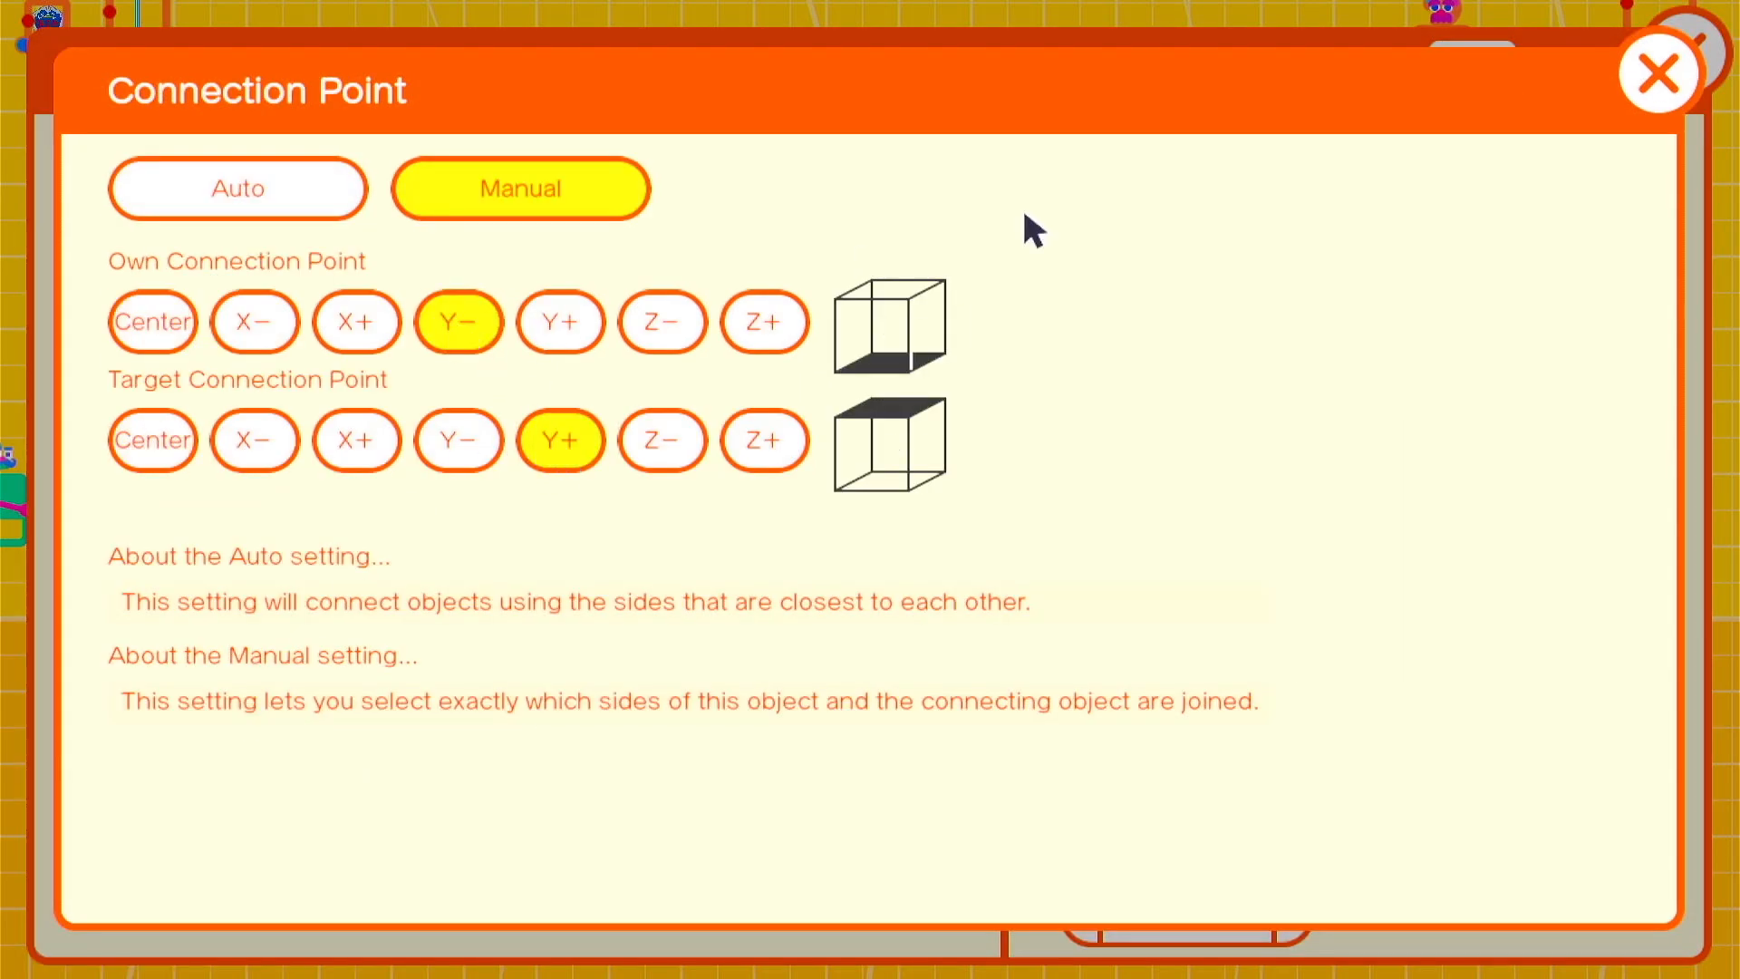
{"action": "left_click", "coordinate": [1660, 73]}
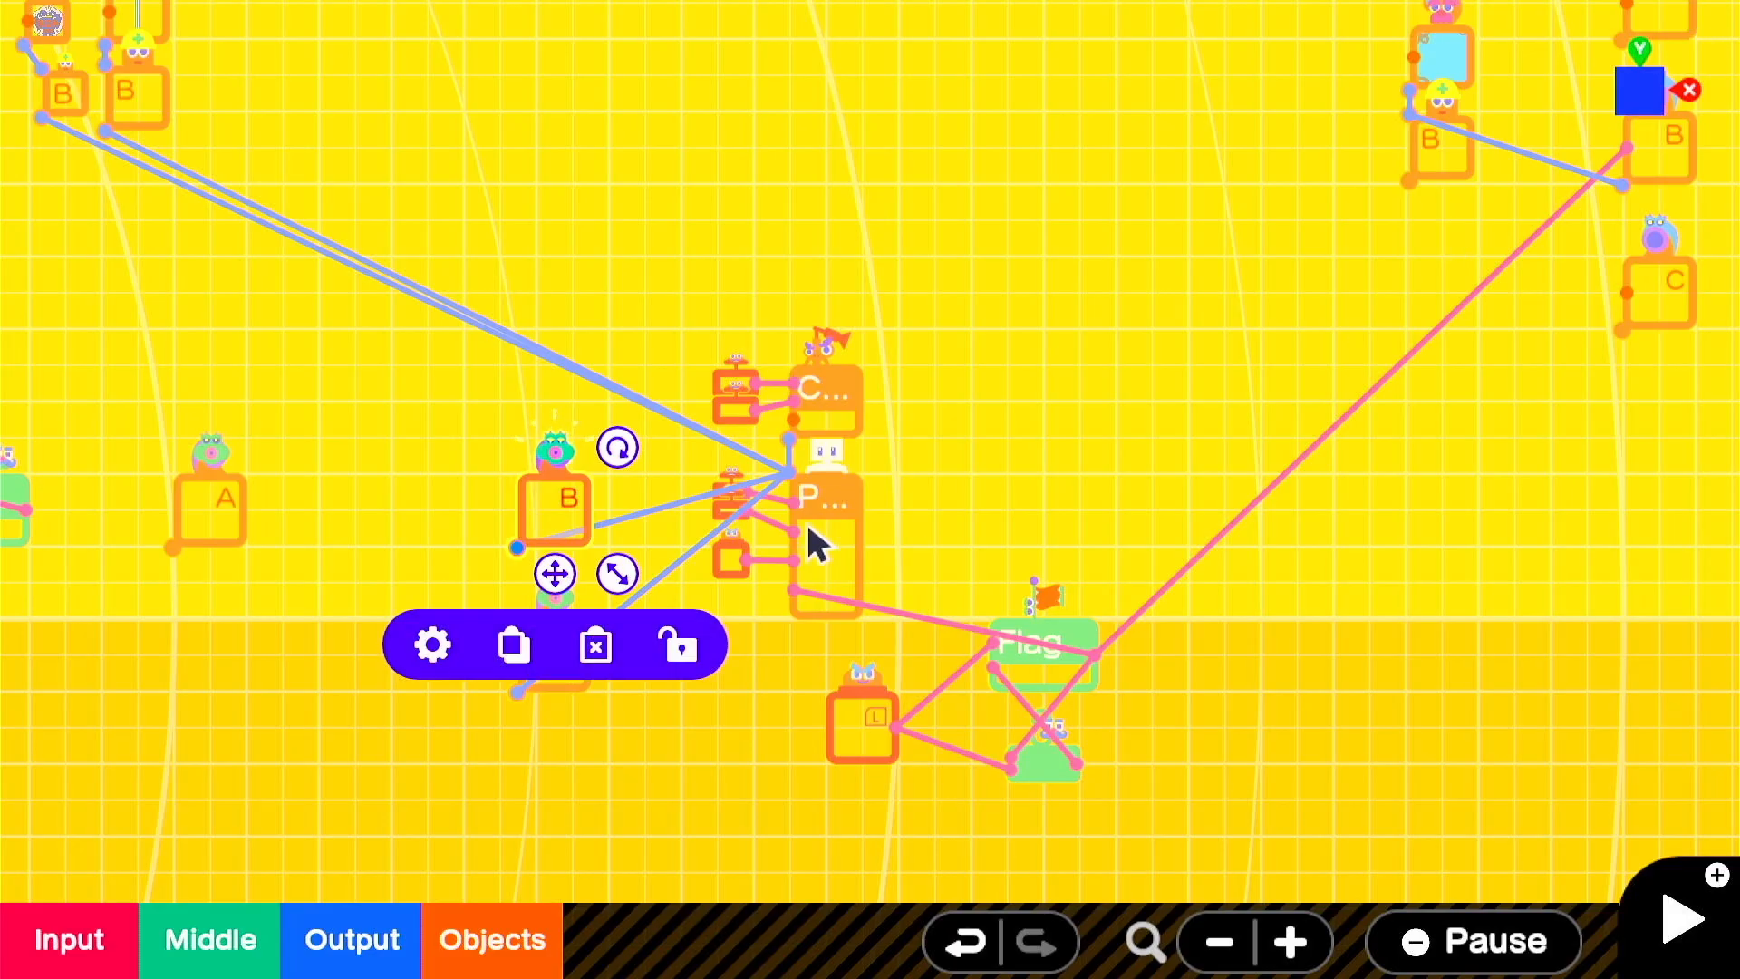
{"action": "left_click", "coordinate": [431, 645]}
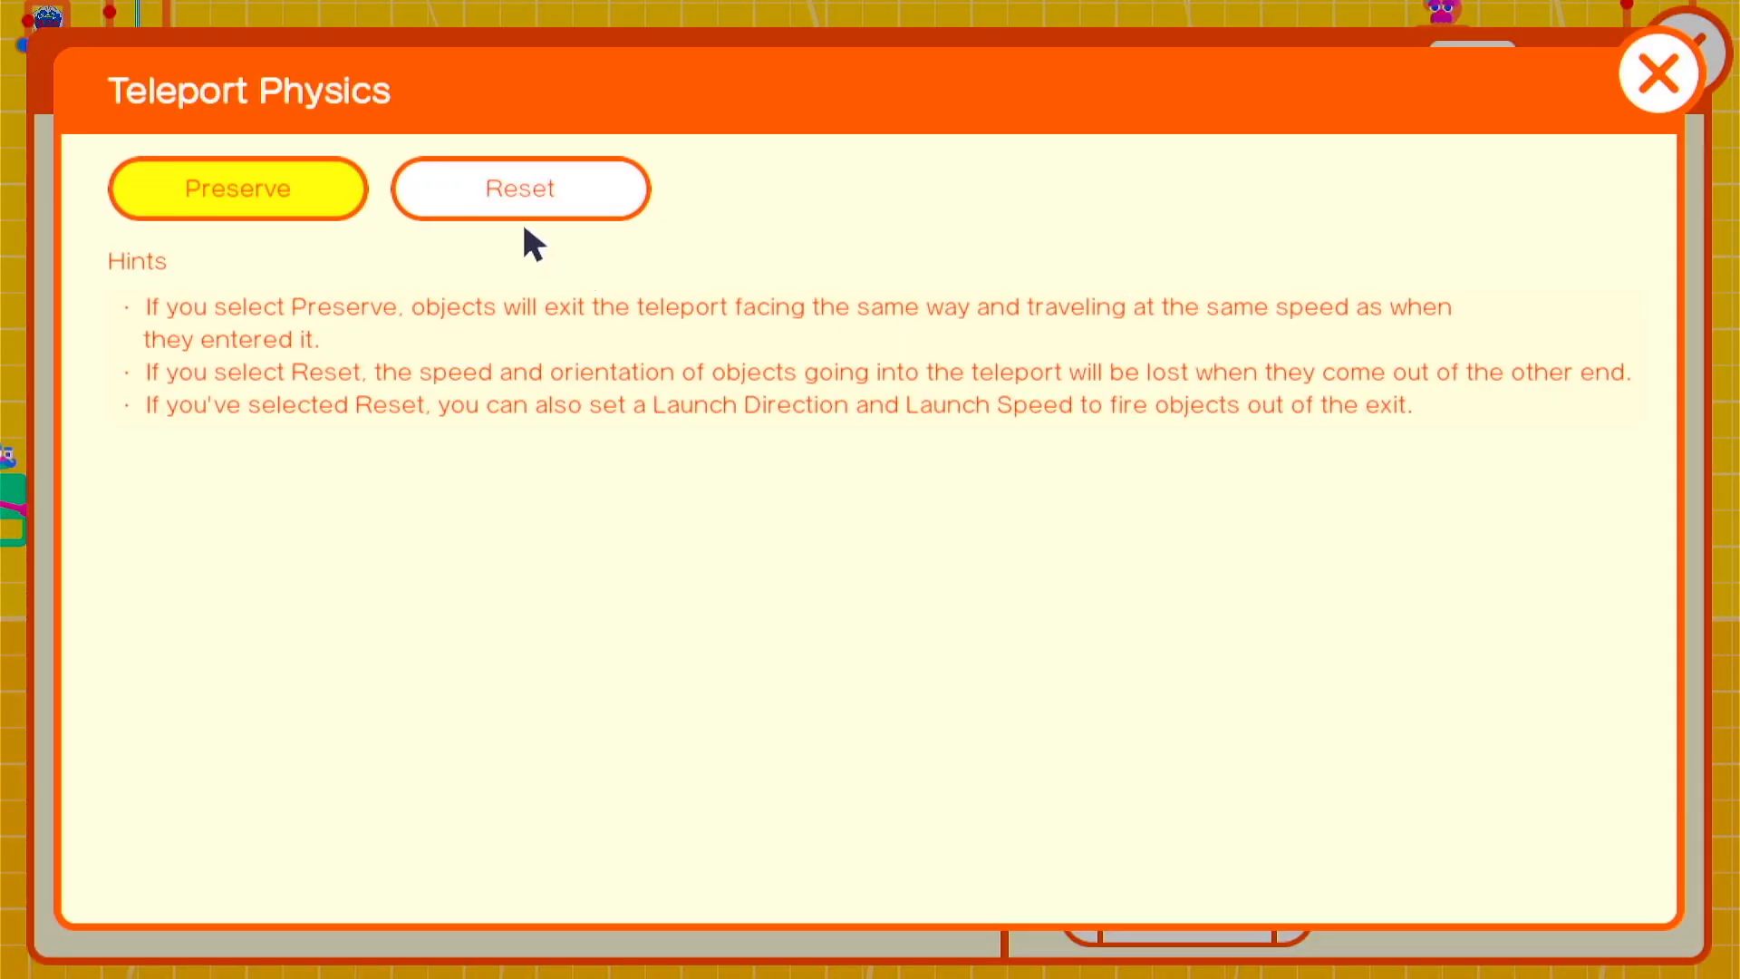
{"action": "left_click", "coordinate": [1655, 75]}
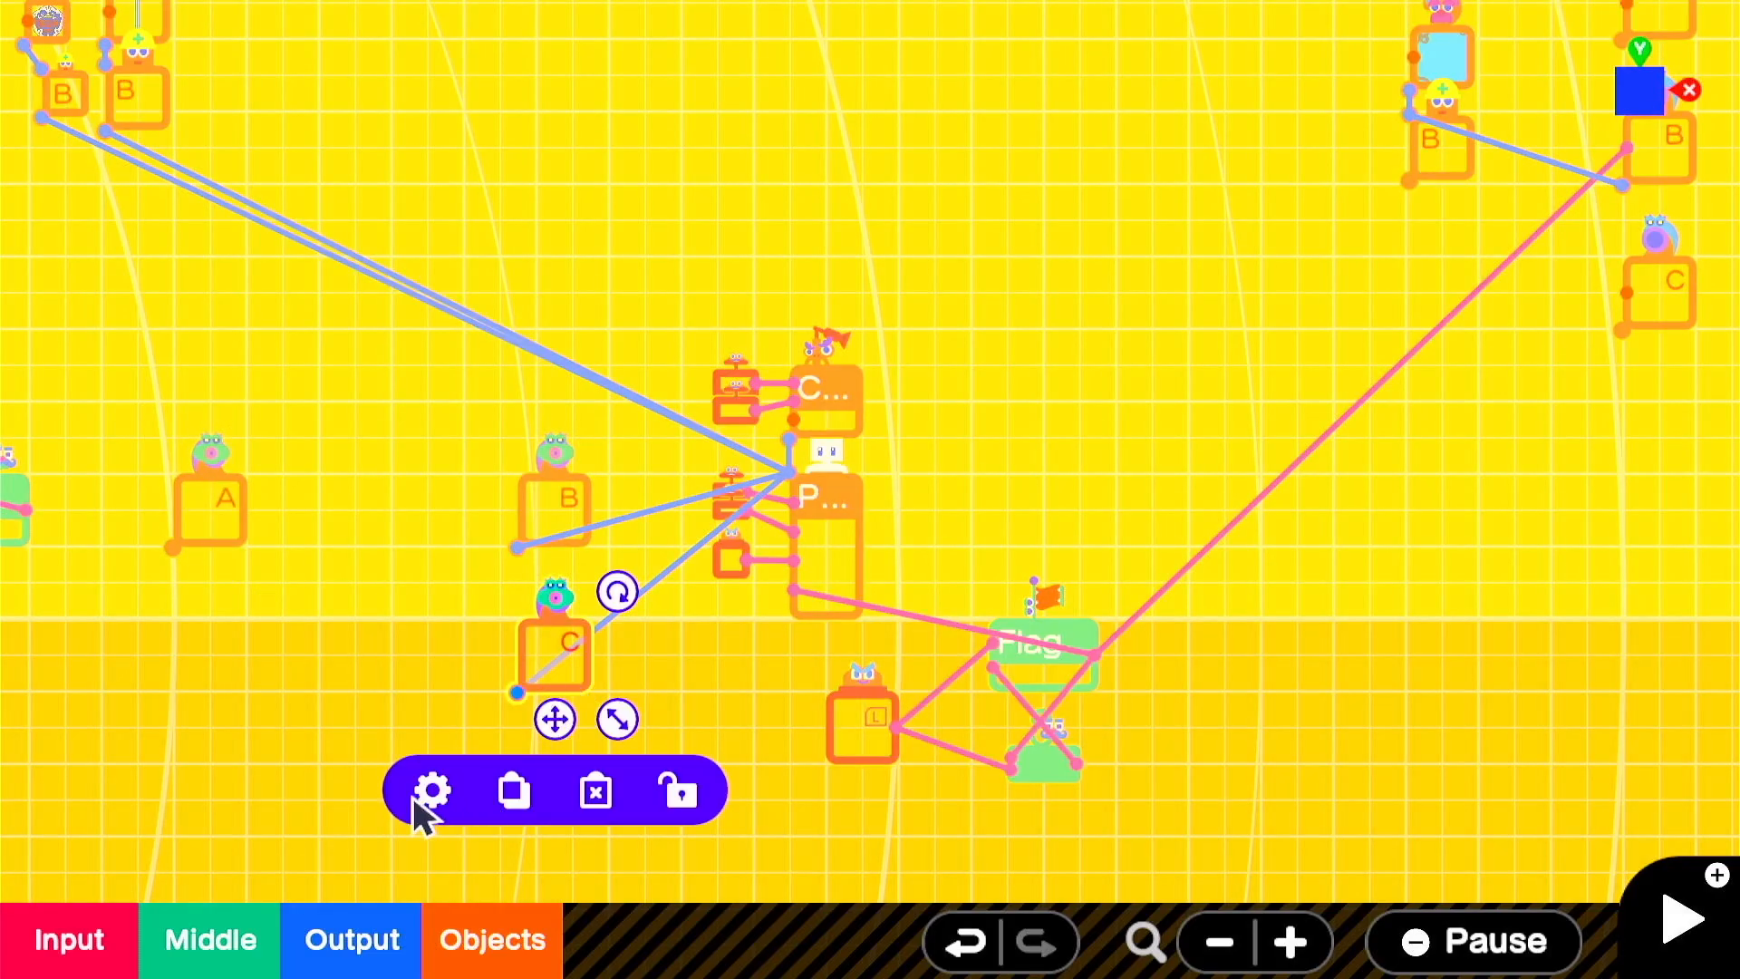
Step: Configure teleport exit C to launch toward Z− and begin adding a second button Nodon
{"action": "left_click", "coordinate": [432, 790]}
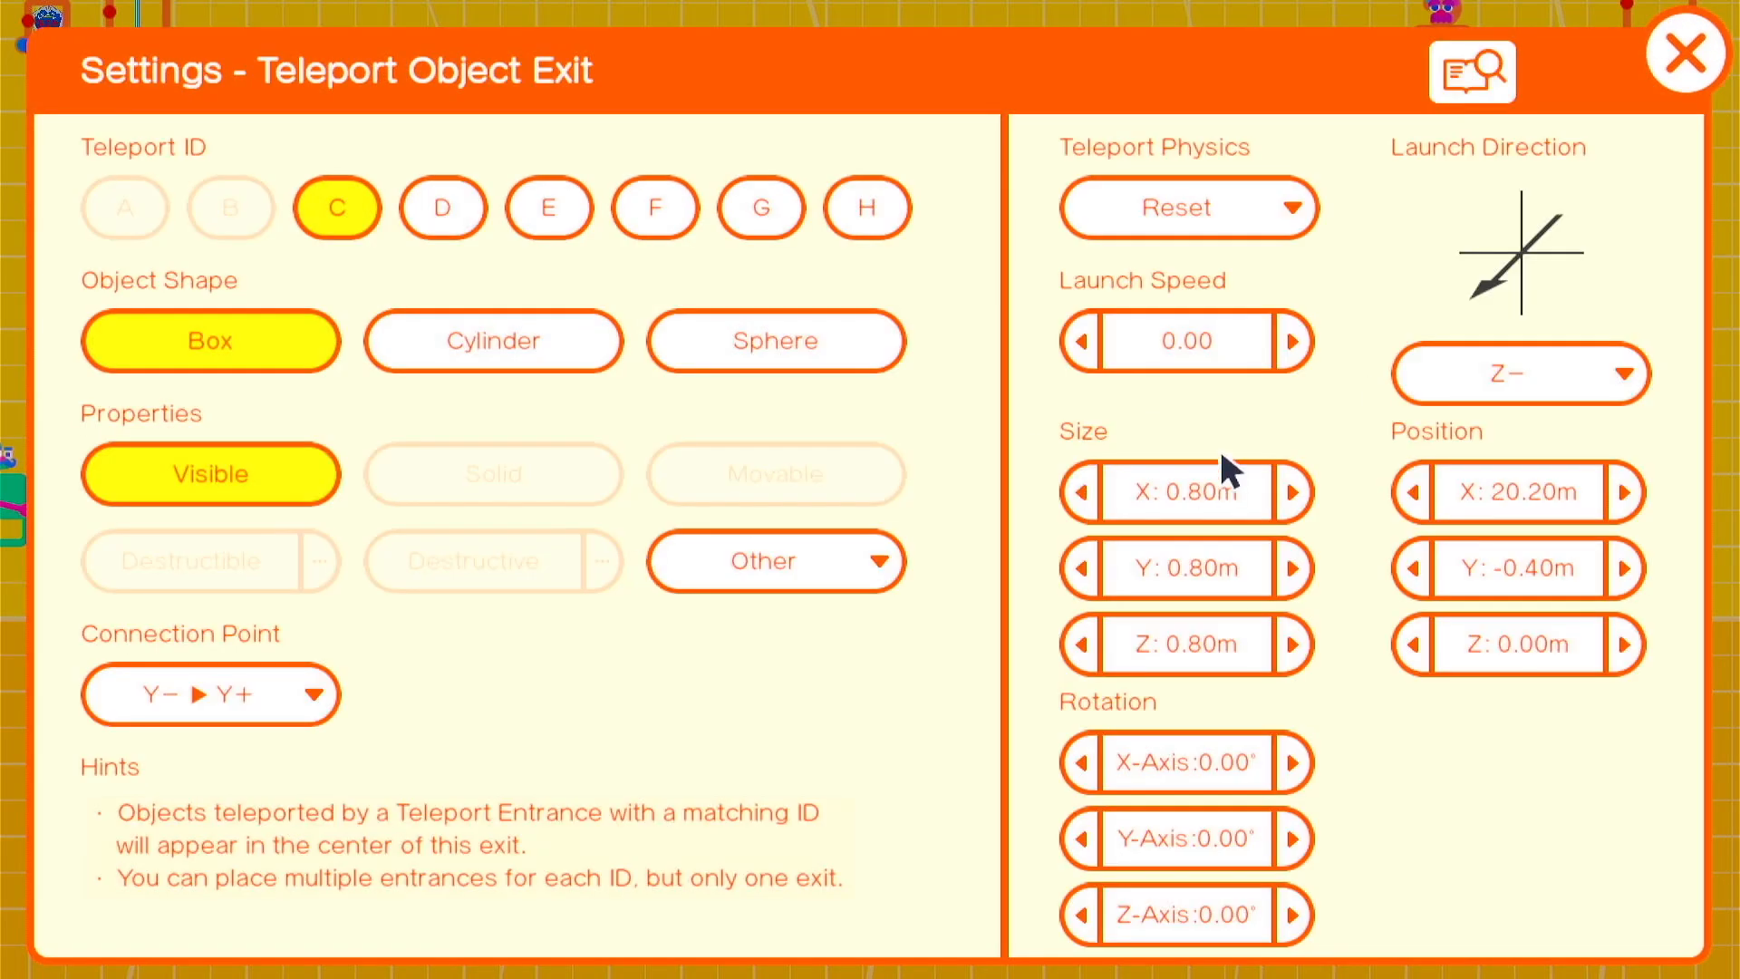
{"action": "left_click", "coordinate": [1687, 51]}
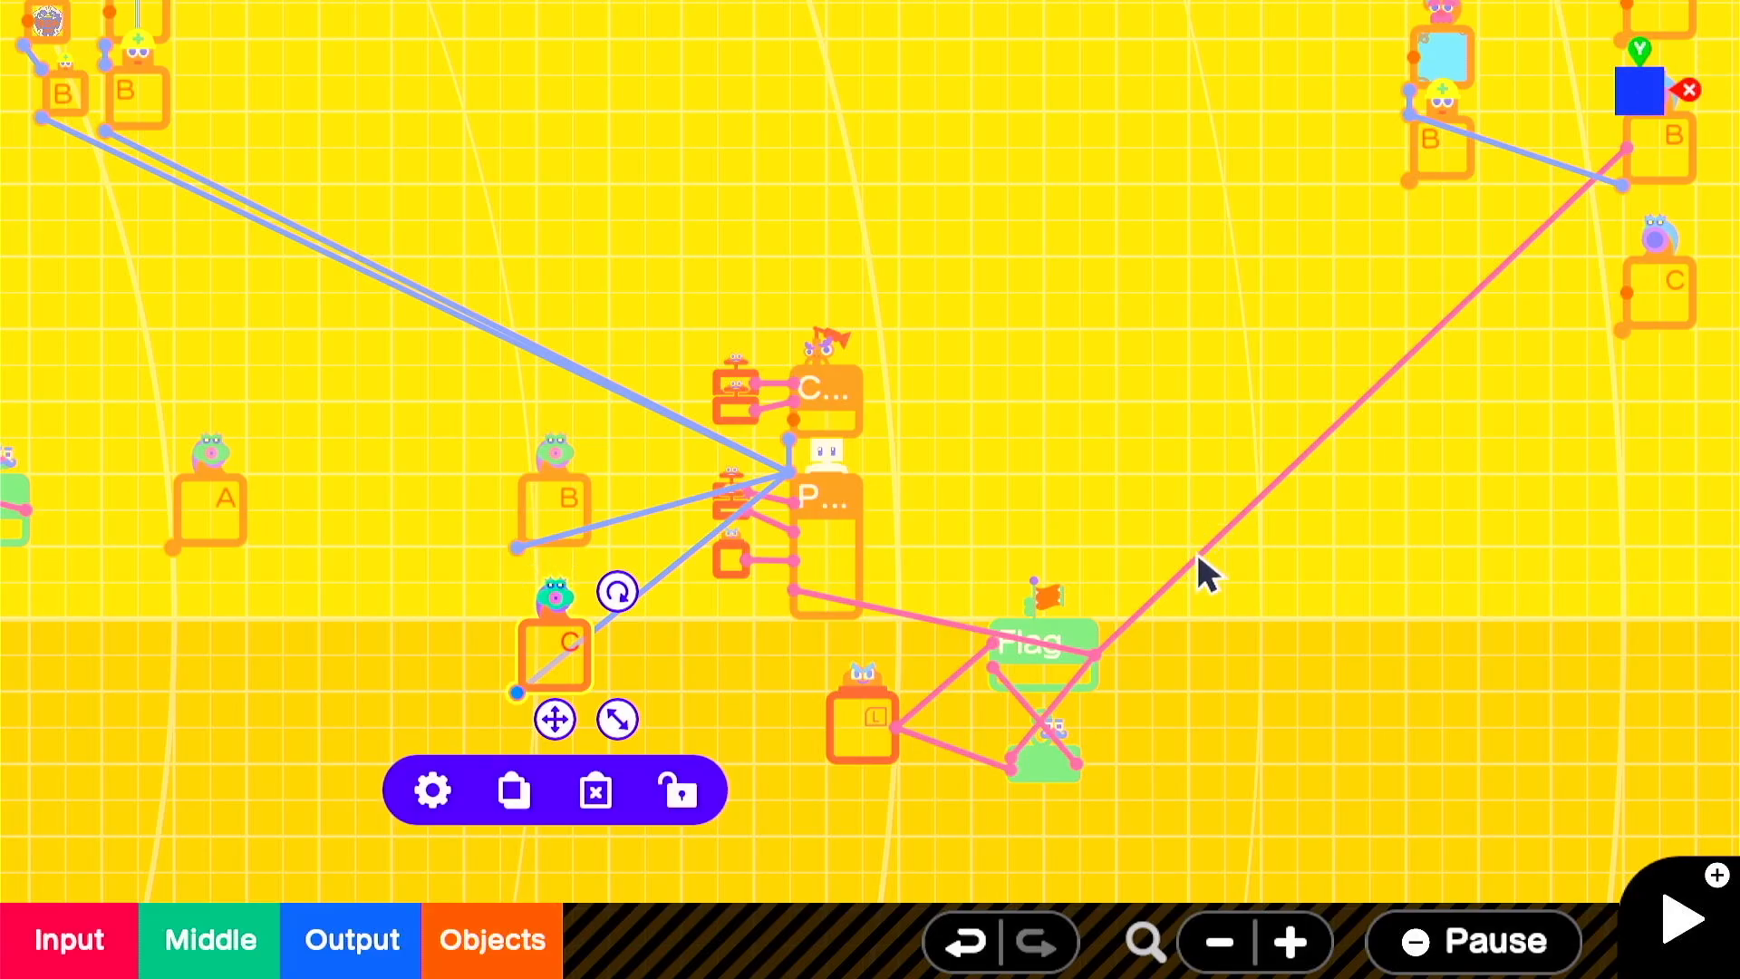
{"action": "left_click", "coordinate": [1682, 926]}
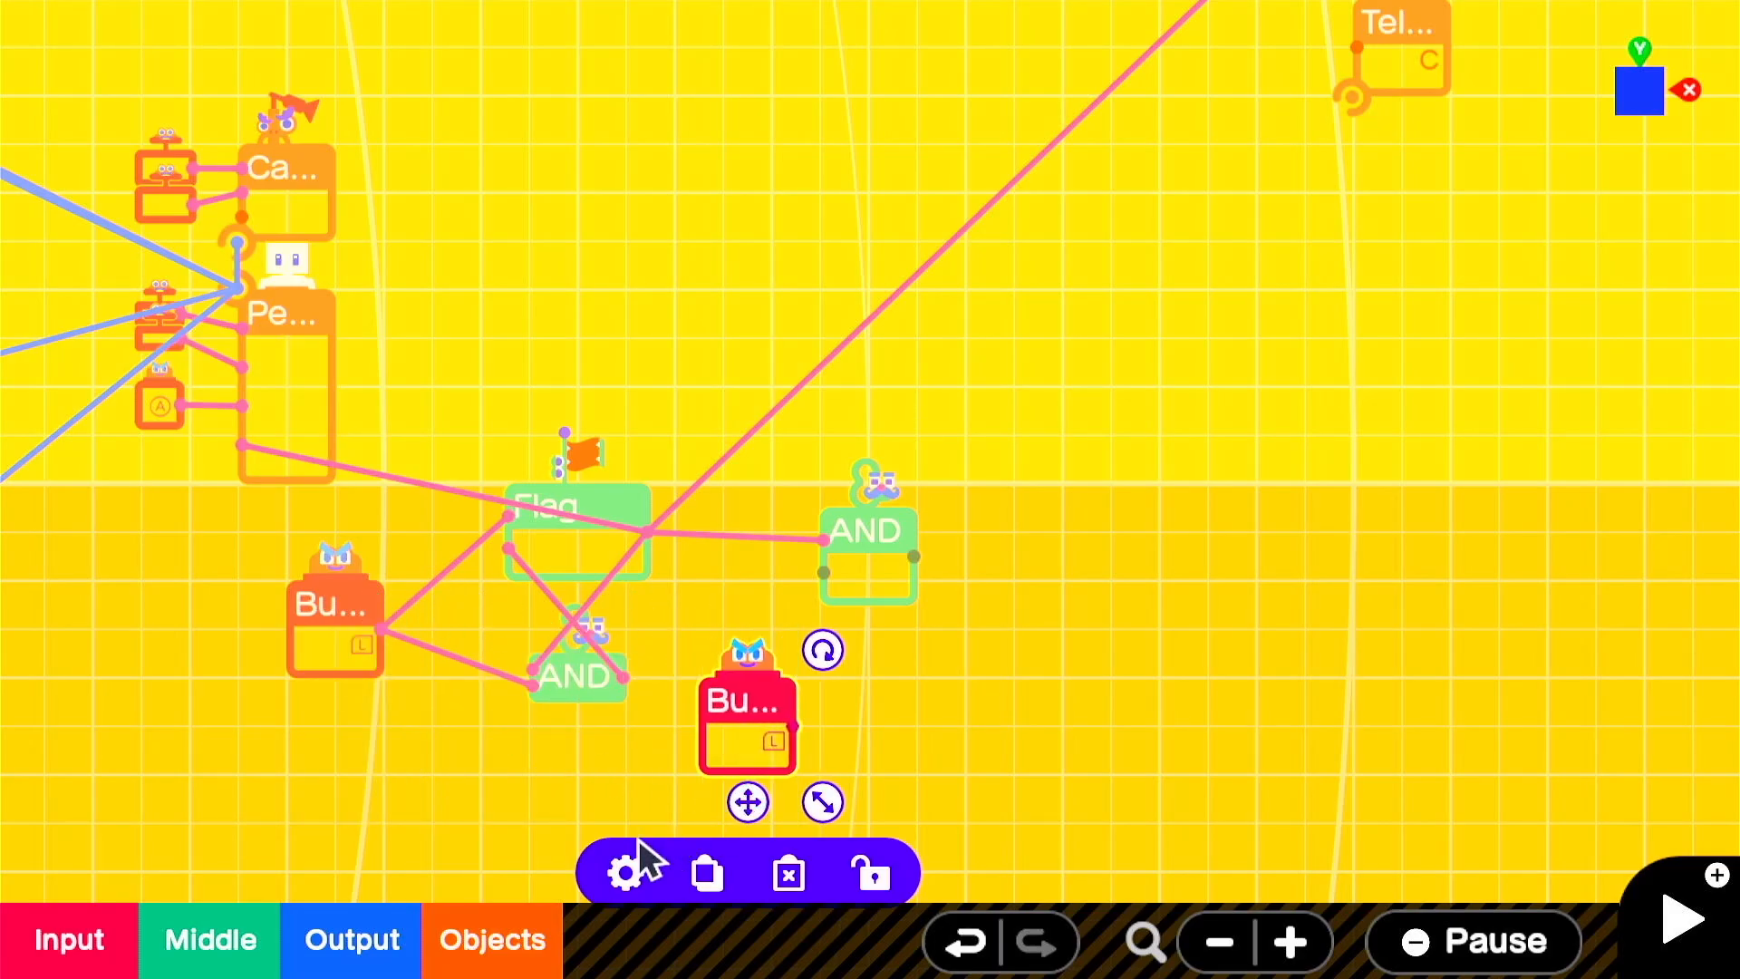
Step: Set the new button Nodon to R and wire it into the second AND Nodon
{"action": "left_click", "coordinate": [627, 872]}
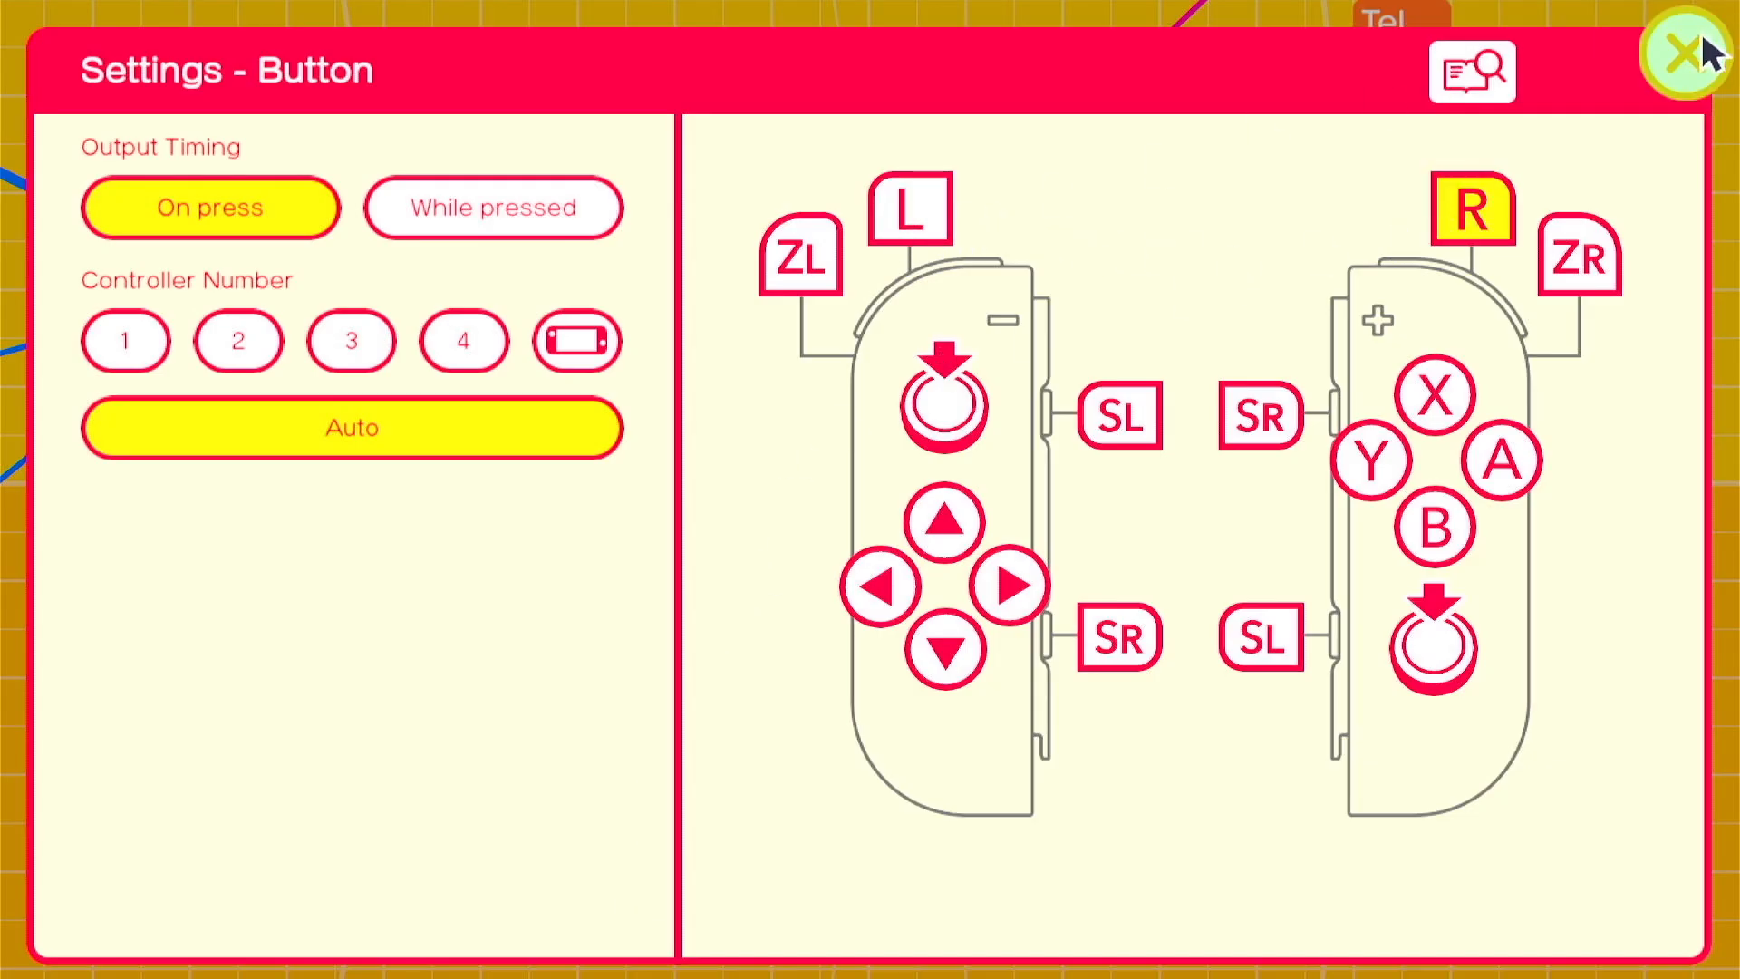
{"action": "left_click", "coordinate": [1679, 53]}
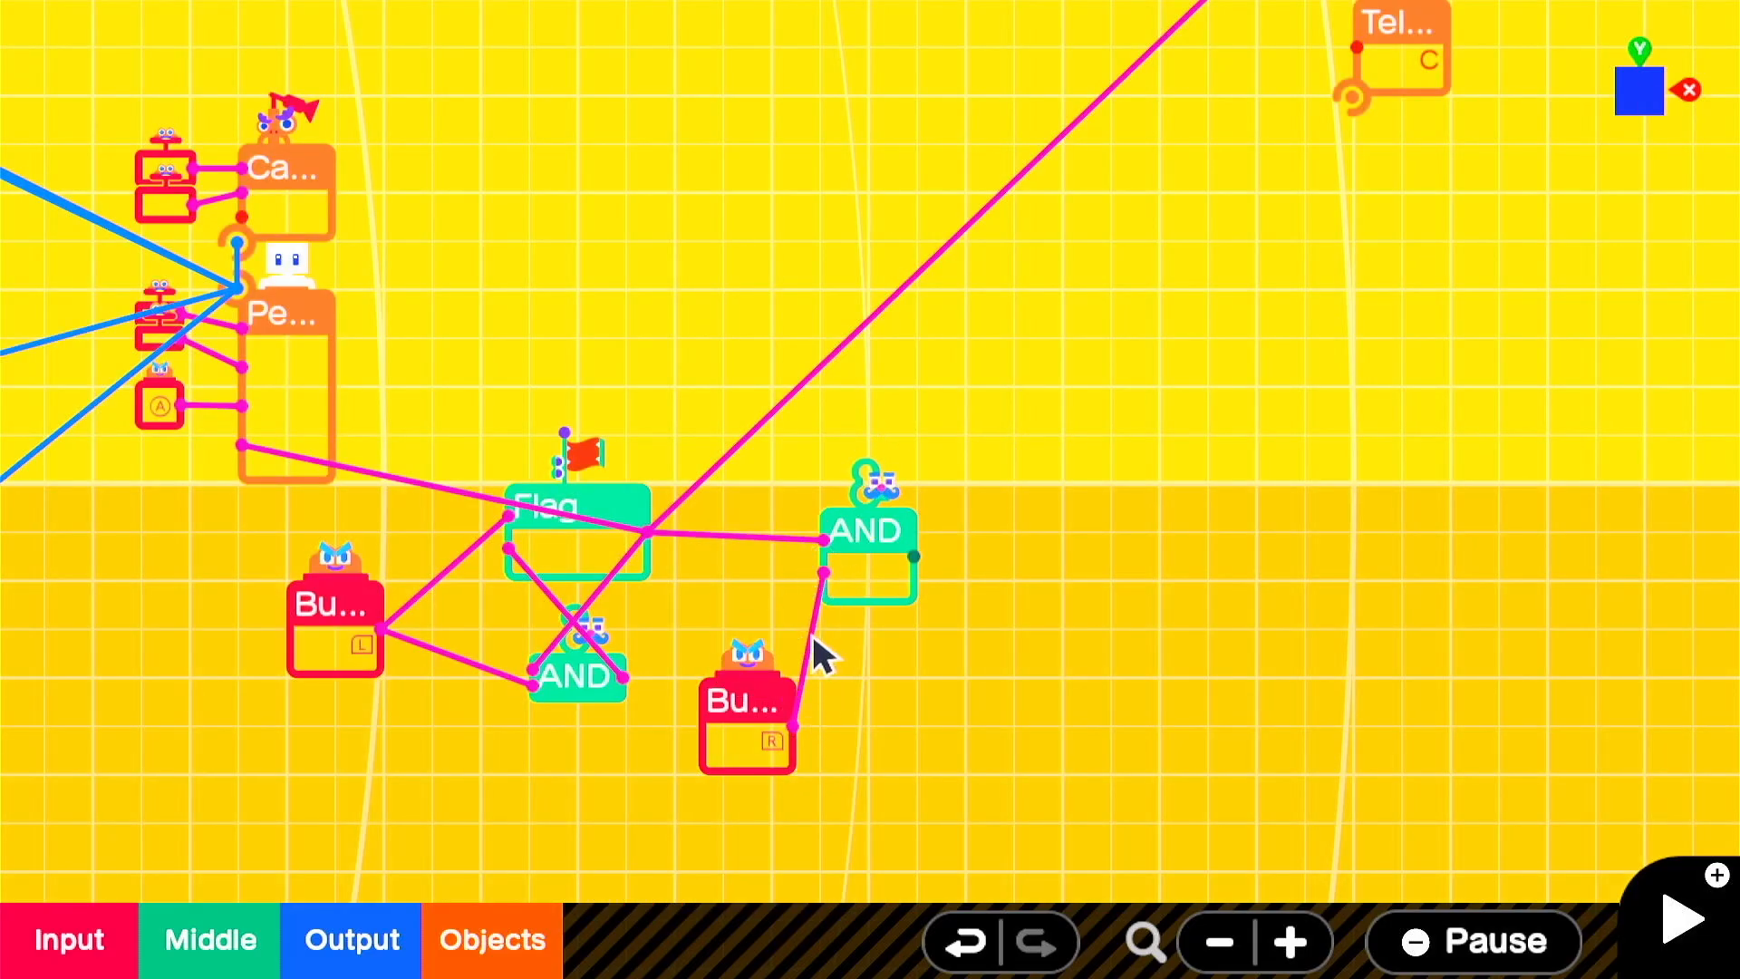
{"action": "left_click", "coordinate": [207, 939]}
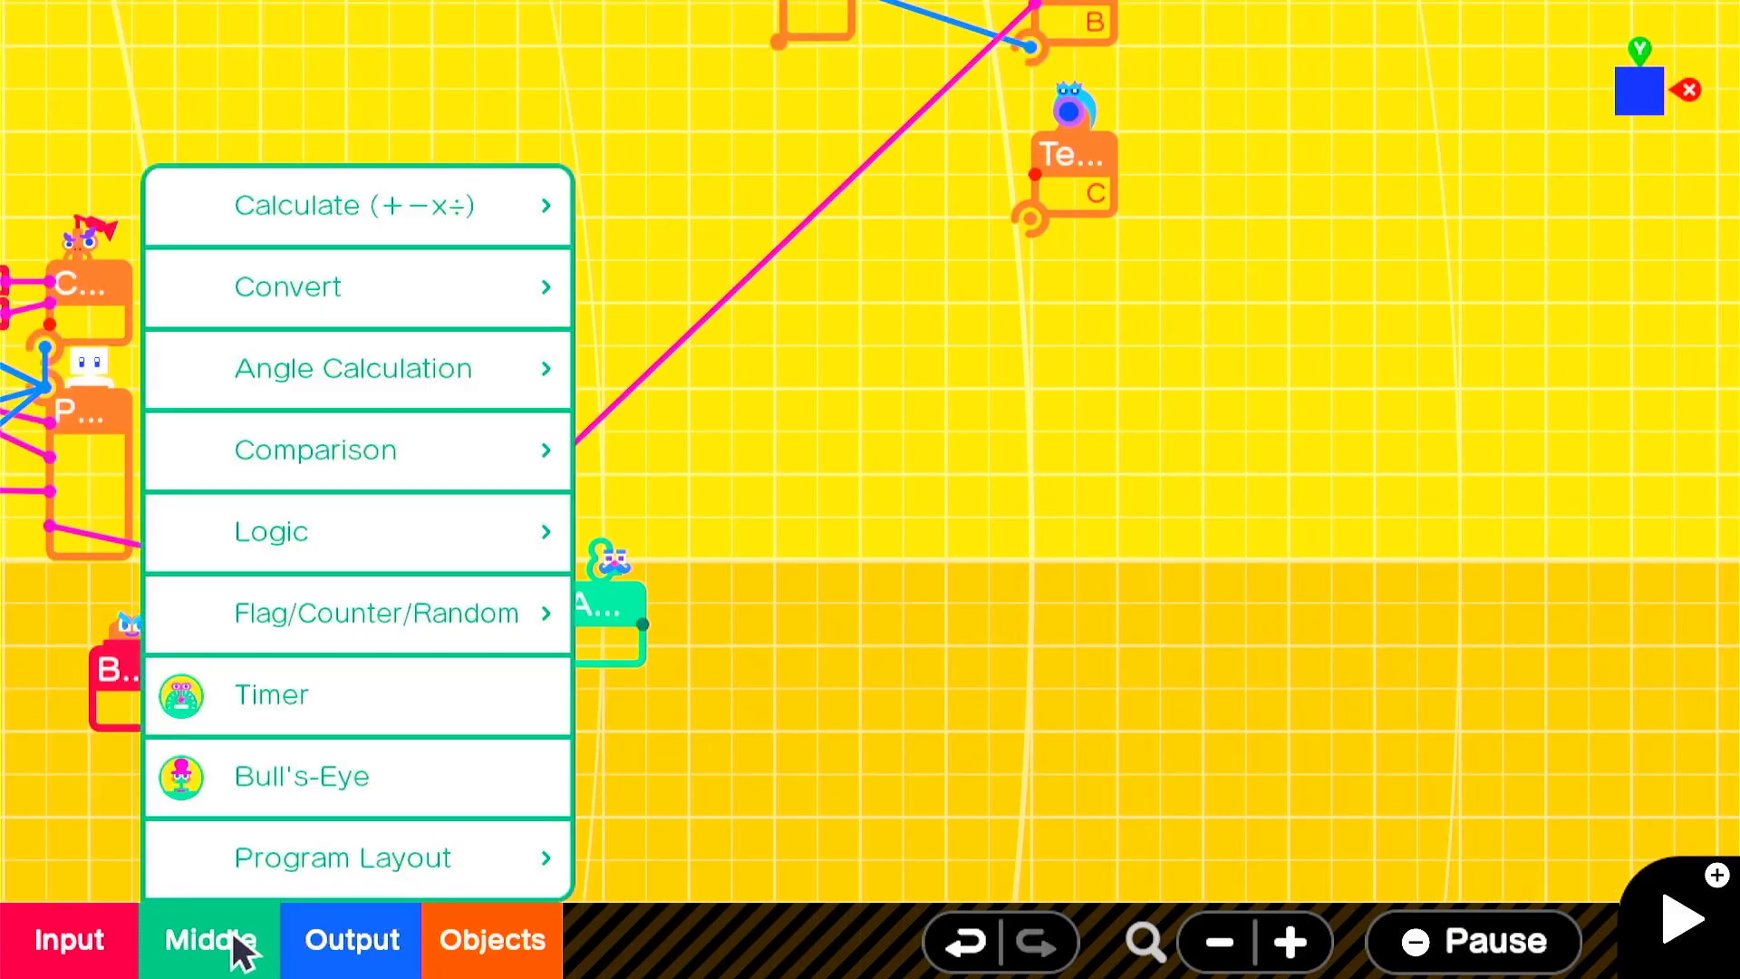
Step: Add a Timer Nodon that outputs after 0.05 seconds
{"action": "left_click", "coordinate": [270, 694]}
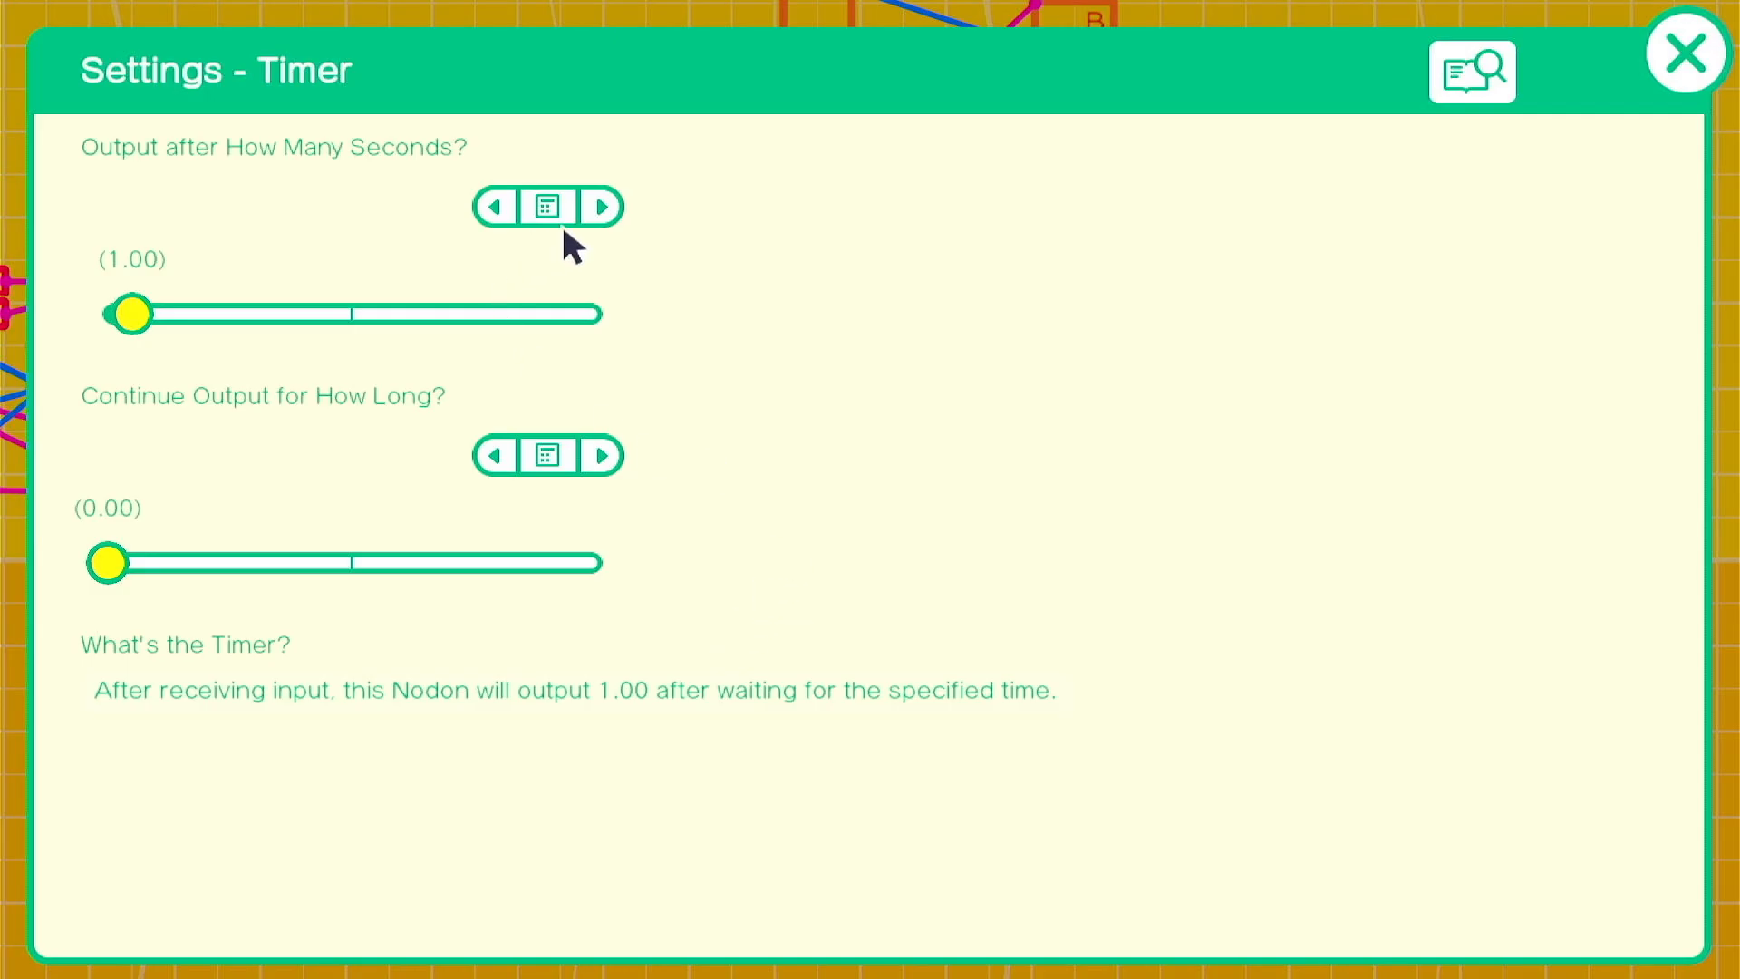
{"action": "left_click", "coordinate": [547, 205]}
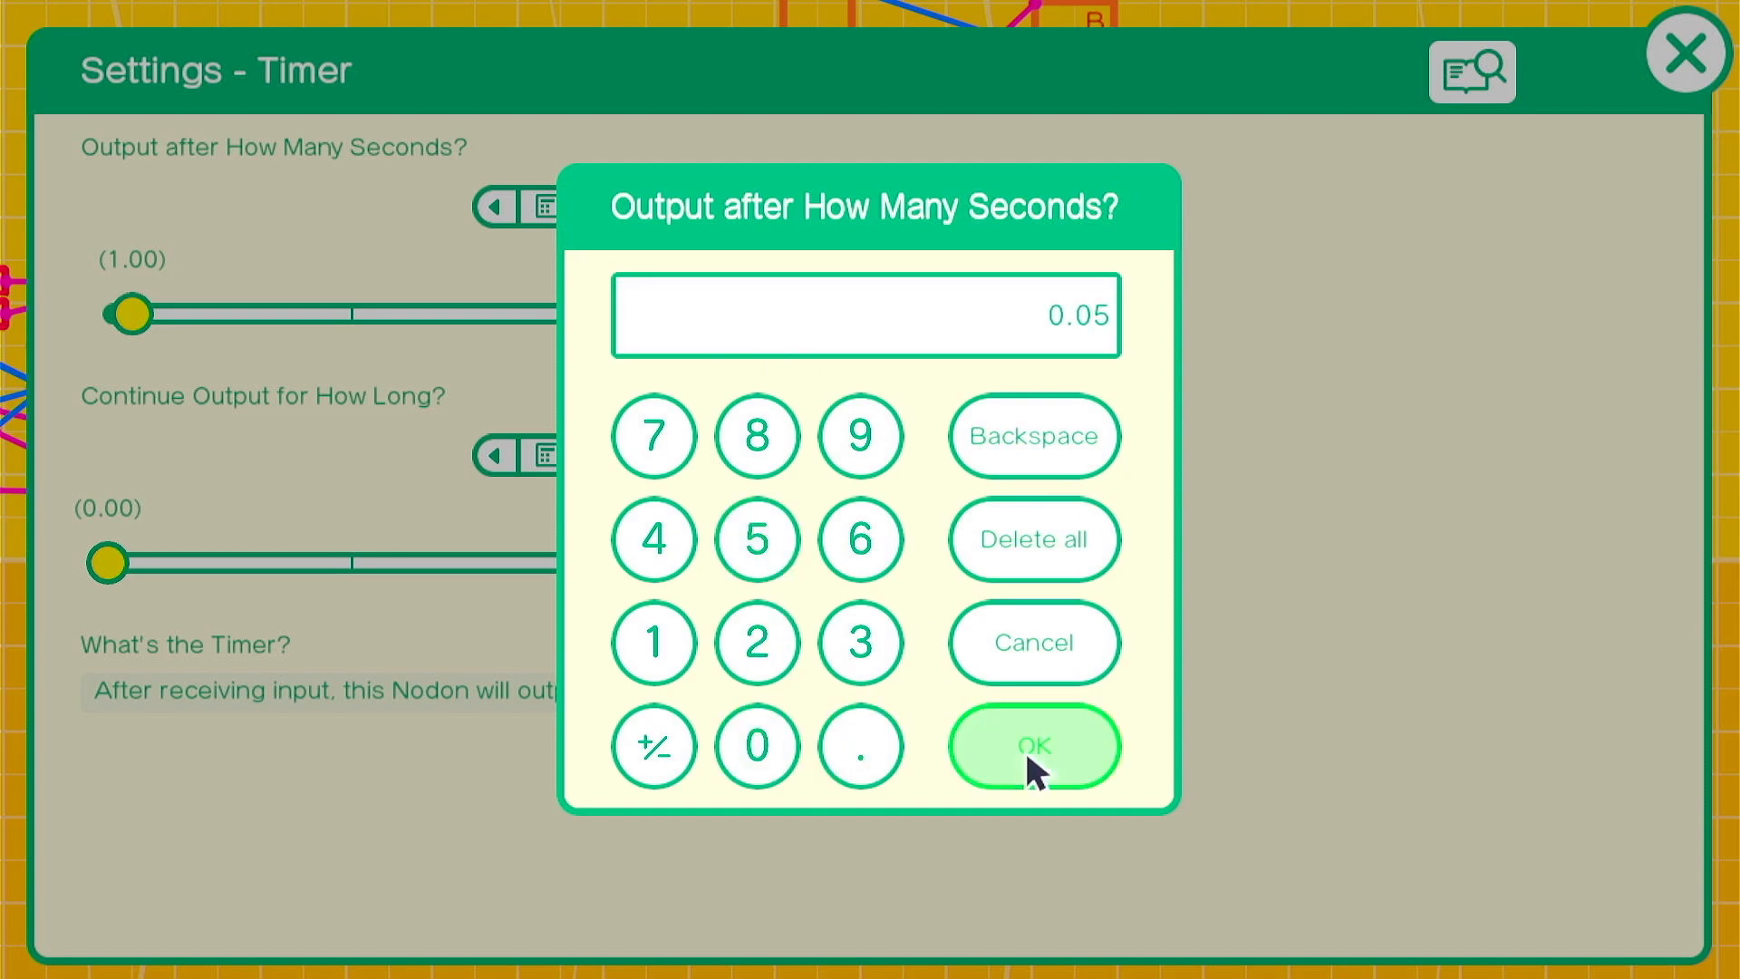
{"action": "left_click", "coordinate": [1033, 747]}
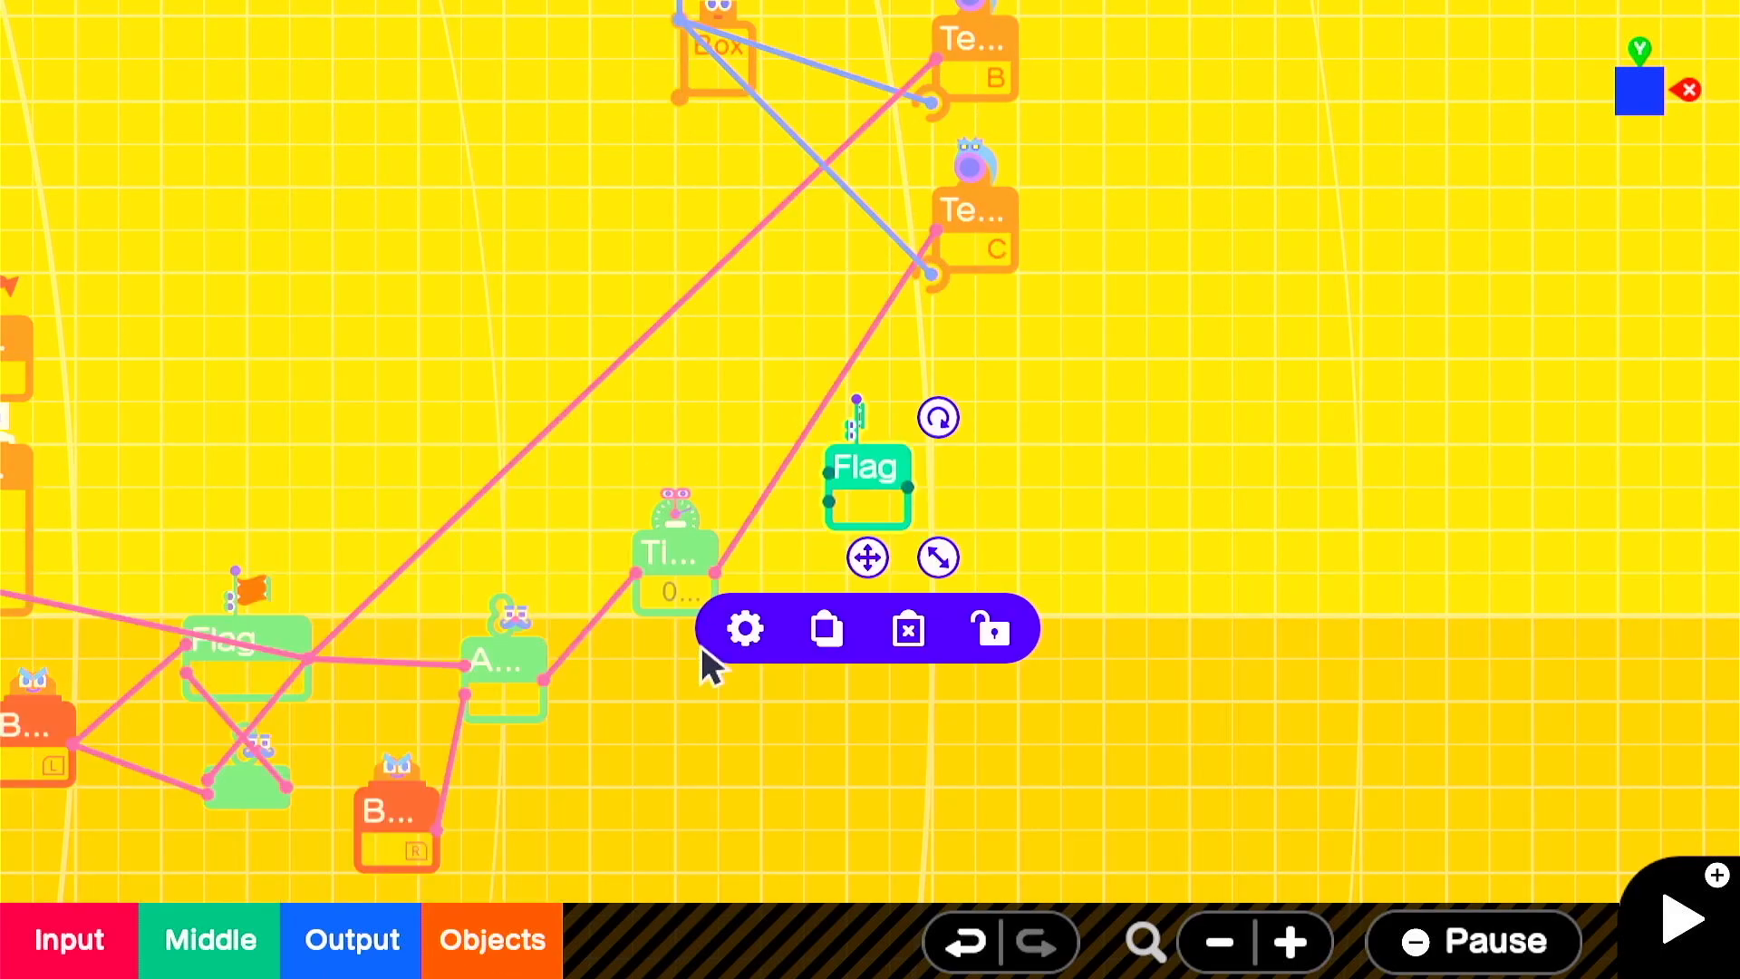
Step: Place a new Flag right of the Timer and wire the AND output to the first Flag's Off port
{"action": "left_click_drag", "start_coordinate": [868, 487], "coordinate": [932, 644]}
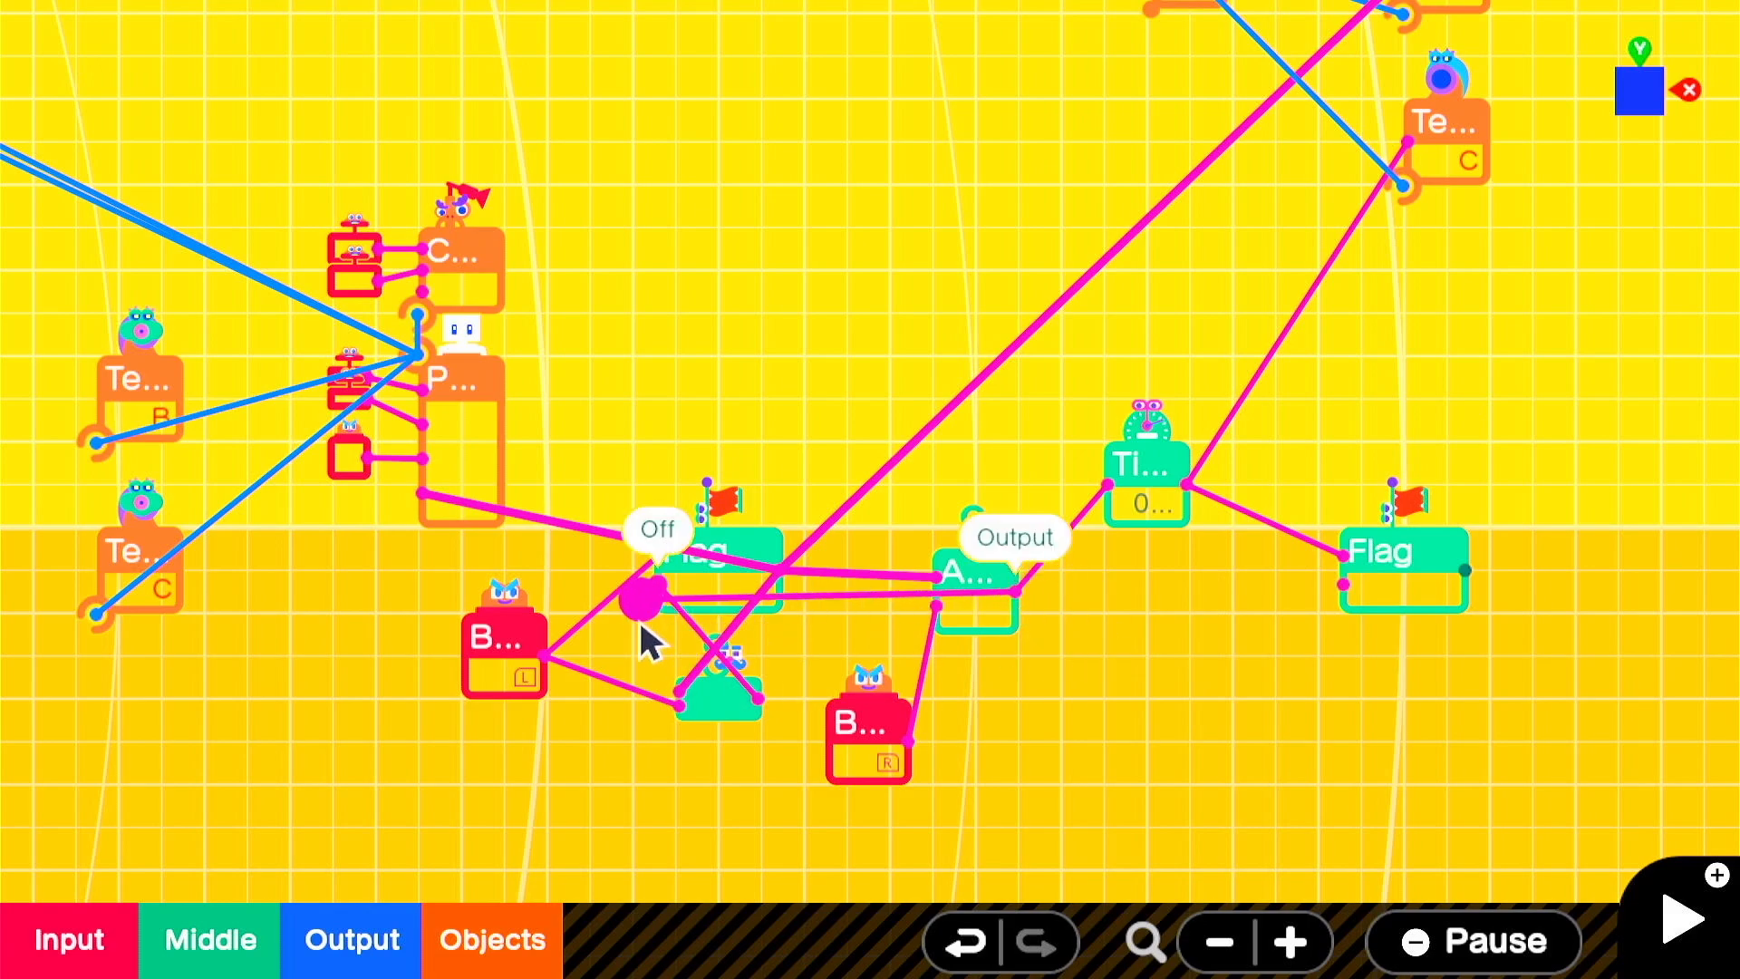
{"action": "left_click", "coordinate": [1682, 917]}
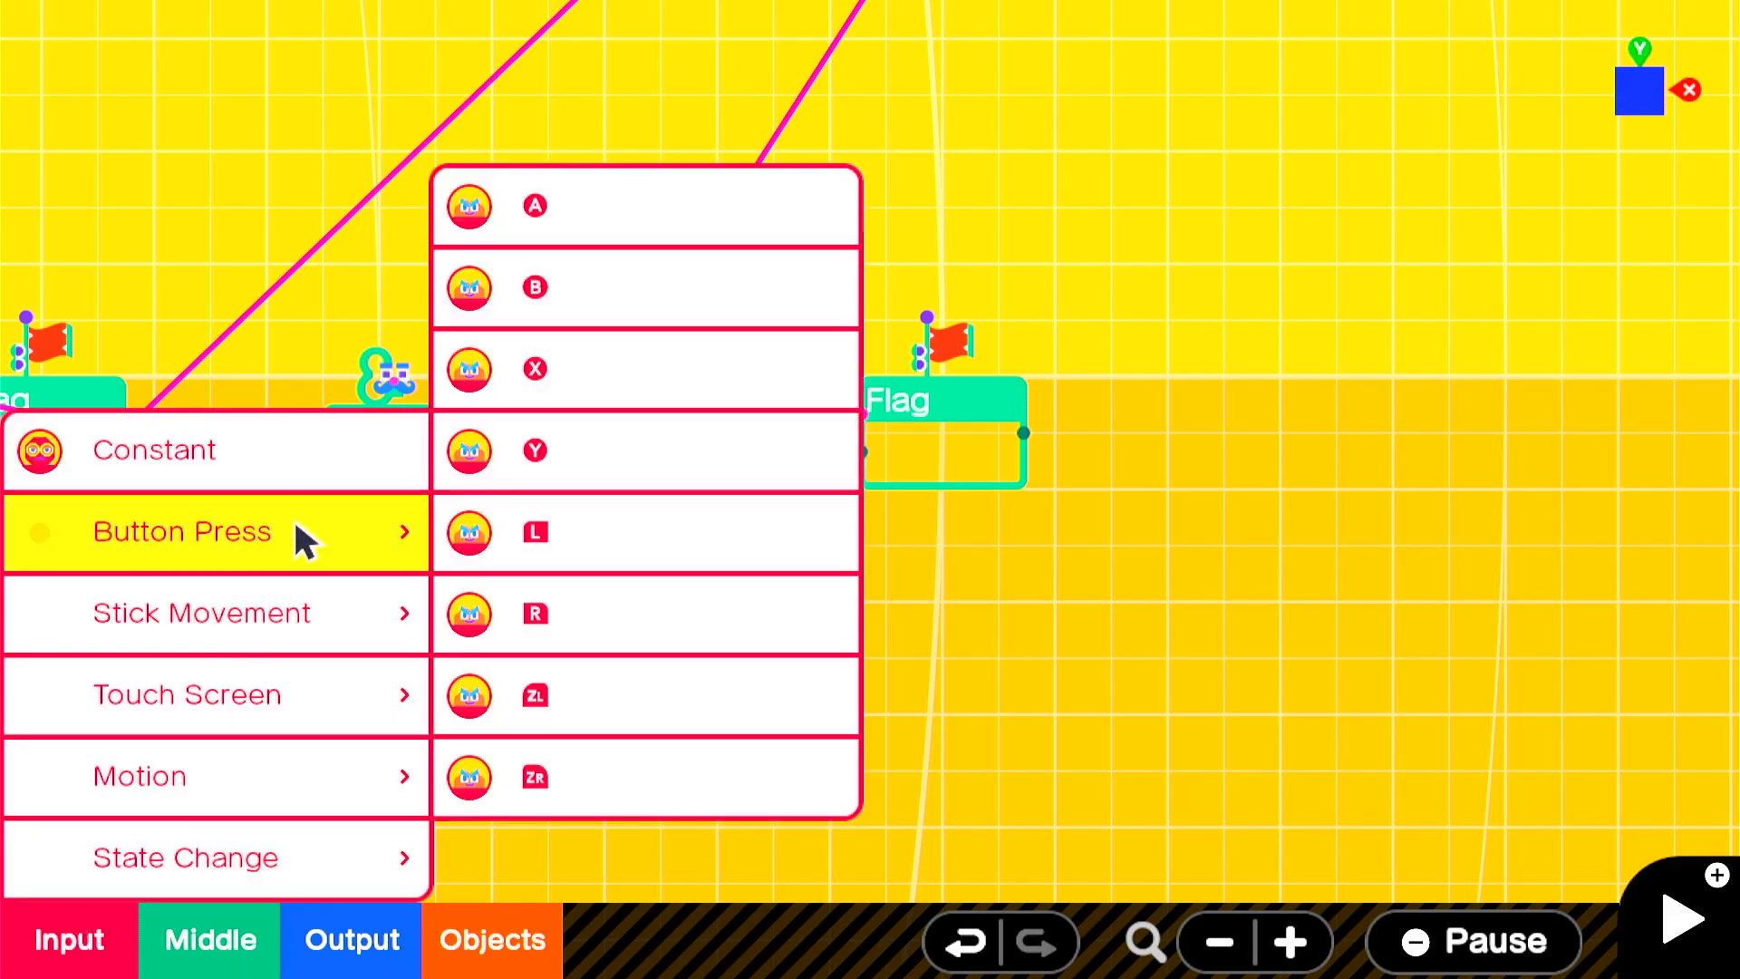
Step: Add an L-button Nodon and a third AND Nodon combining it with the second Flag
{"action": "left_click", "coordinate": [532, 531]}
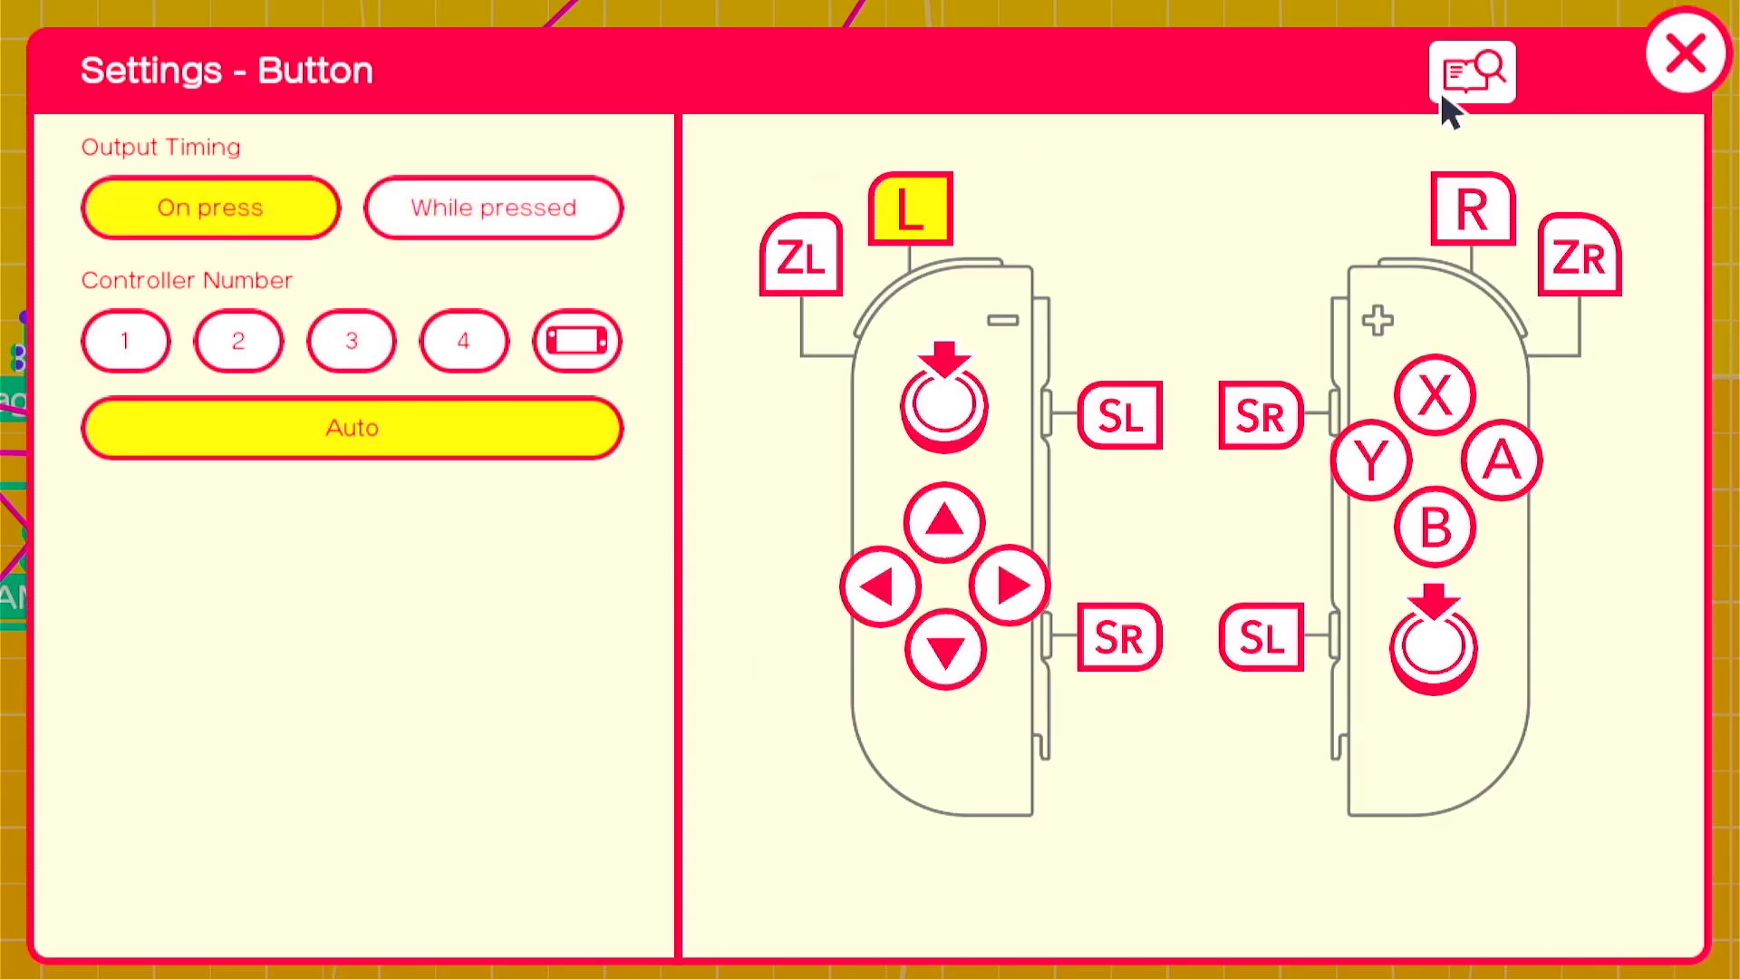
{"action": "left_click", "coordinate": [1681, 50]}
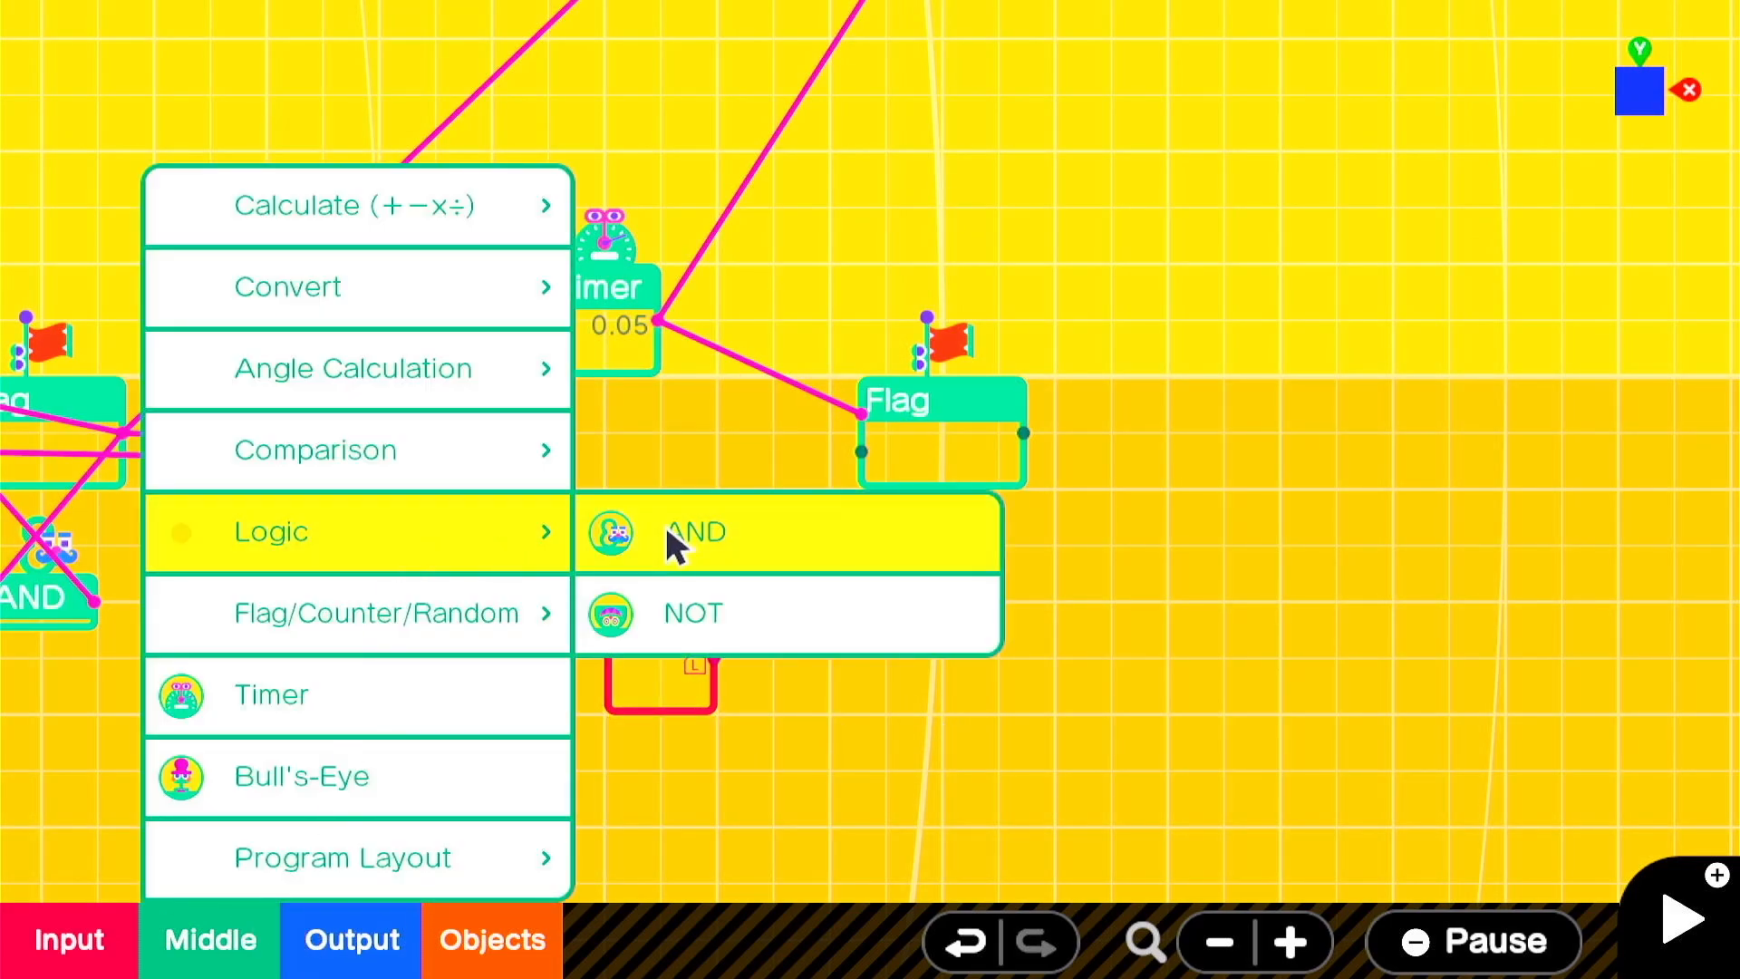
{"action": "left_click", "coordinate": [692, 533]}
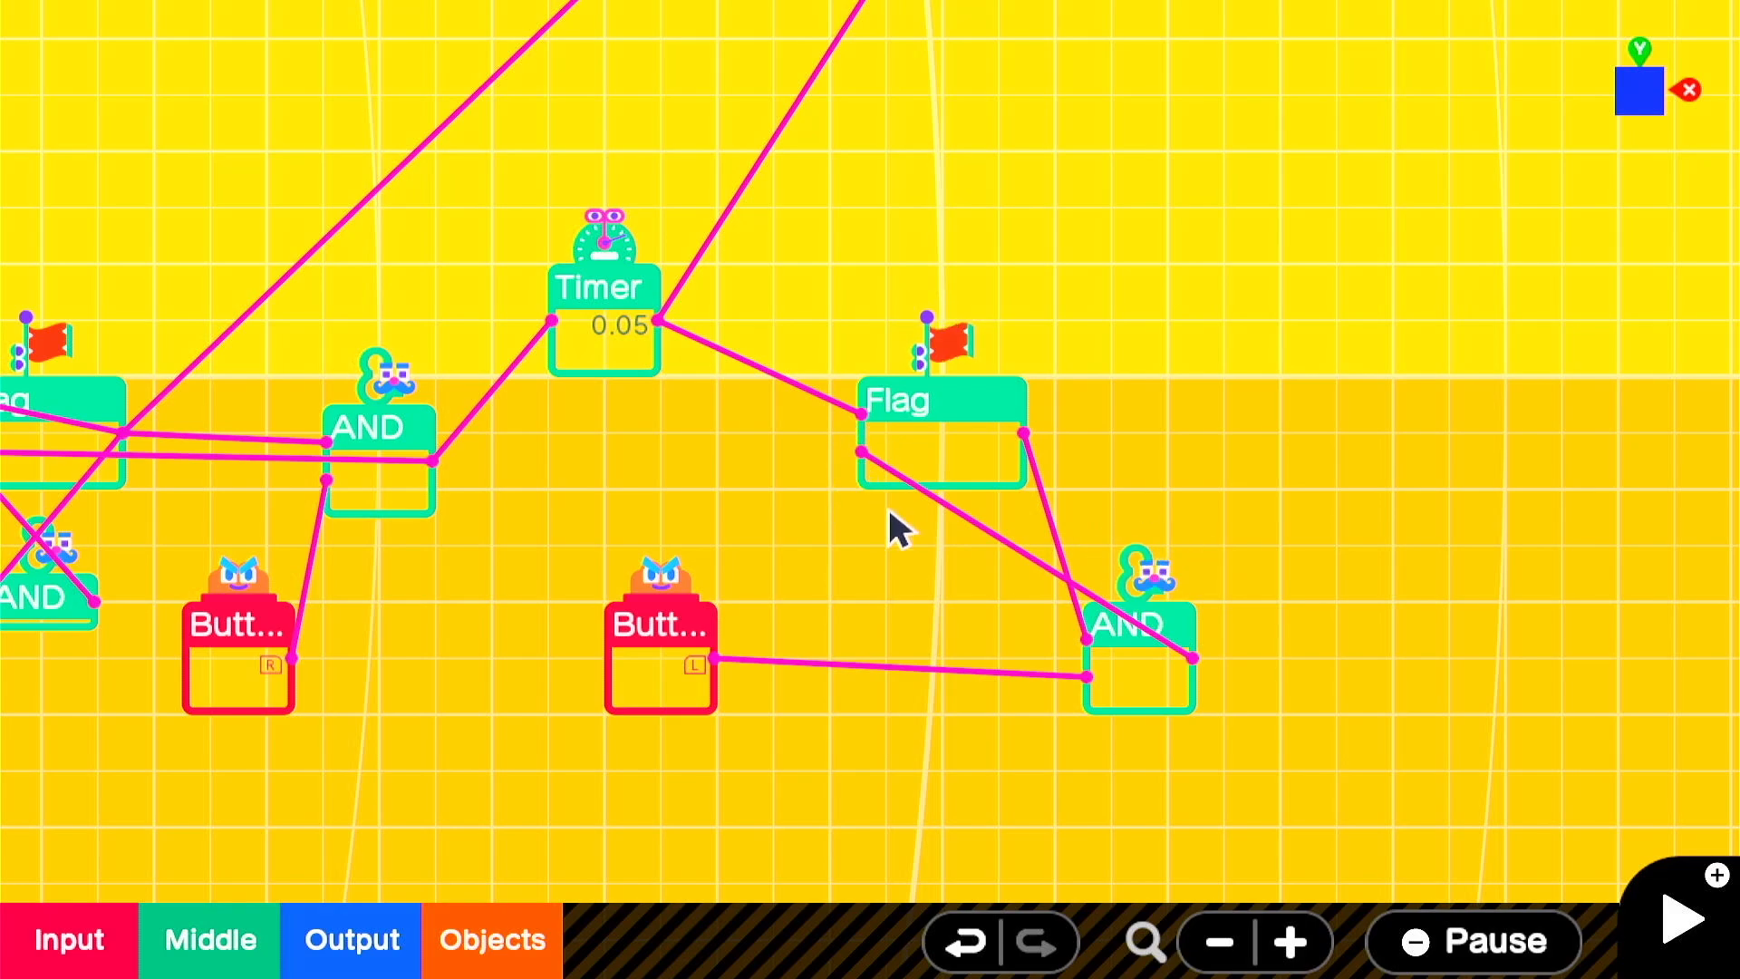
{"action": "mouse_move", "coordinate": [823, 544]}
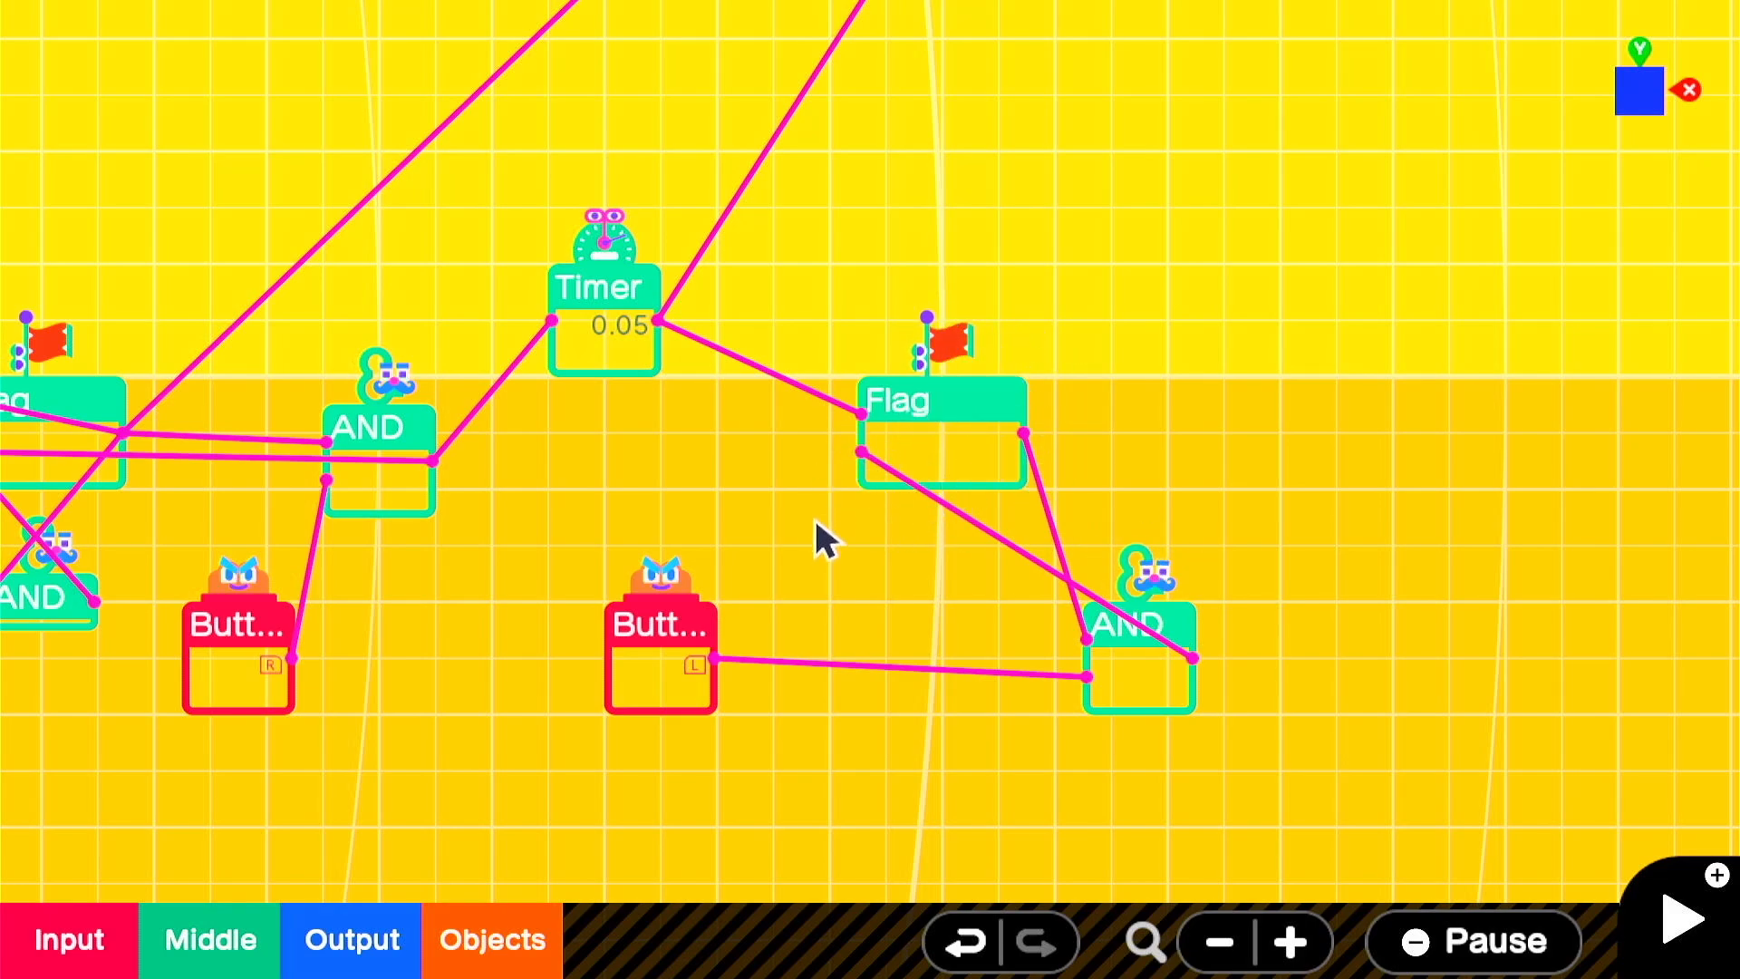
{"action": "mouse_move", "coordinate": [826, 569]}
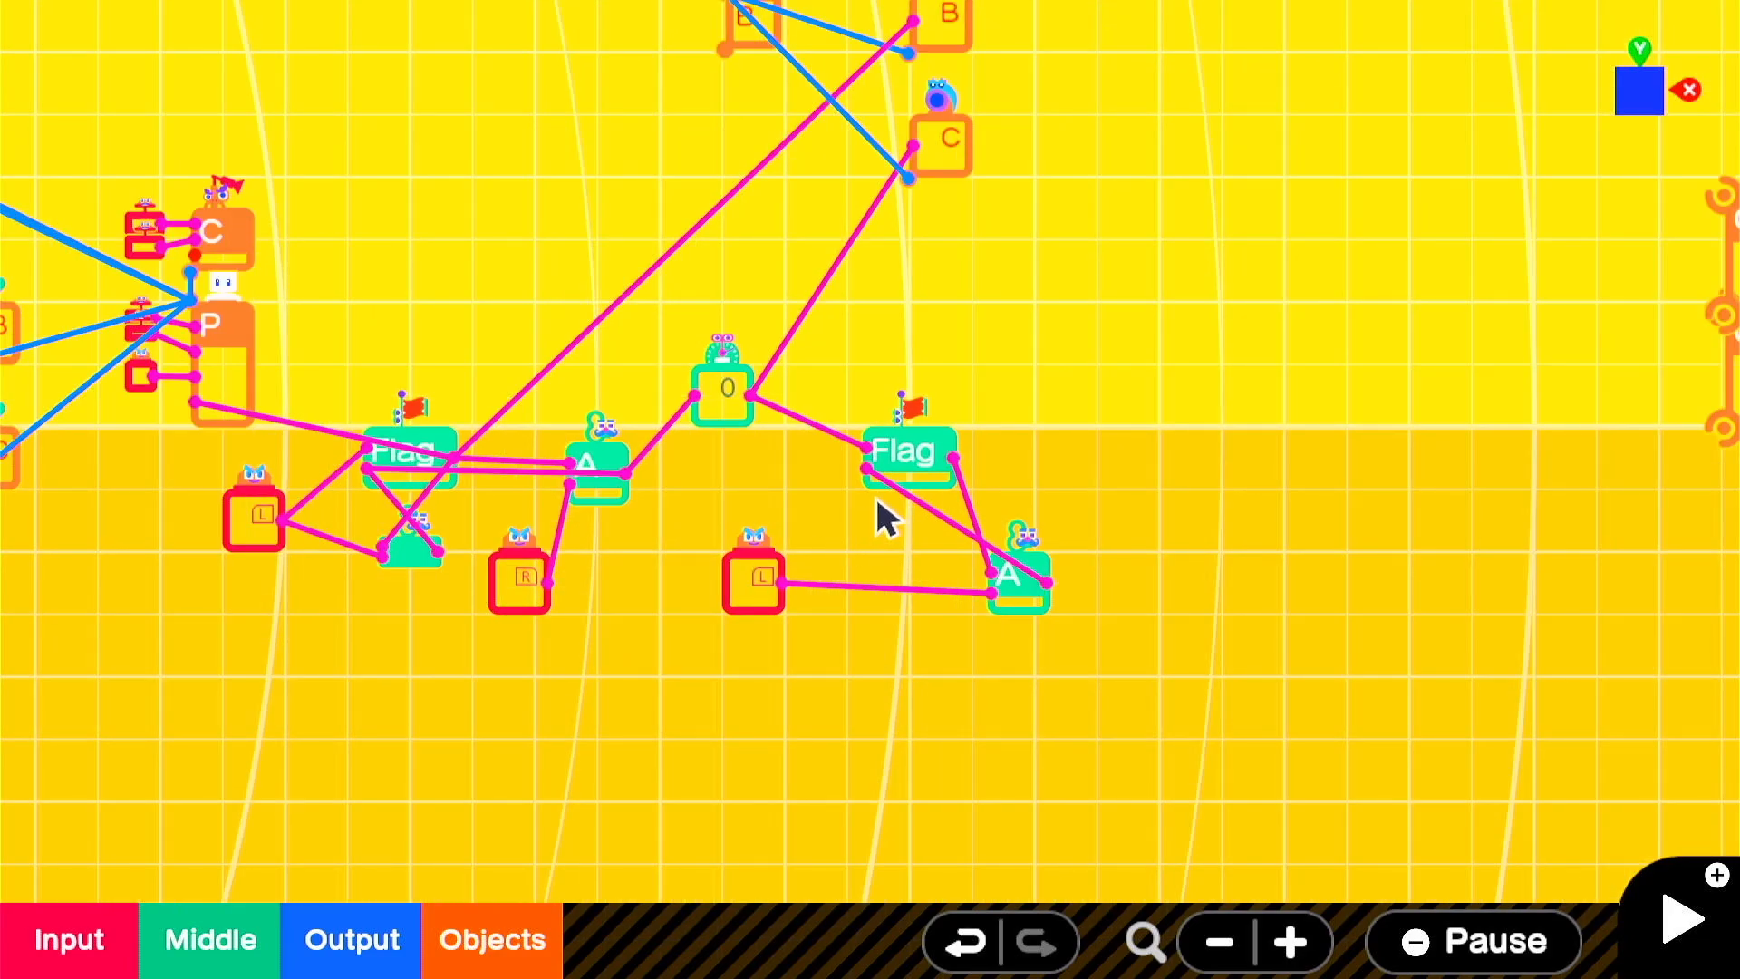
{"action": "mouse_move", "coordinate": [693, 748]}
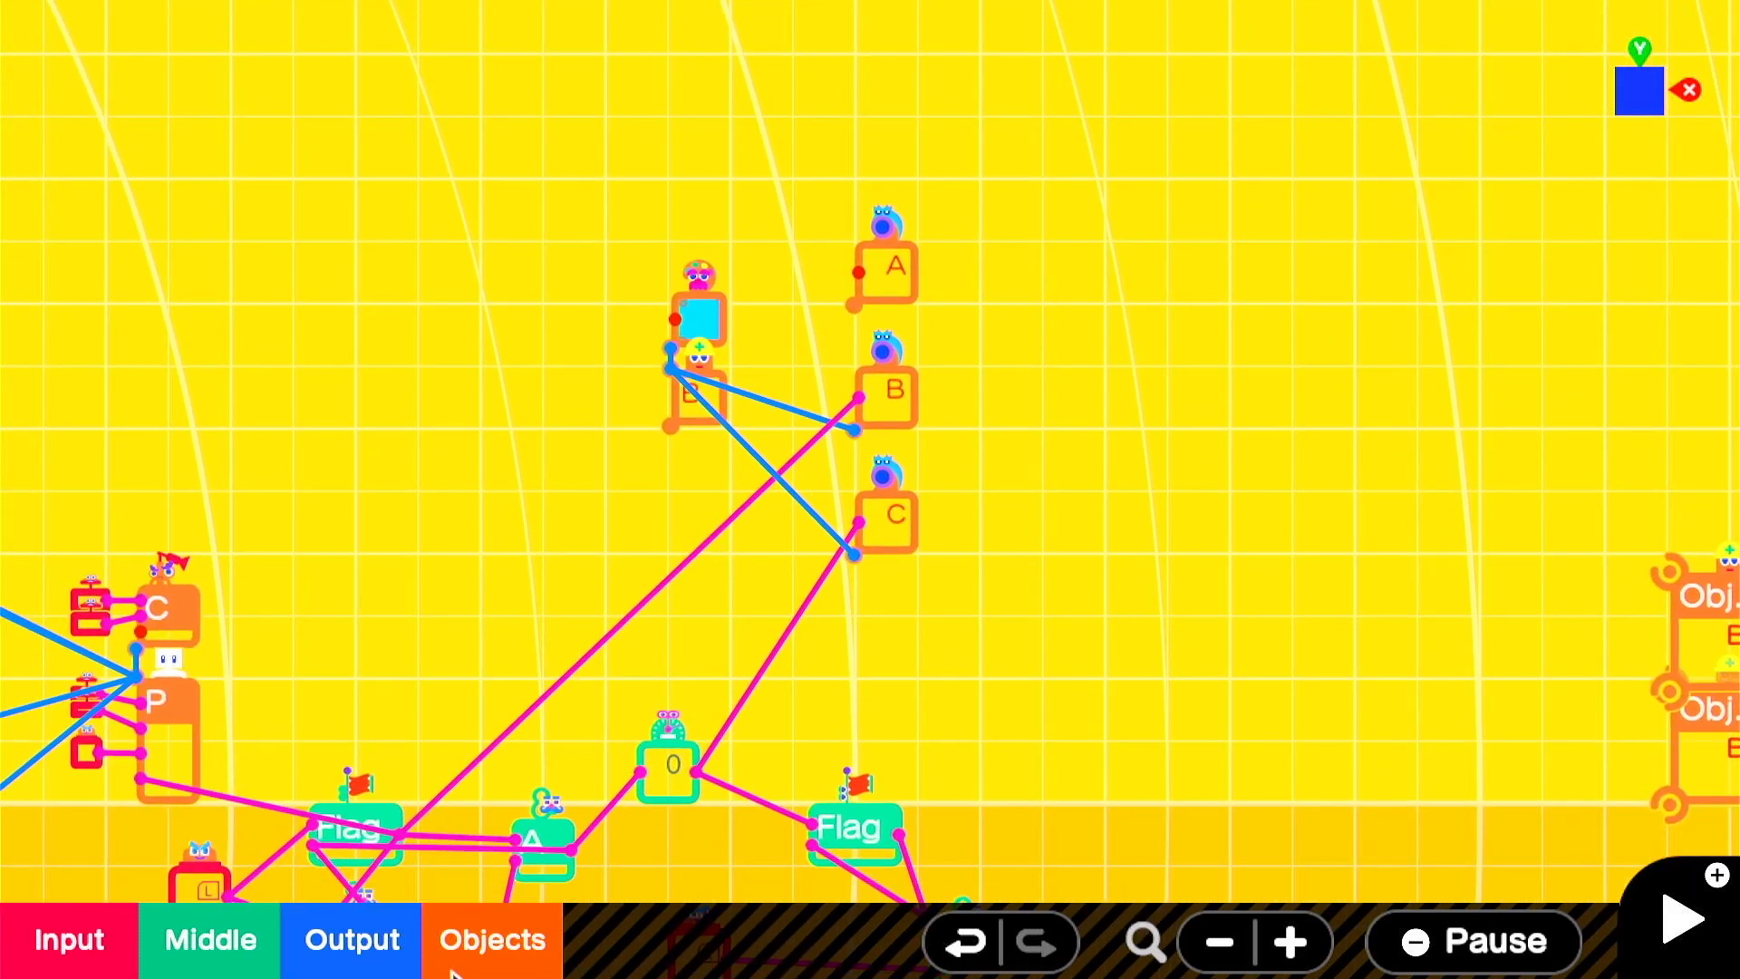
Step: Set the Explosion effect to appear in the world at 7 m size
{"action": "left_click", "coordinate": [491, 964]}
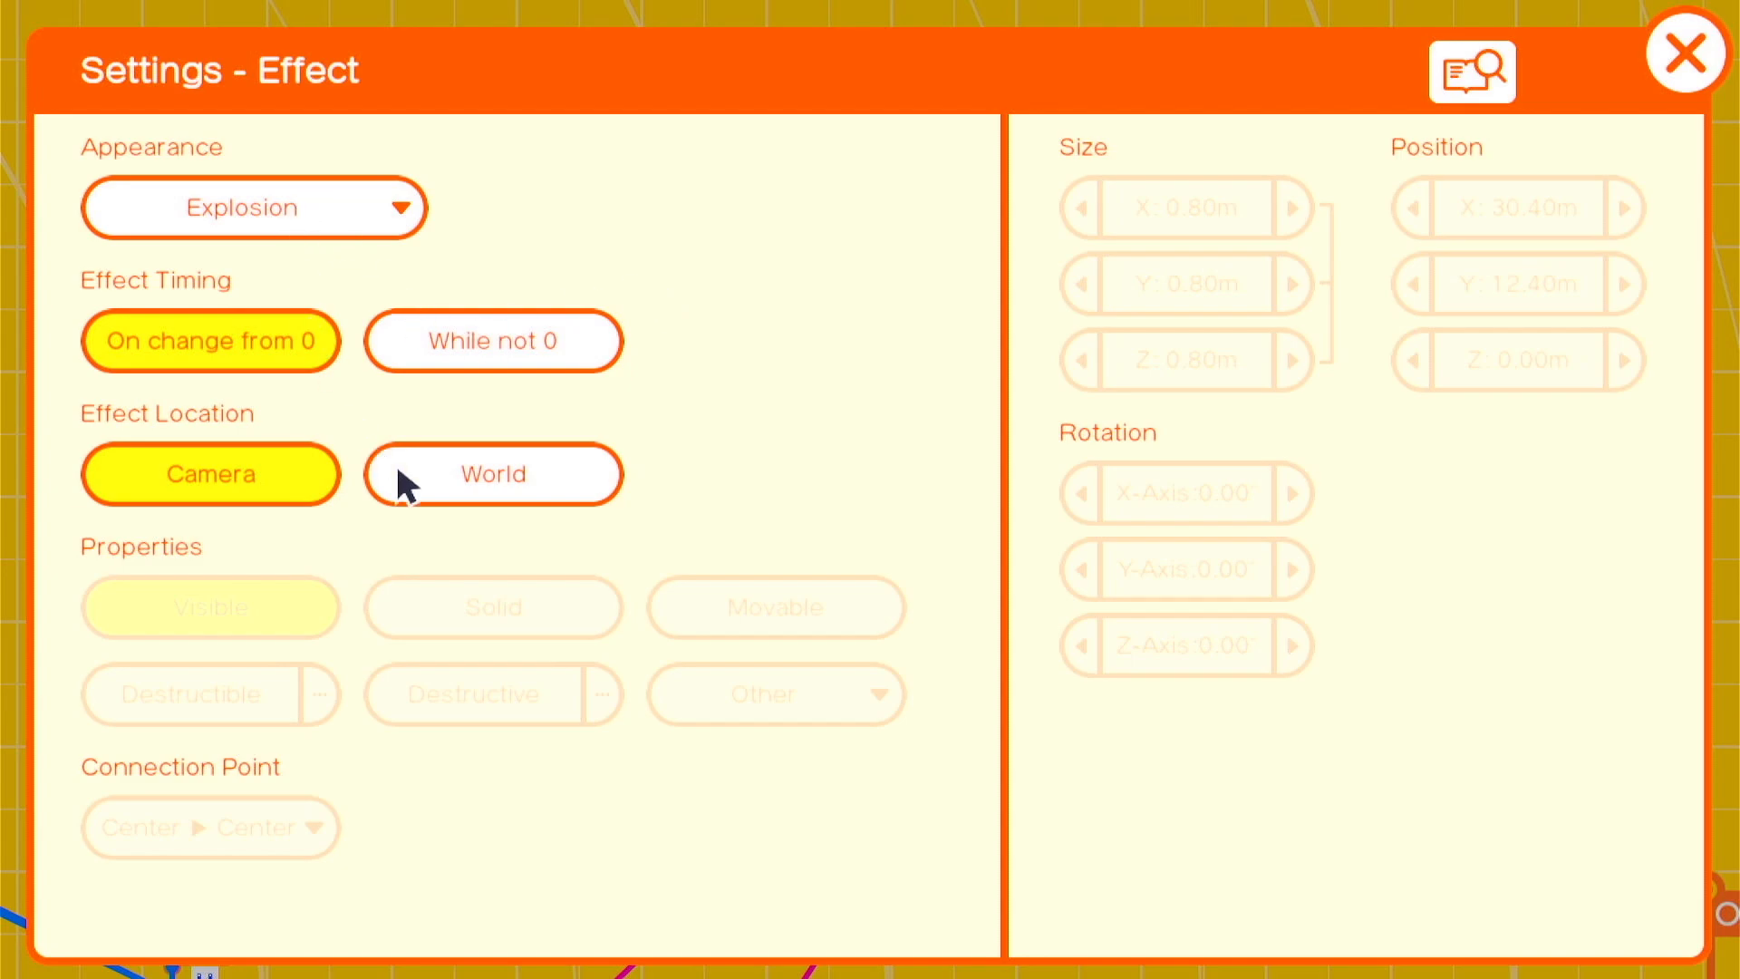
{"action": "left_click", "coordinate": [1181, 207]}
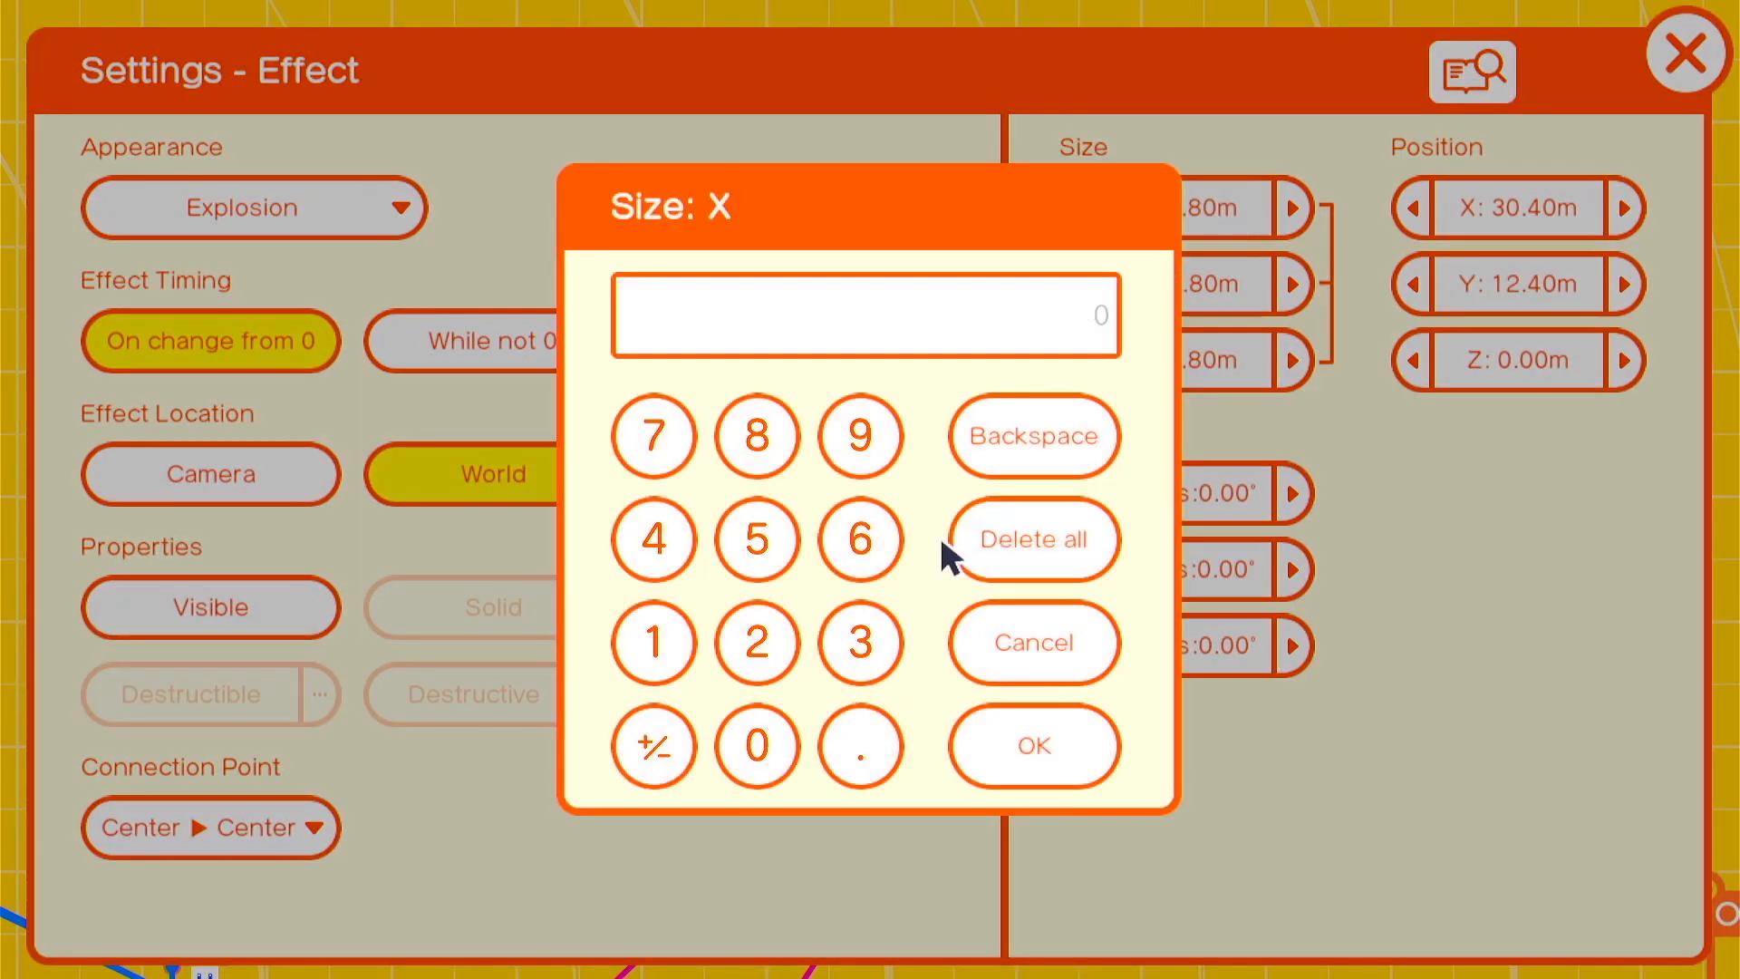
{"action": "left_click", "coordinate": [1032, 746]}
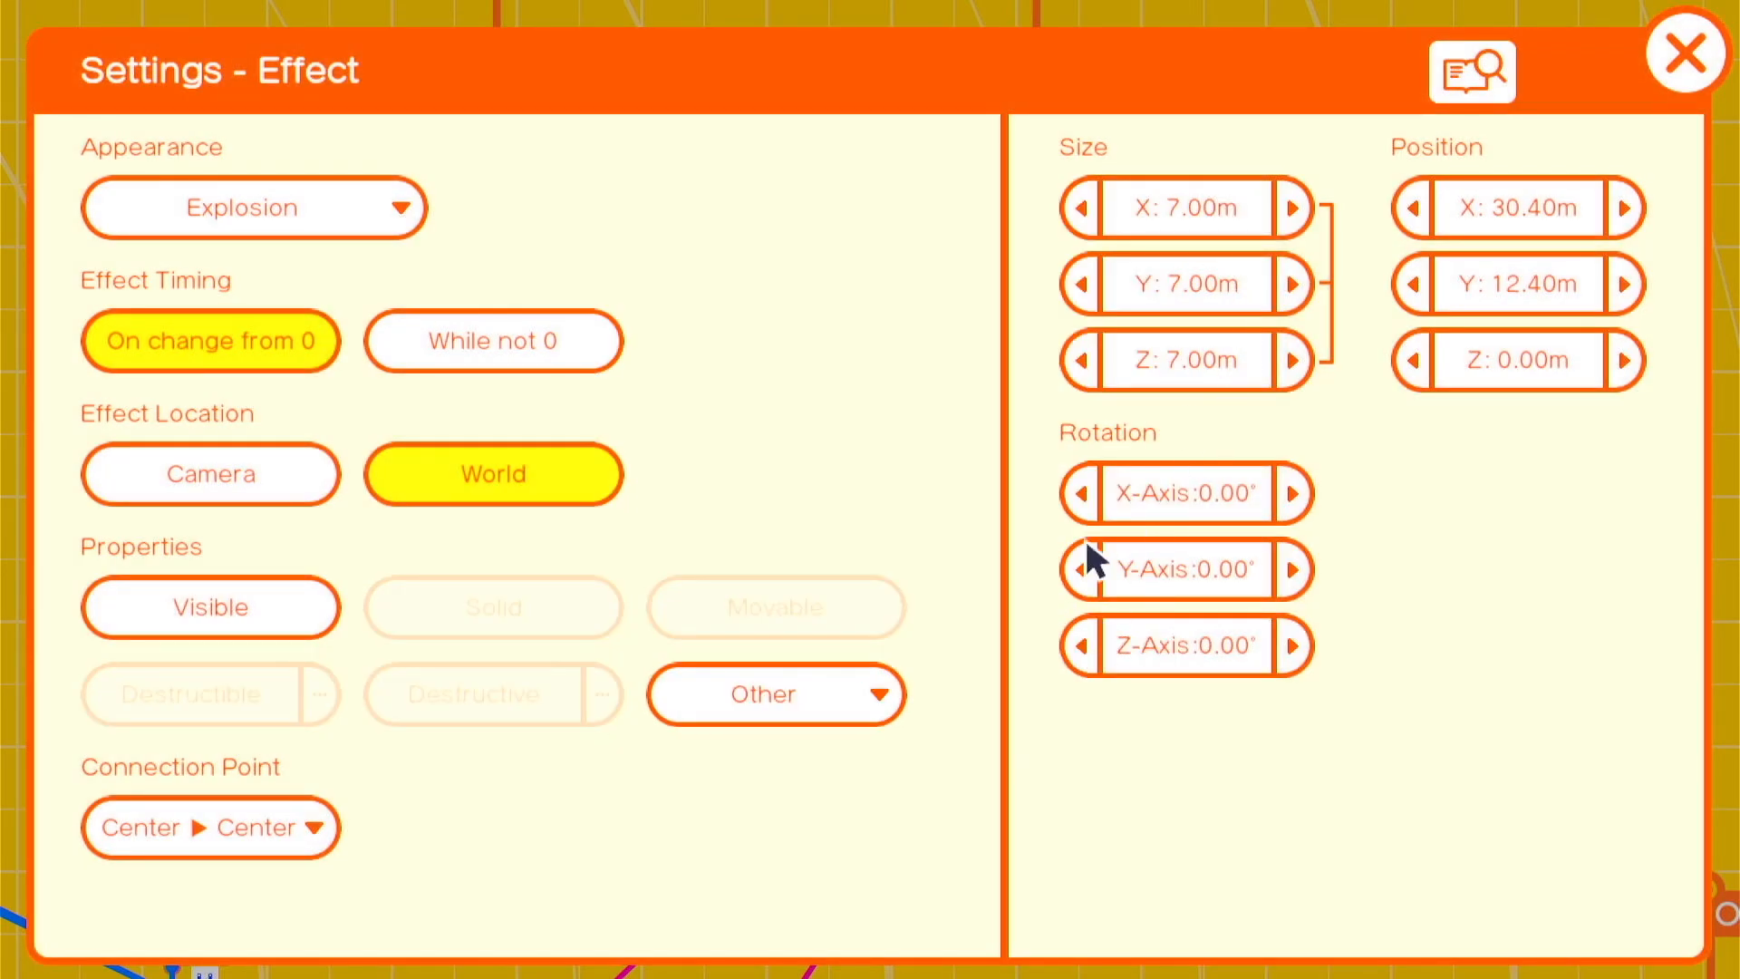
{"action": "left_click", "coordinate": [1683, 56]}
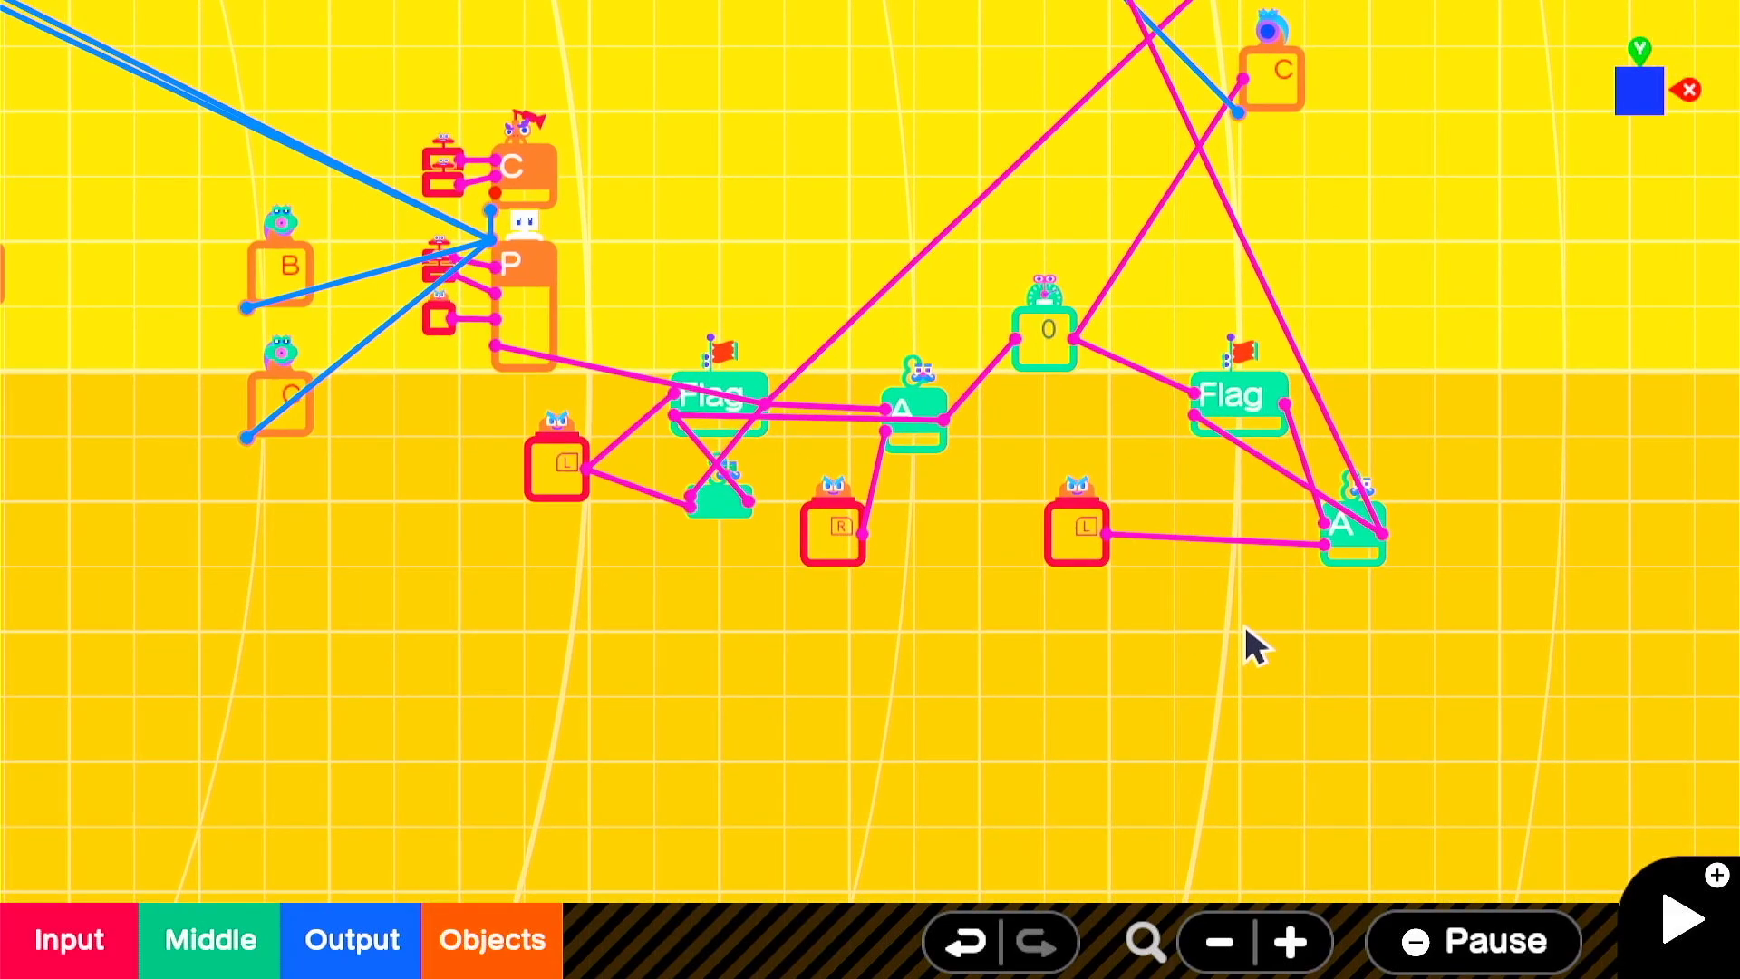
Step: Select the new NOT Nodon and move it below the button logic
{"action": "left_click", "coordinate": [877, 495]}
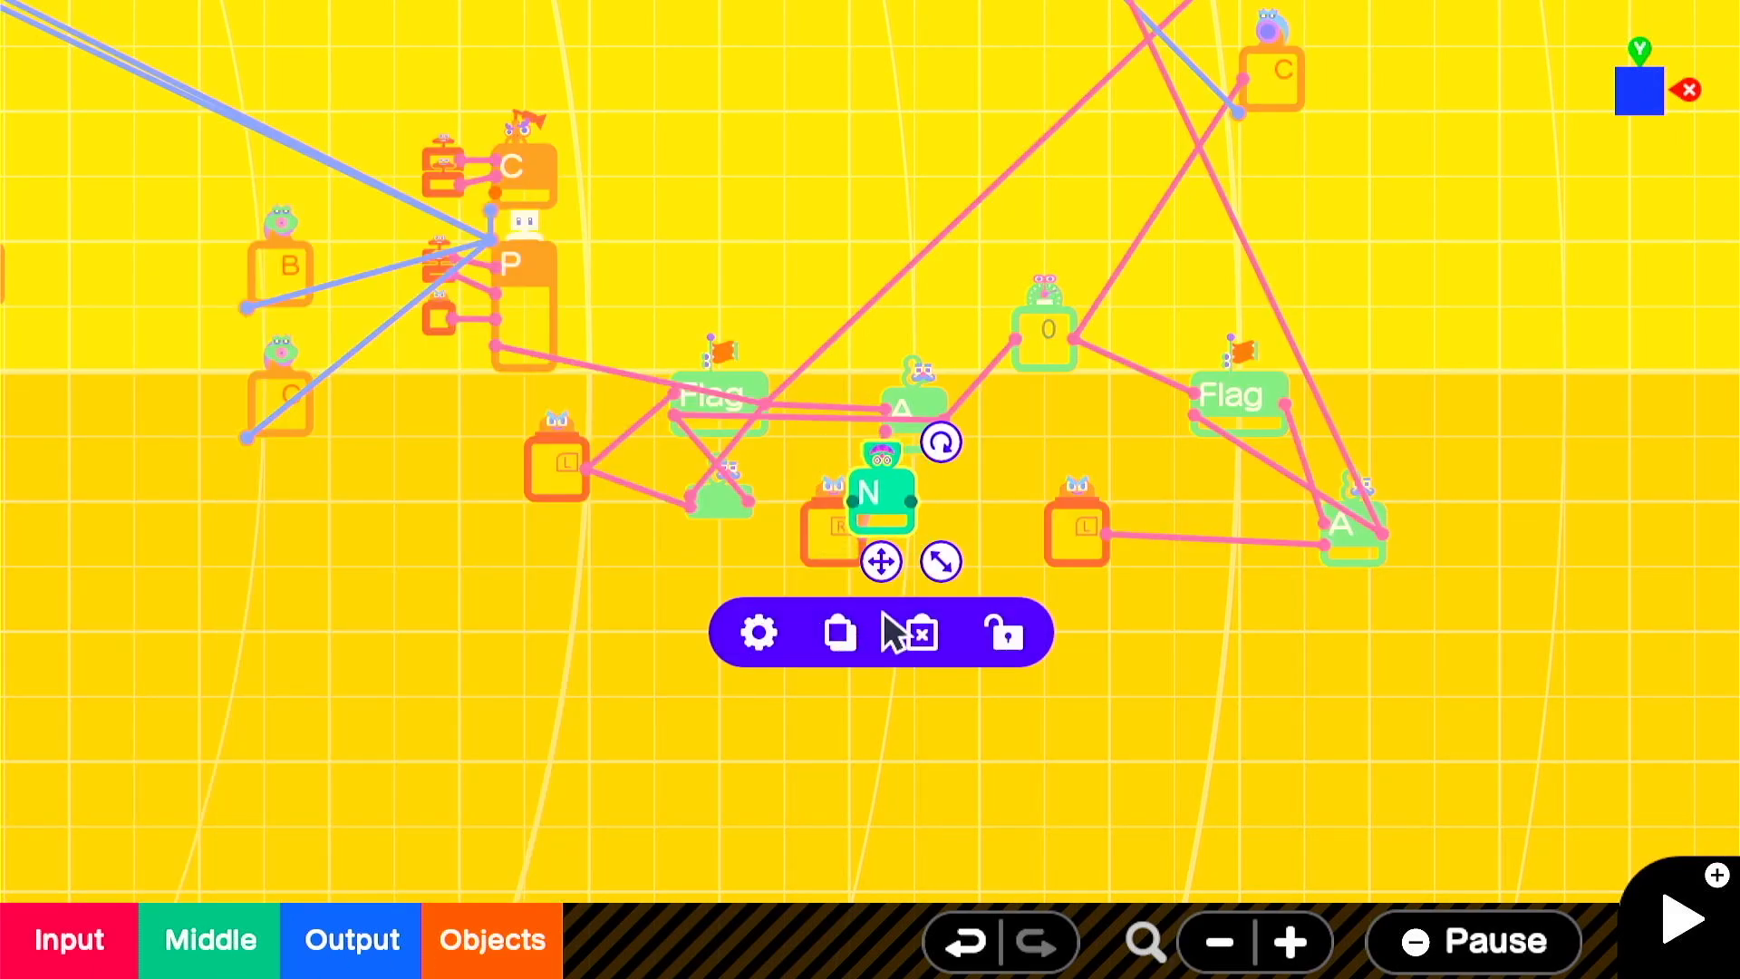
{"action": "left_click_drag", "start_coordinate": [881, 560], "coordinate": [1208, 660]}
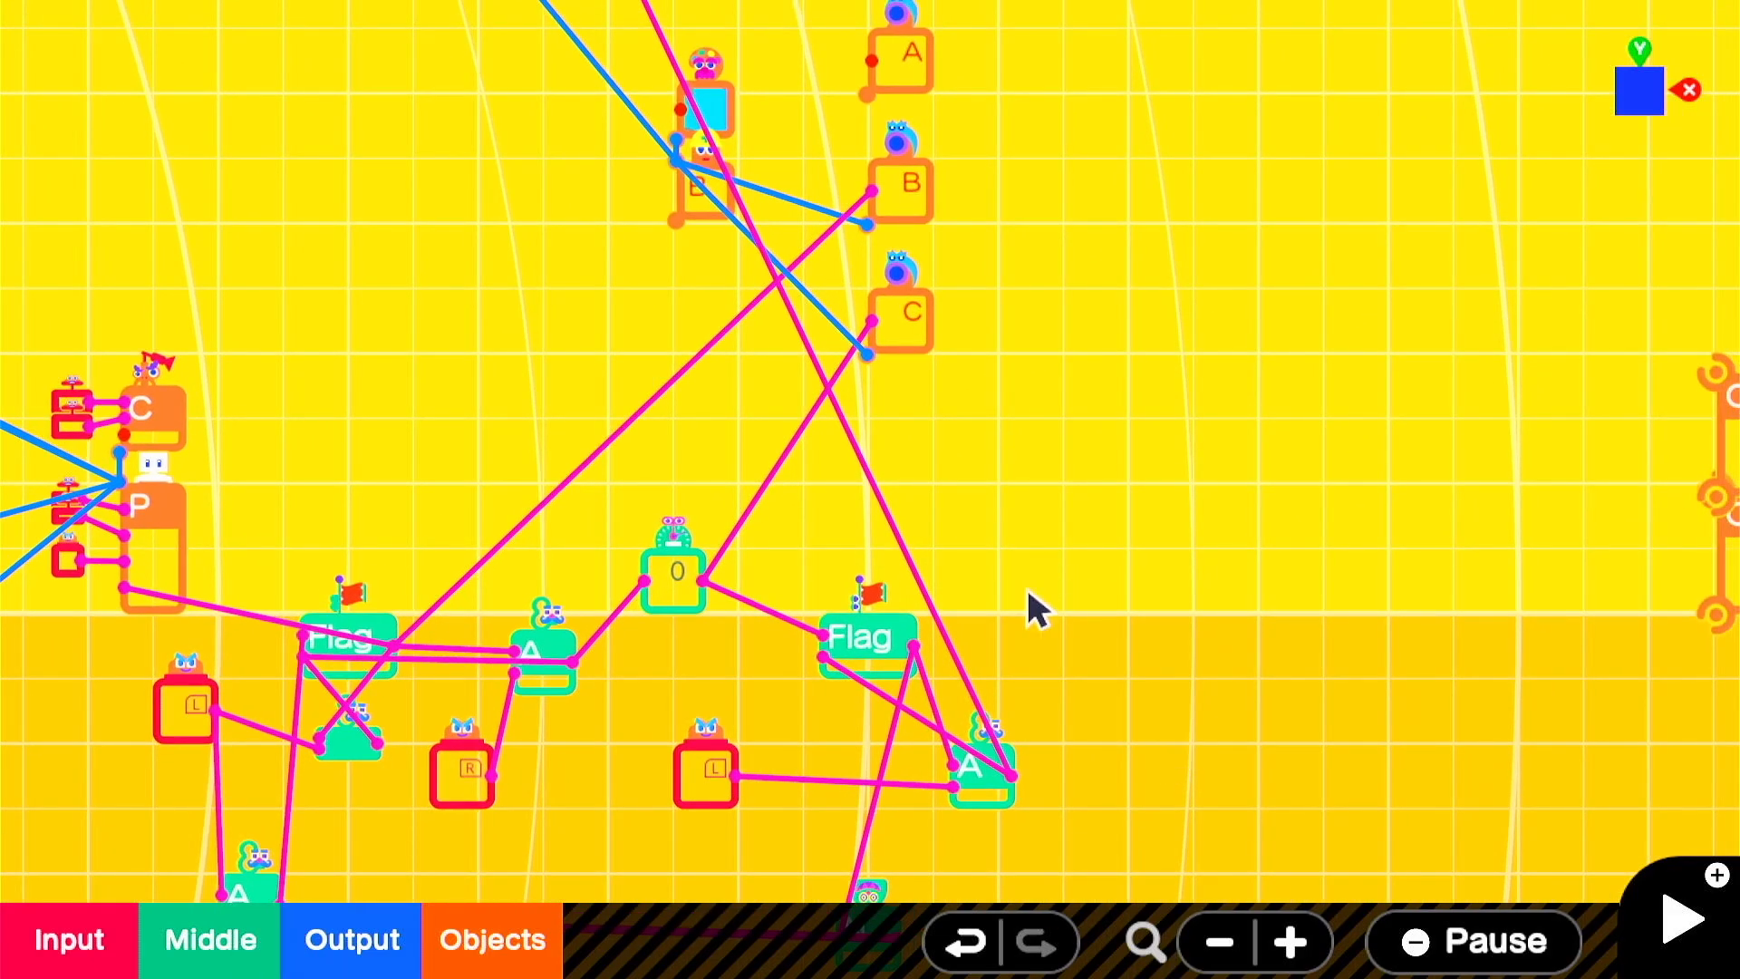
Step: Move the new Flag beside the AND Nodon and wire it to a new Attract Object Nodon
{"action": "left_click", "coordinate": [866, 638]}
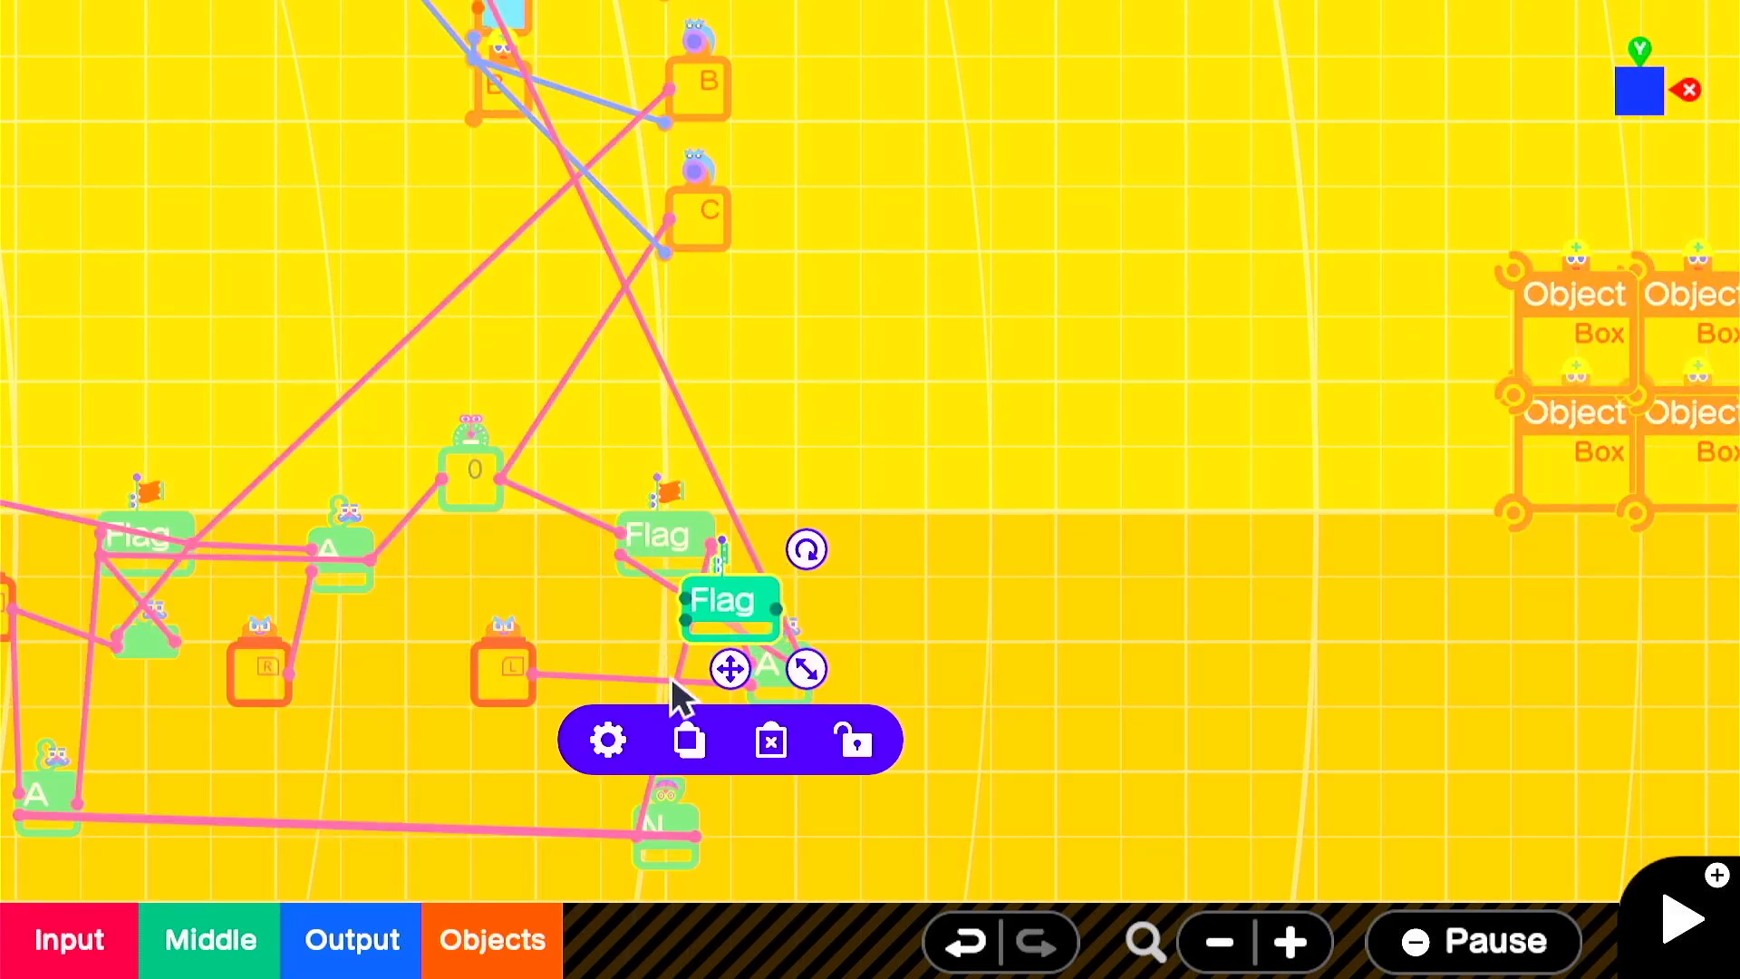
{"action": "left_click_drag", "start_coordinate": [726, 599], "coordinate": [987, 600]}
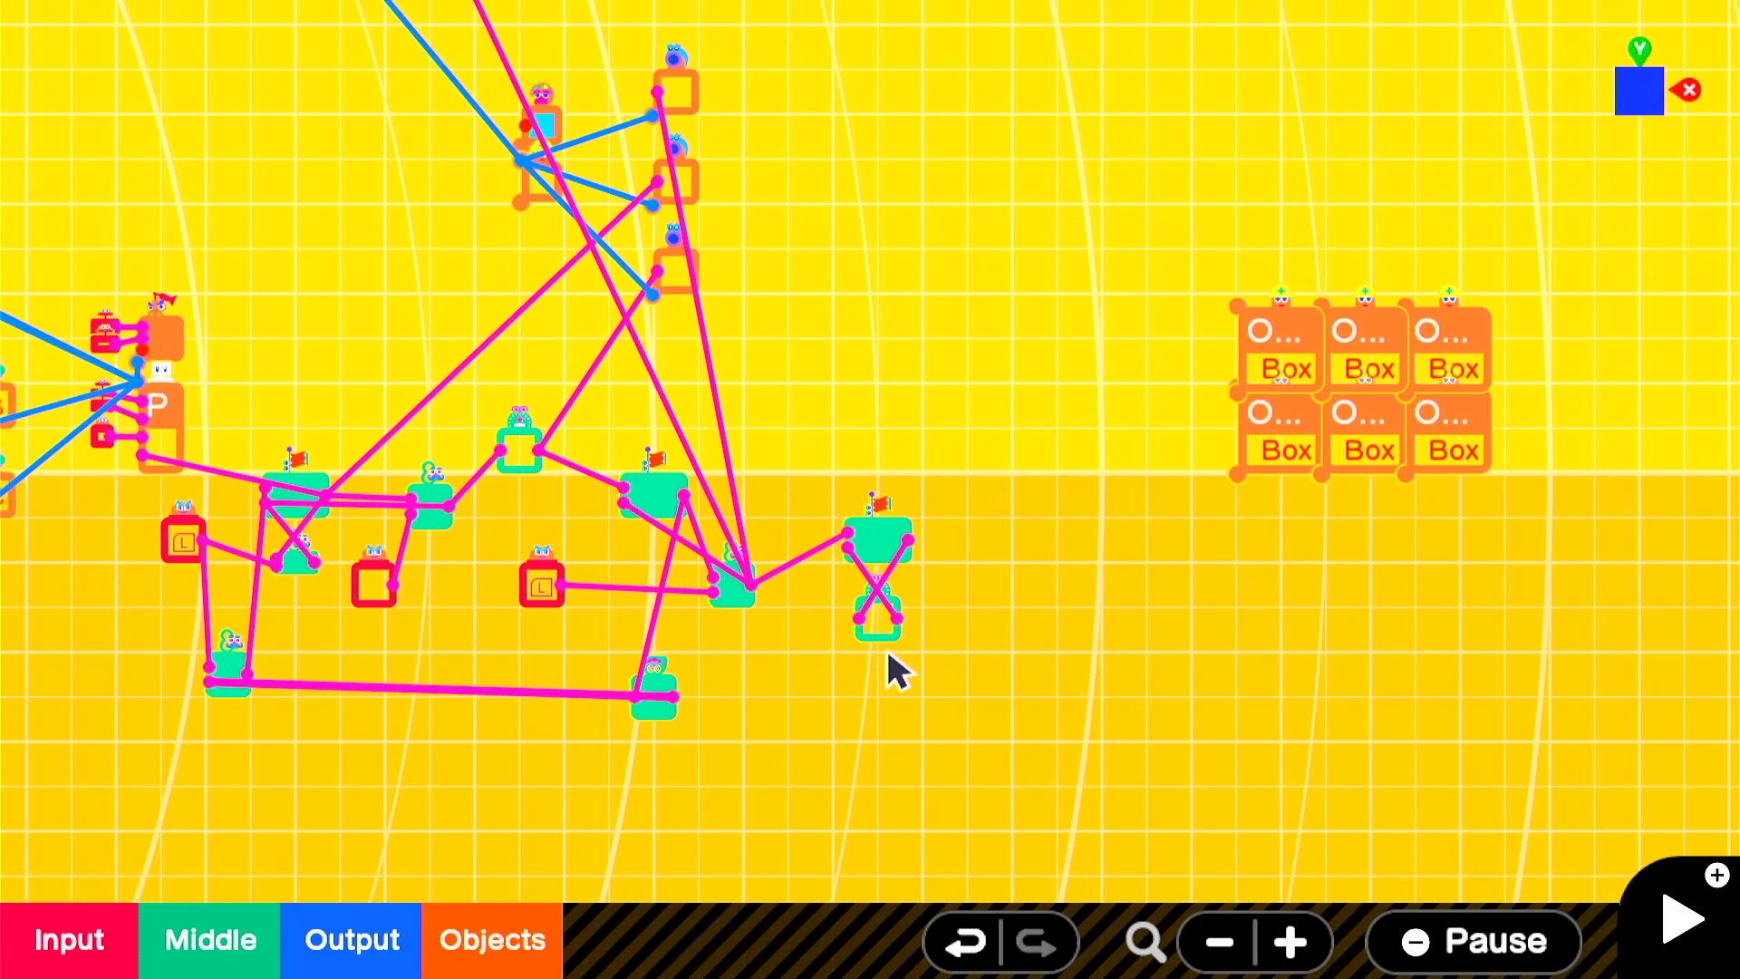
{"action": "mouse_move", "coordinate": [916, 642]}
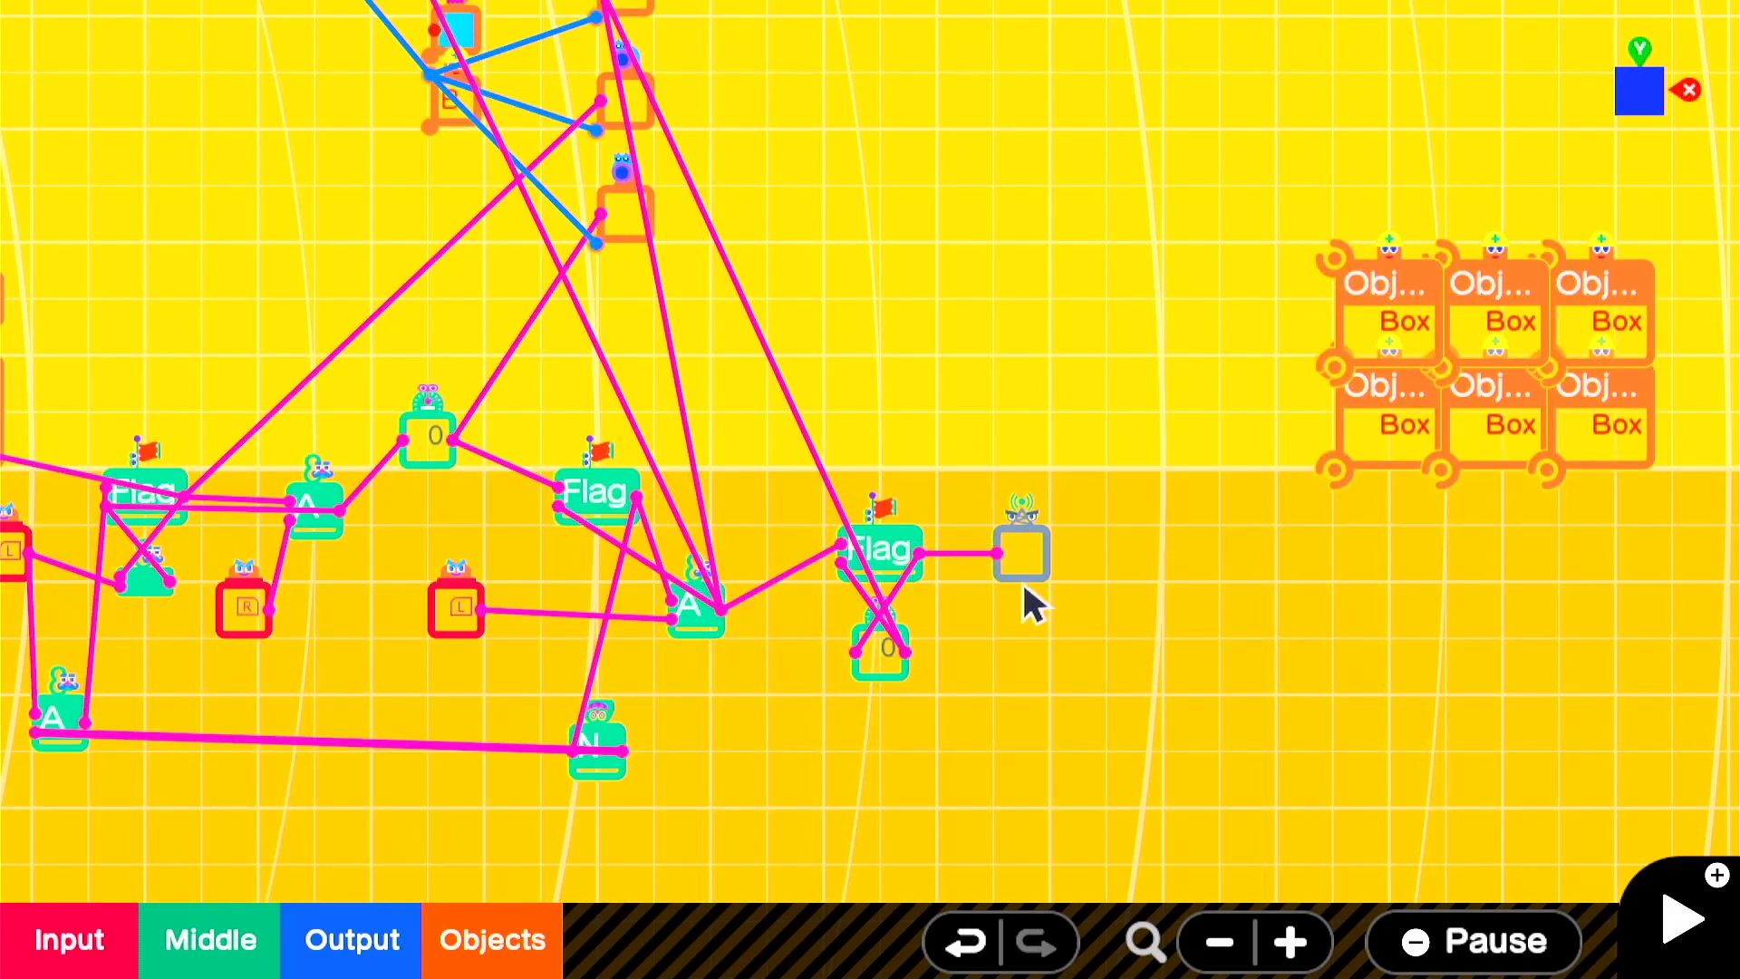
{"action": "left_click", "coordinate": [491, 964]}
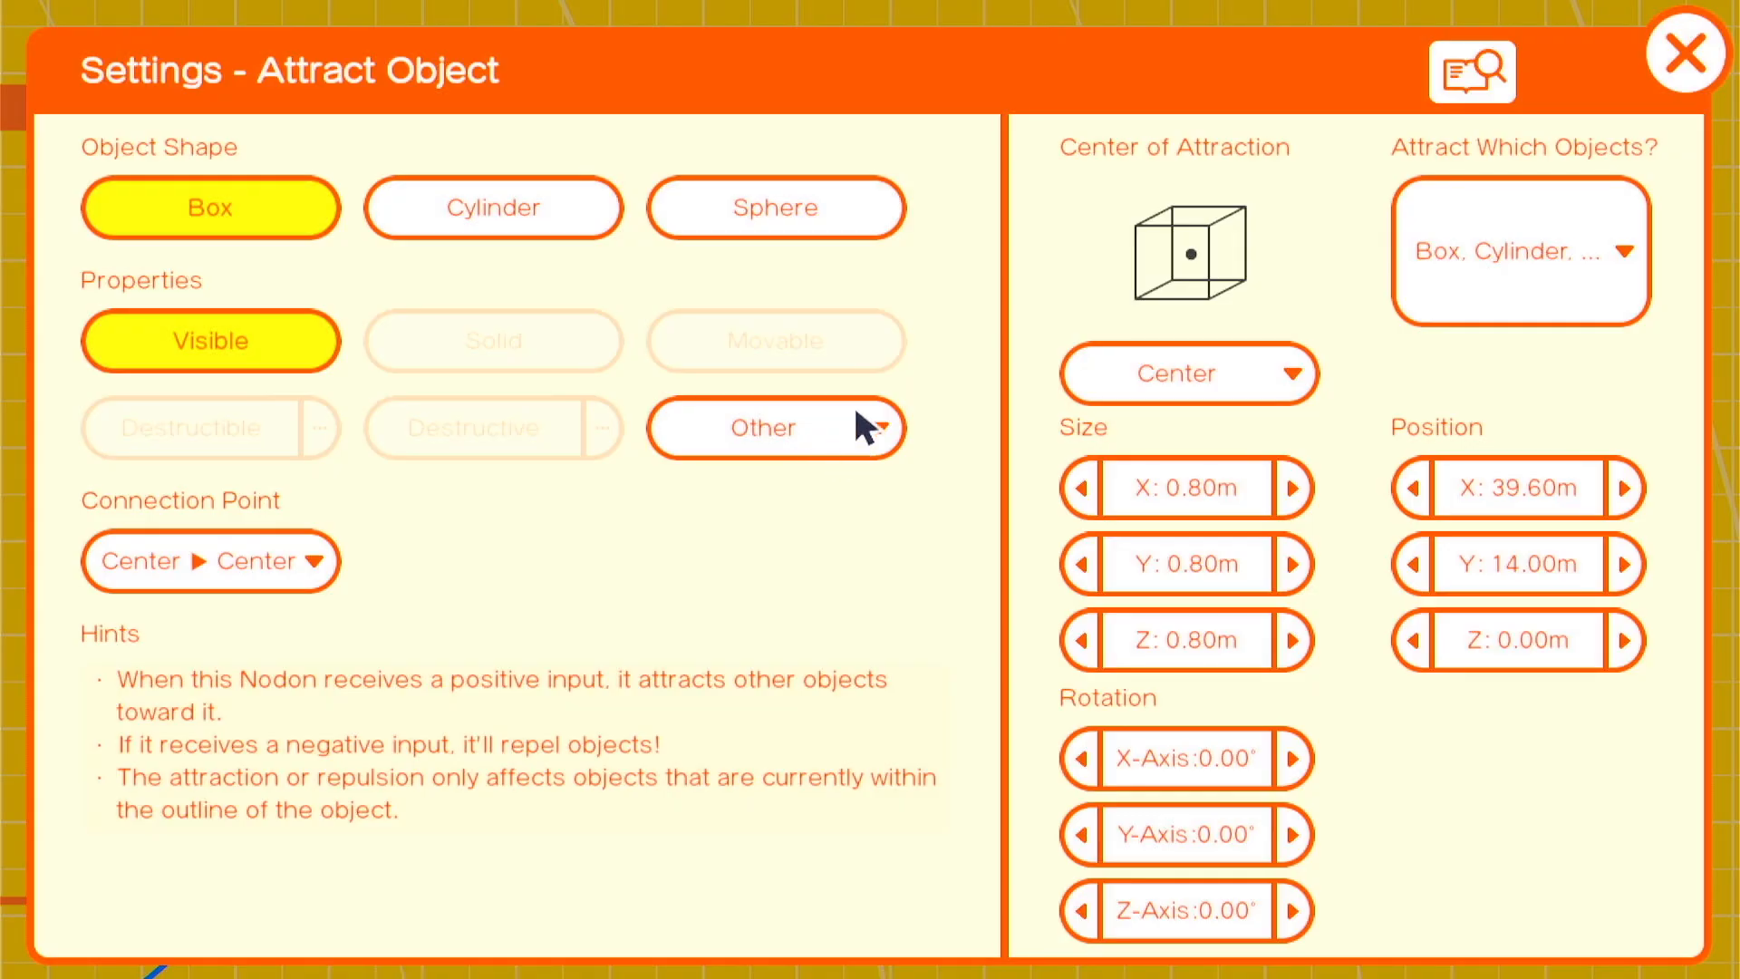
Step: Enlarge the Attract Object area's width to 8 m
{"action": "left_click", "coordinate": [1186, 488]}
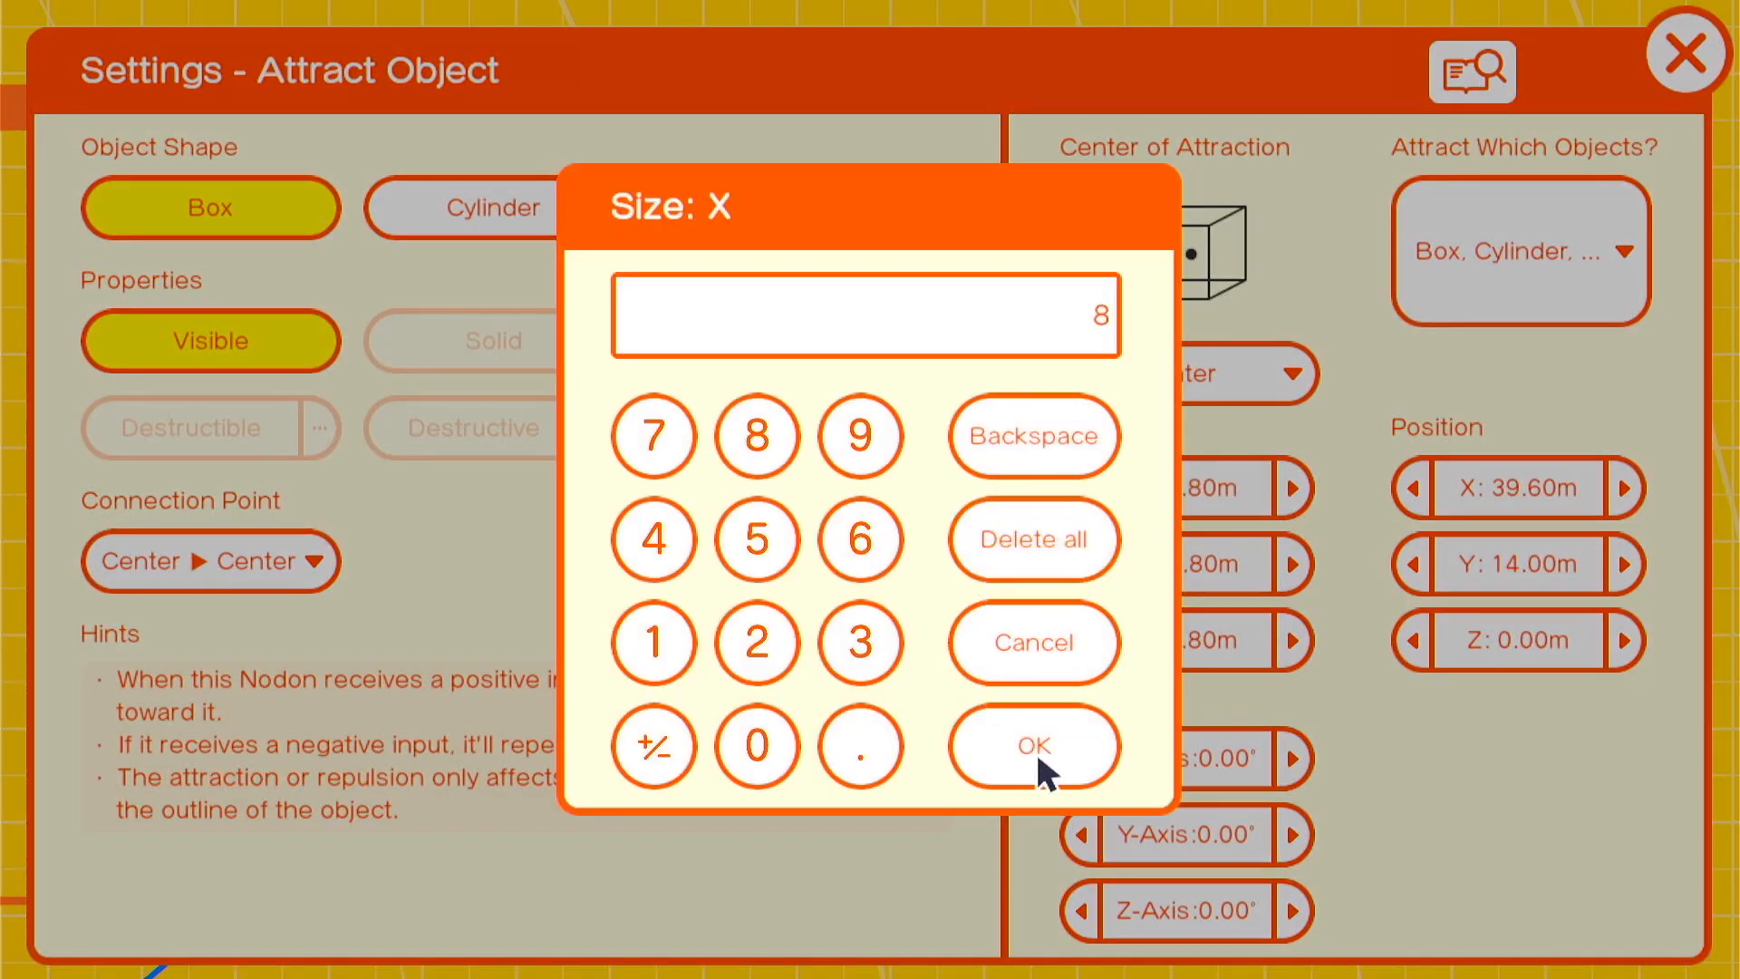
{"action": "left_click", "coordinate": [1033, 747]}
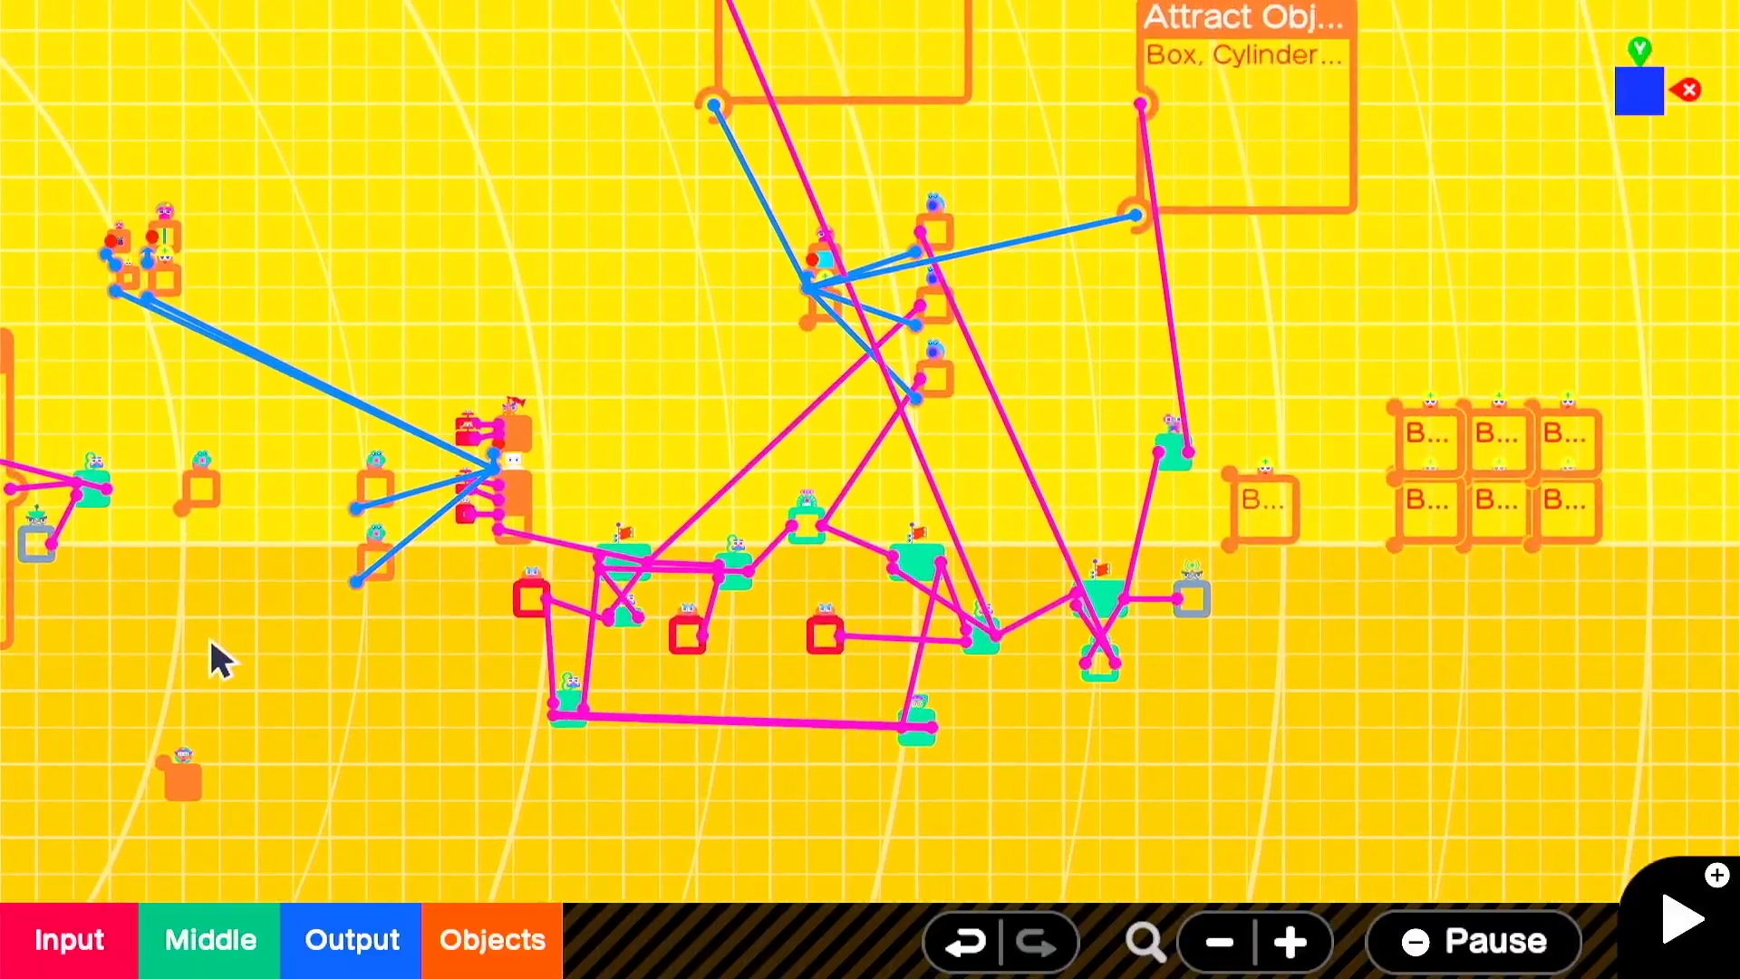
Step: Add an Apple from the Round Fancy Objects and review its settings
{"action": "left_click", "coordinate": [490, 965]}
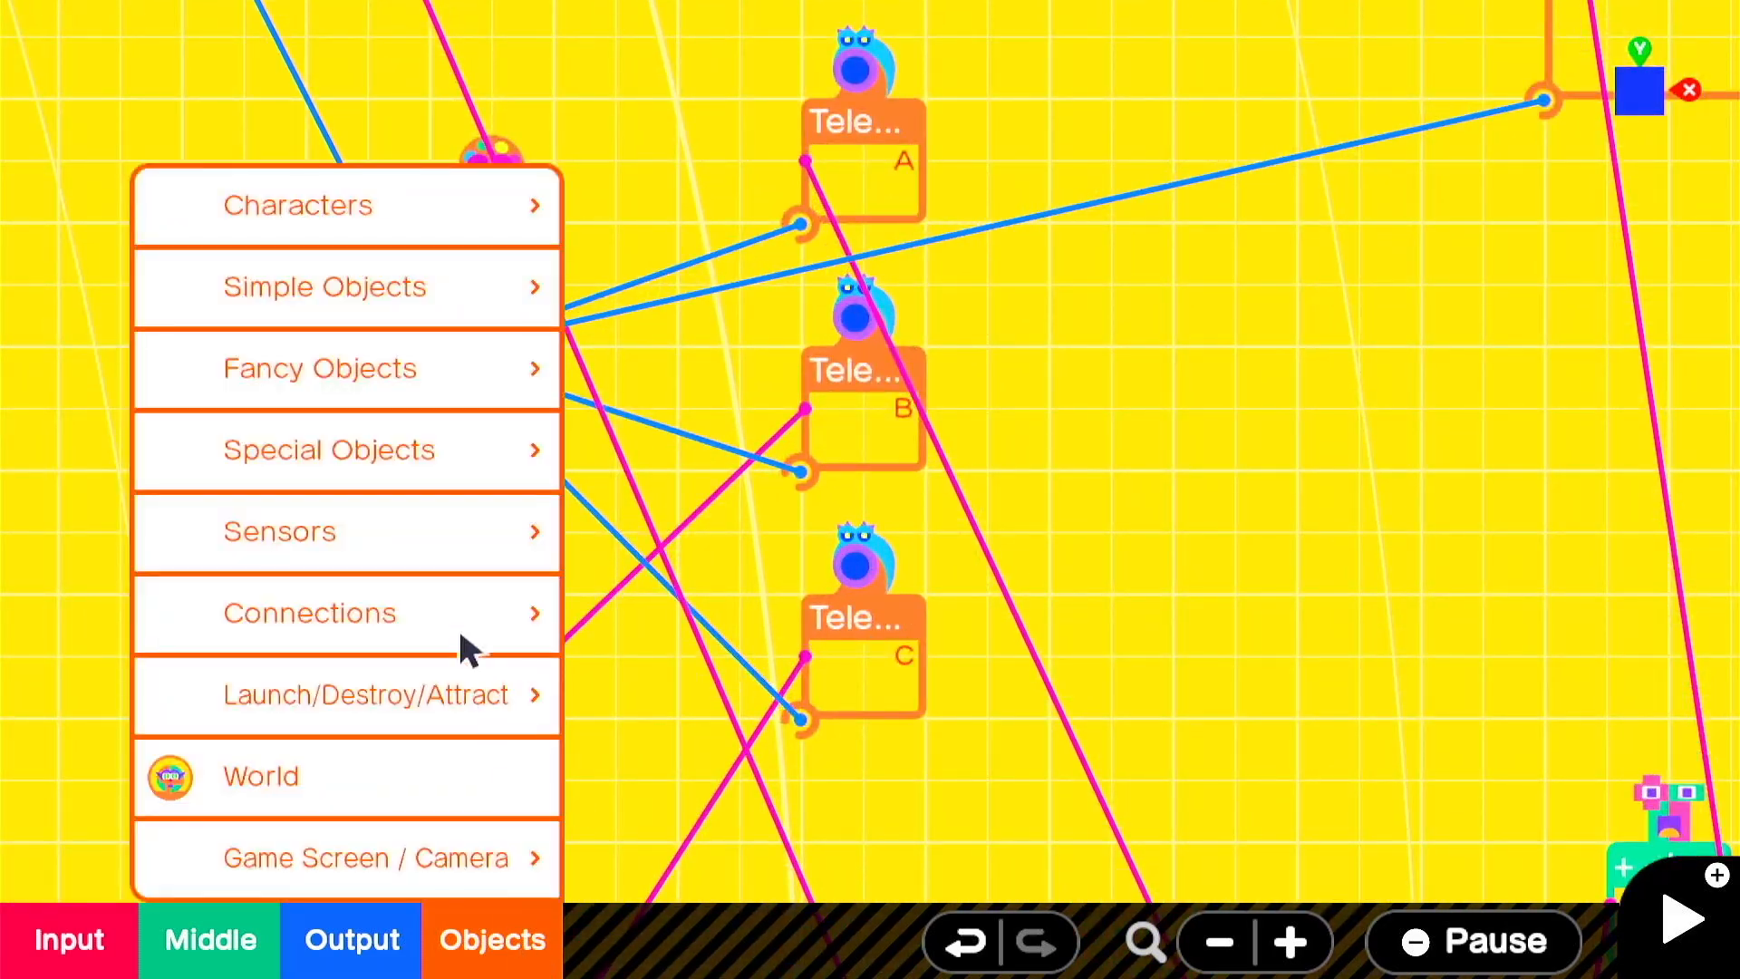
{"action": "left_click", "coordinate": [319, 368]}
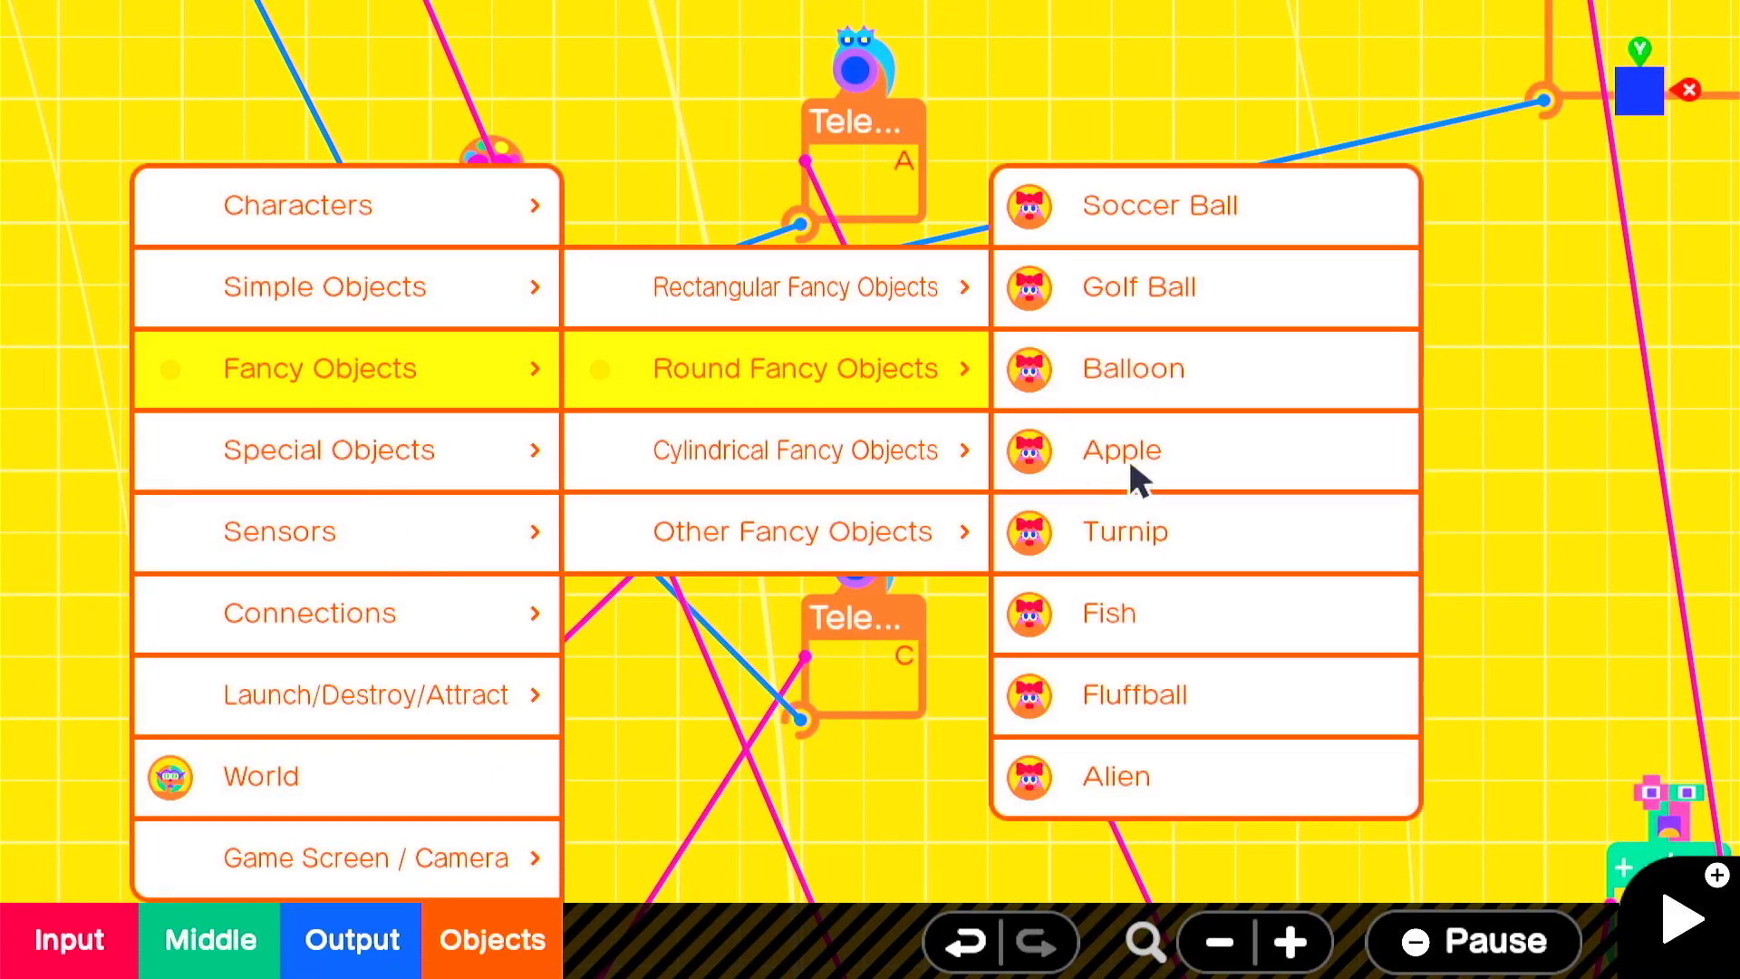
{"action": "left_click", "coordinate": [1120, 449]}
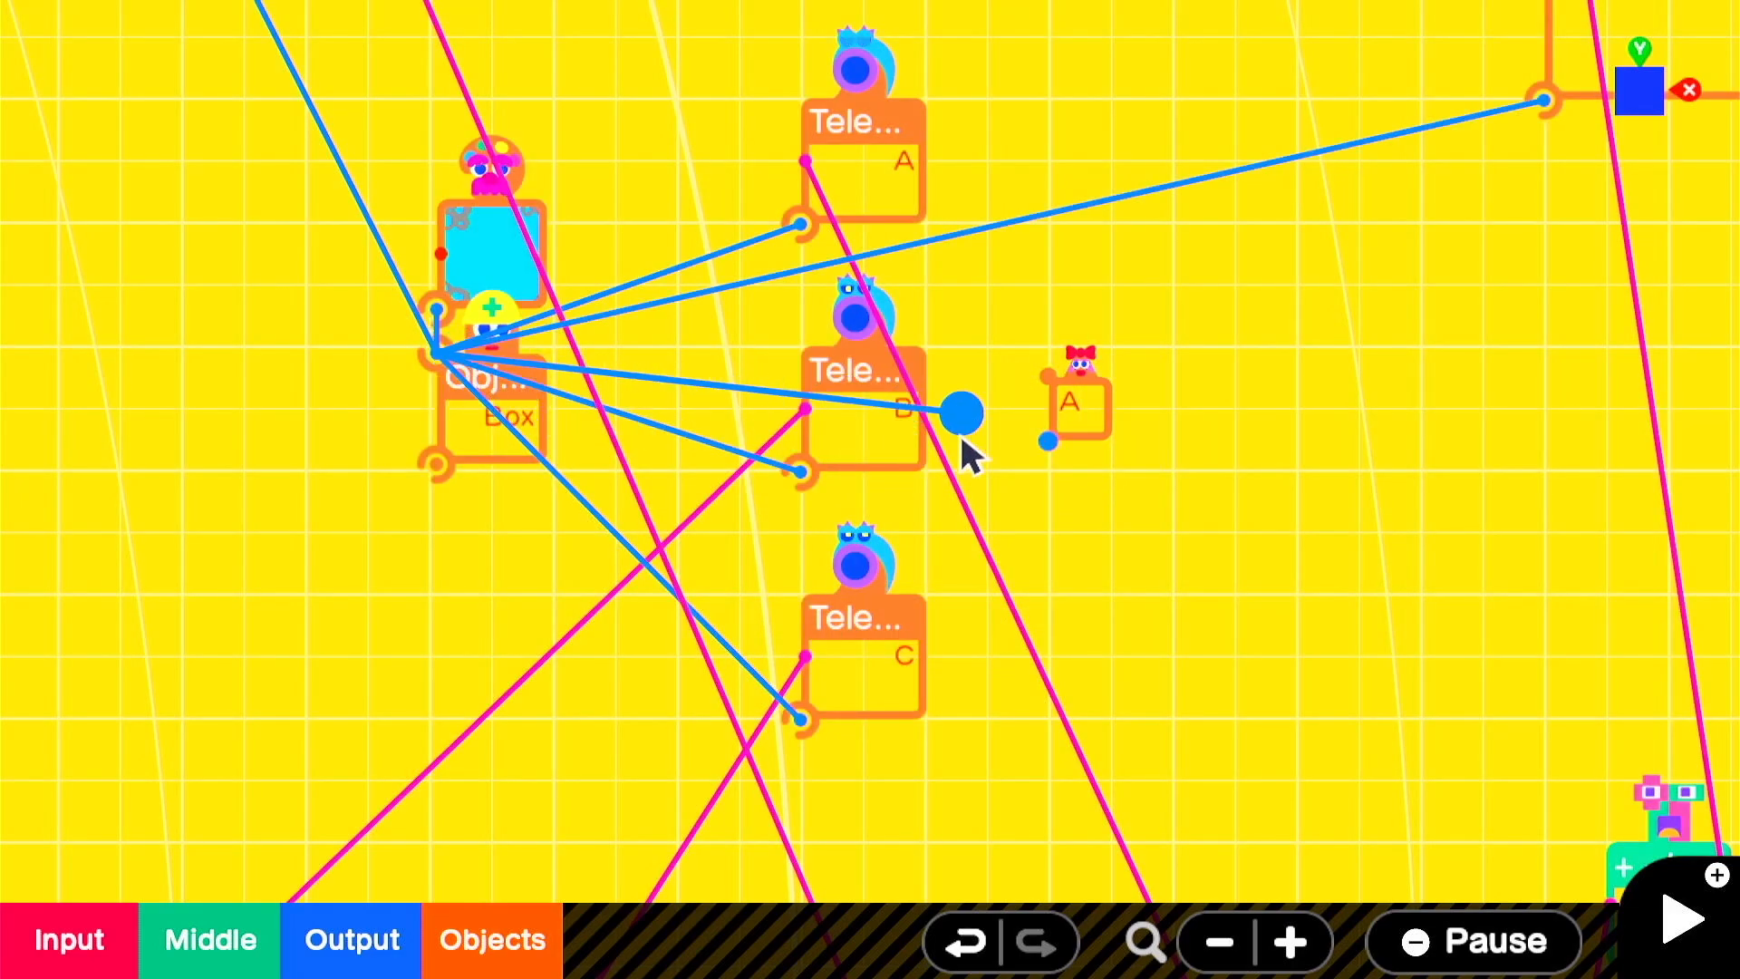
{"action": "left_click", "coordinate": [953, 413]}
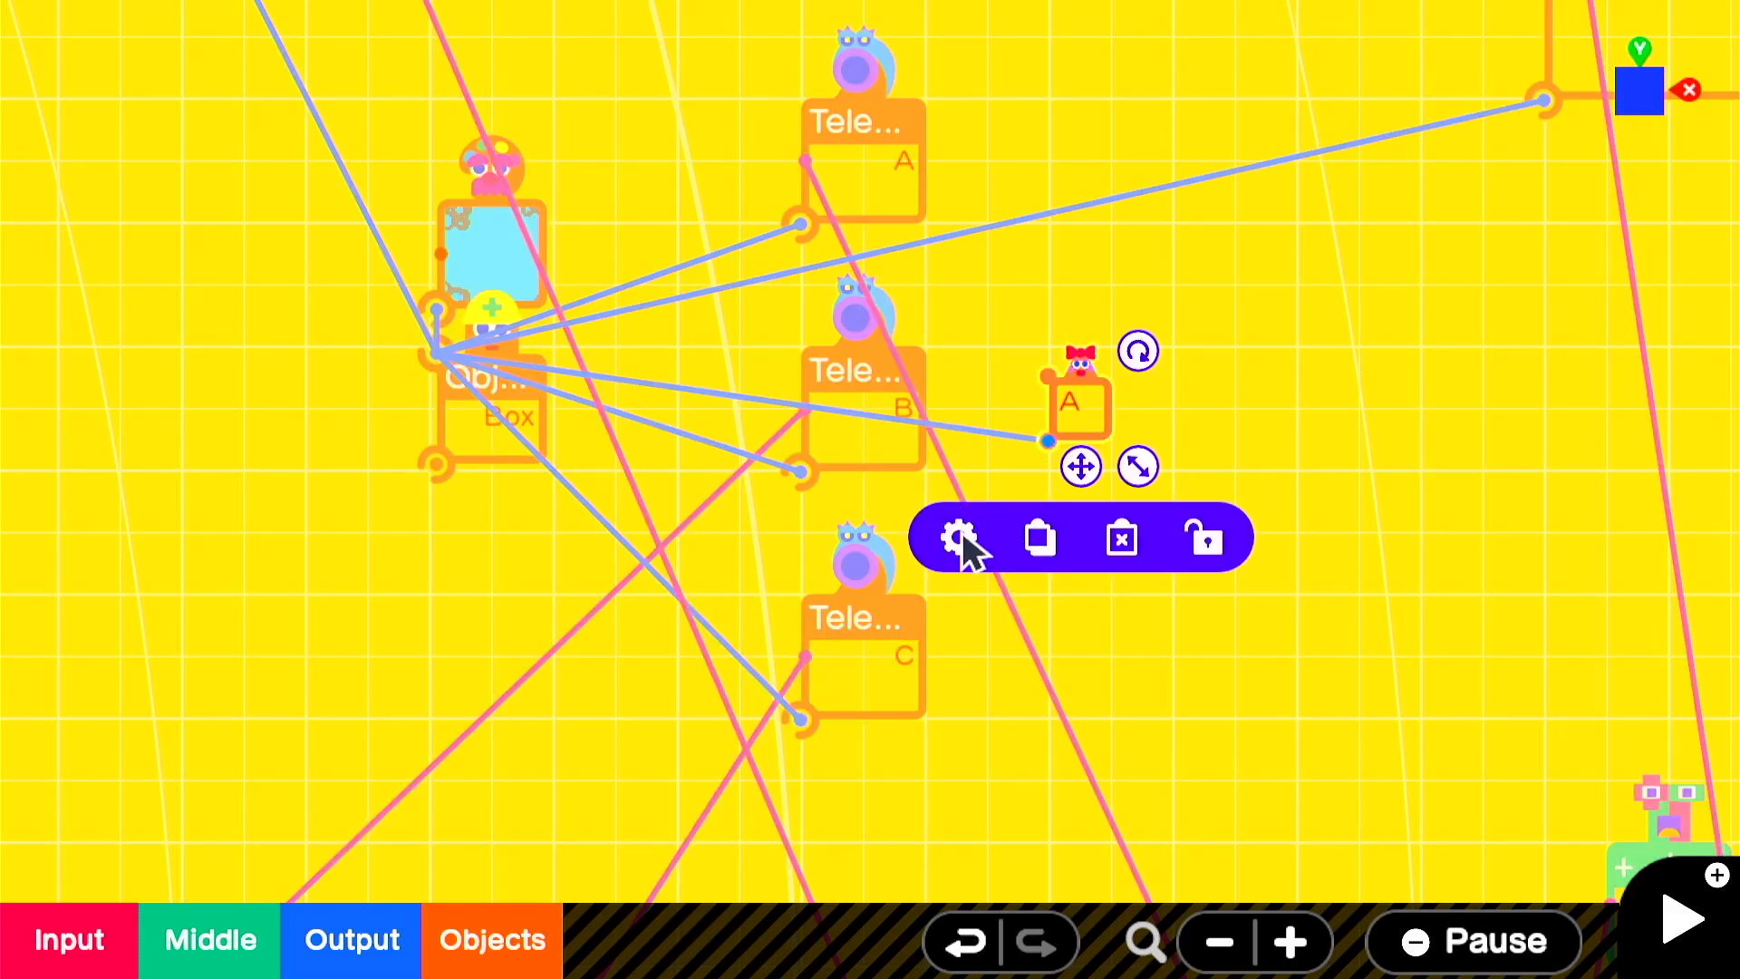
{"action": "left_click", "coordinate": [960, 538]}
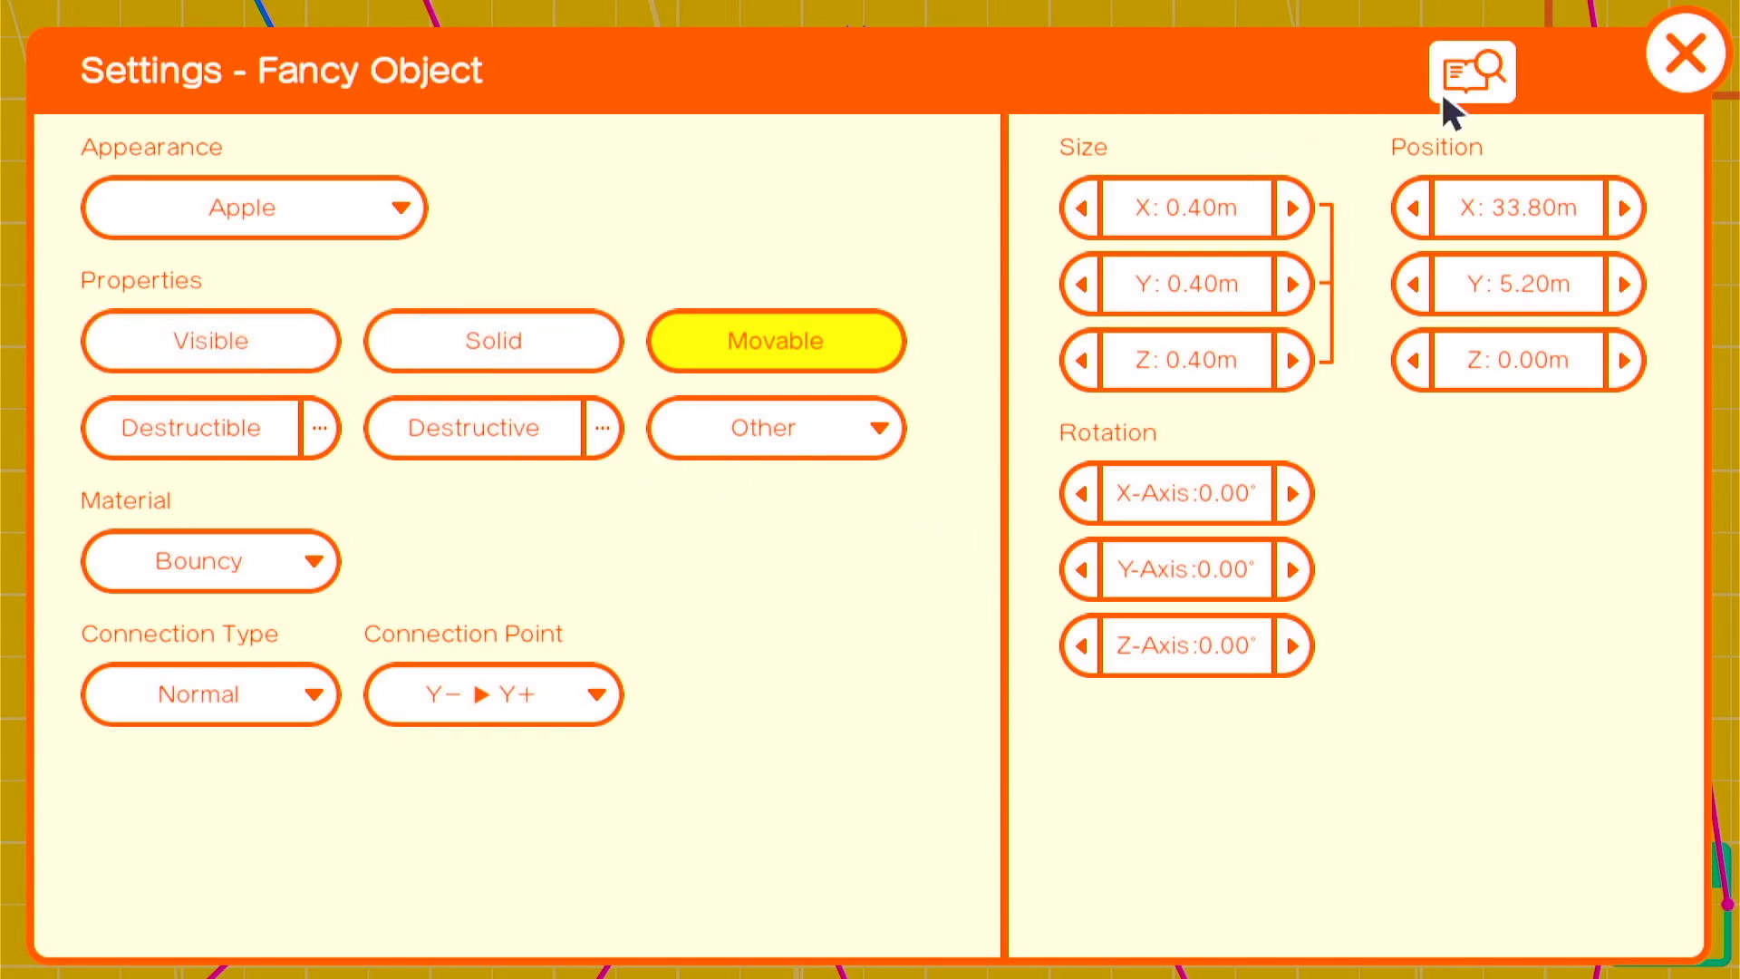
{"action": "left_click", "coordinate": [1687, 54]}
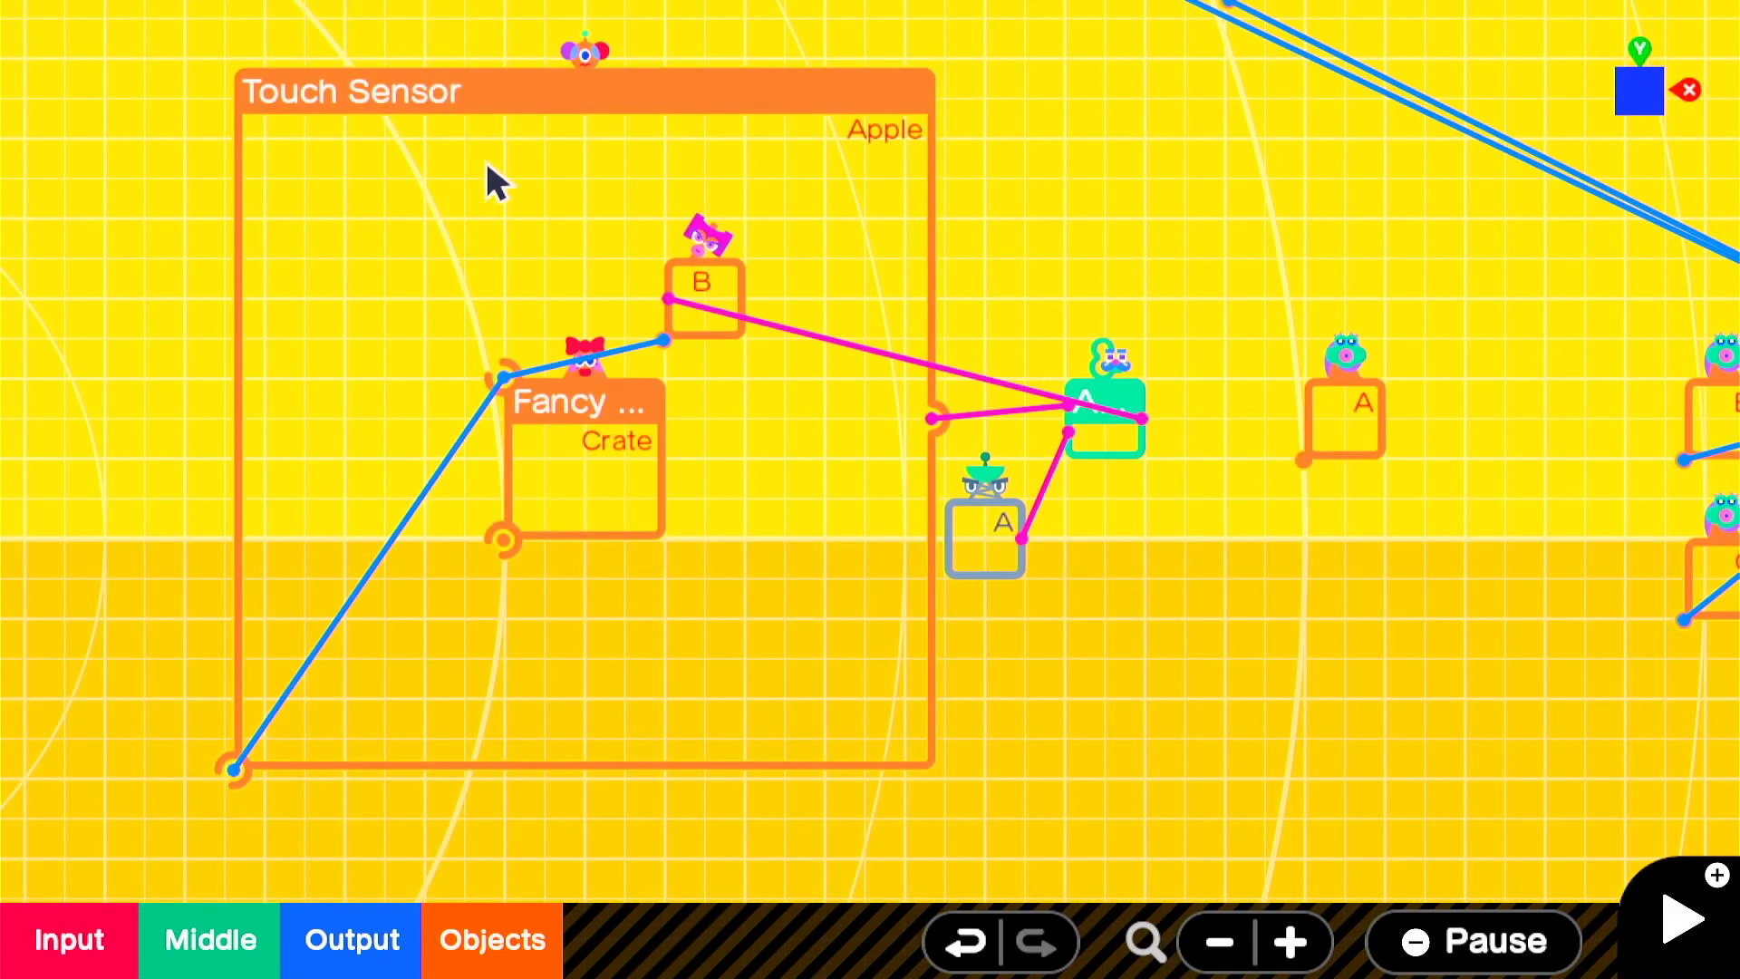
{"action": "mouse_move", "coordinate": [822, 182]}
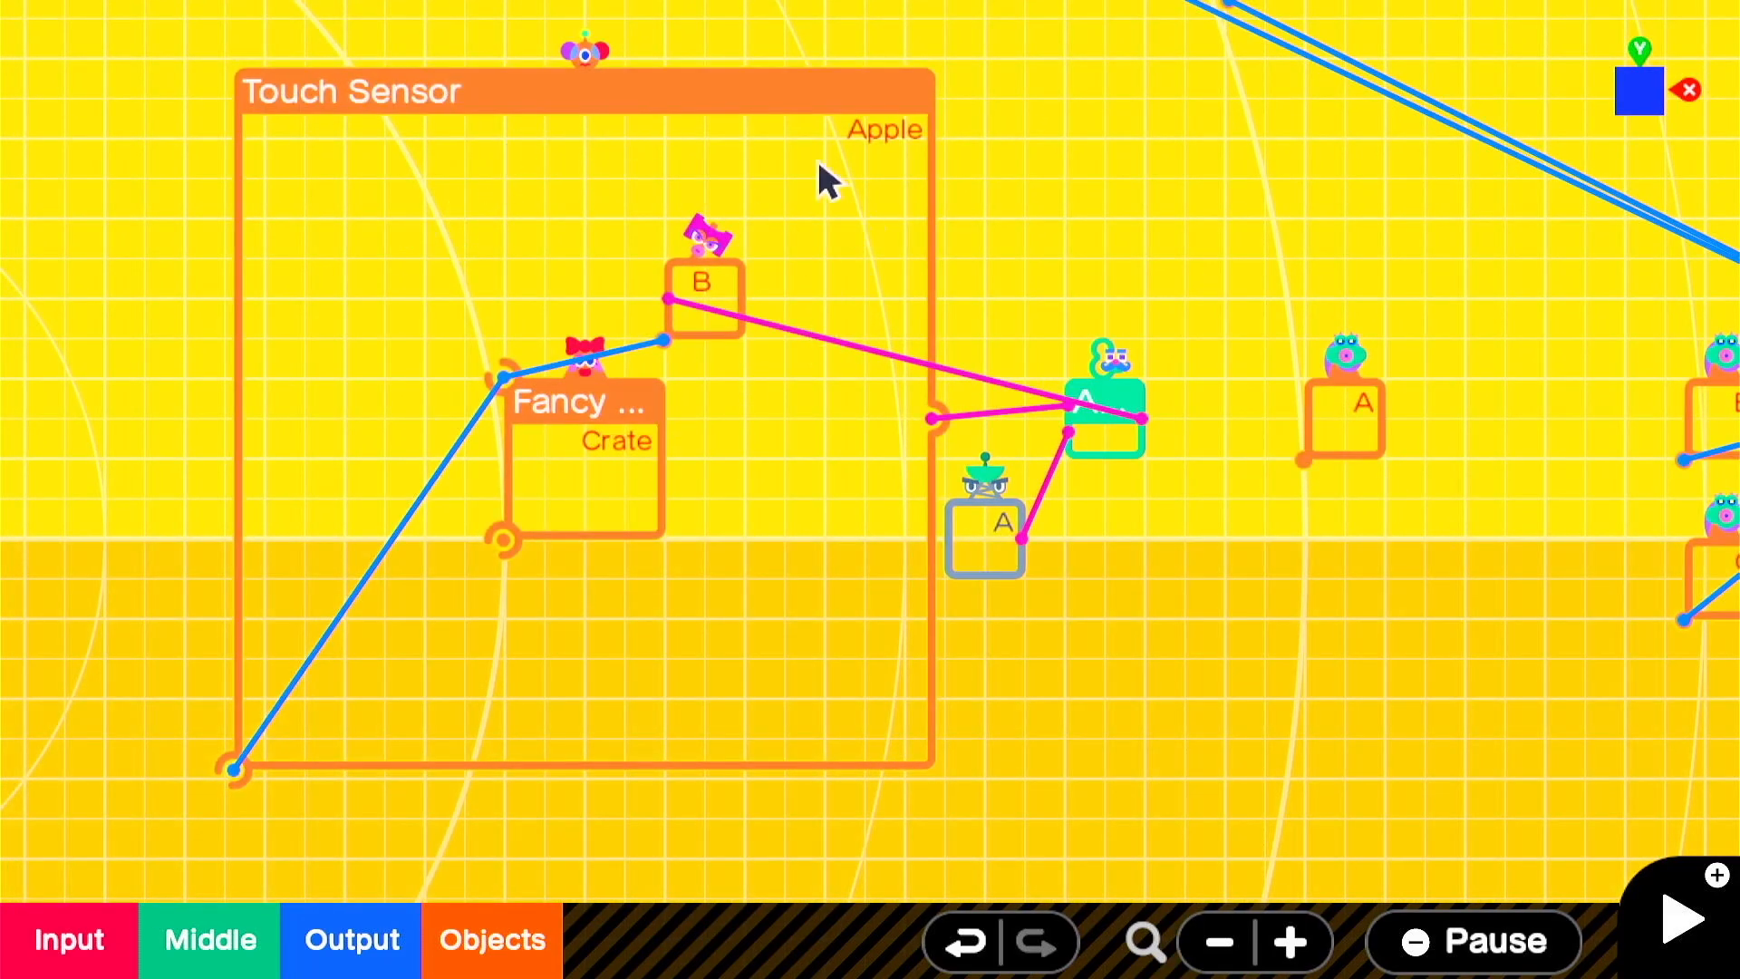
{"action": "mouse_move", "coordinate": [977, 536]}
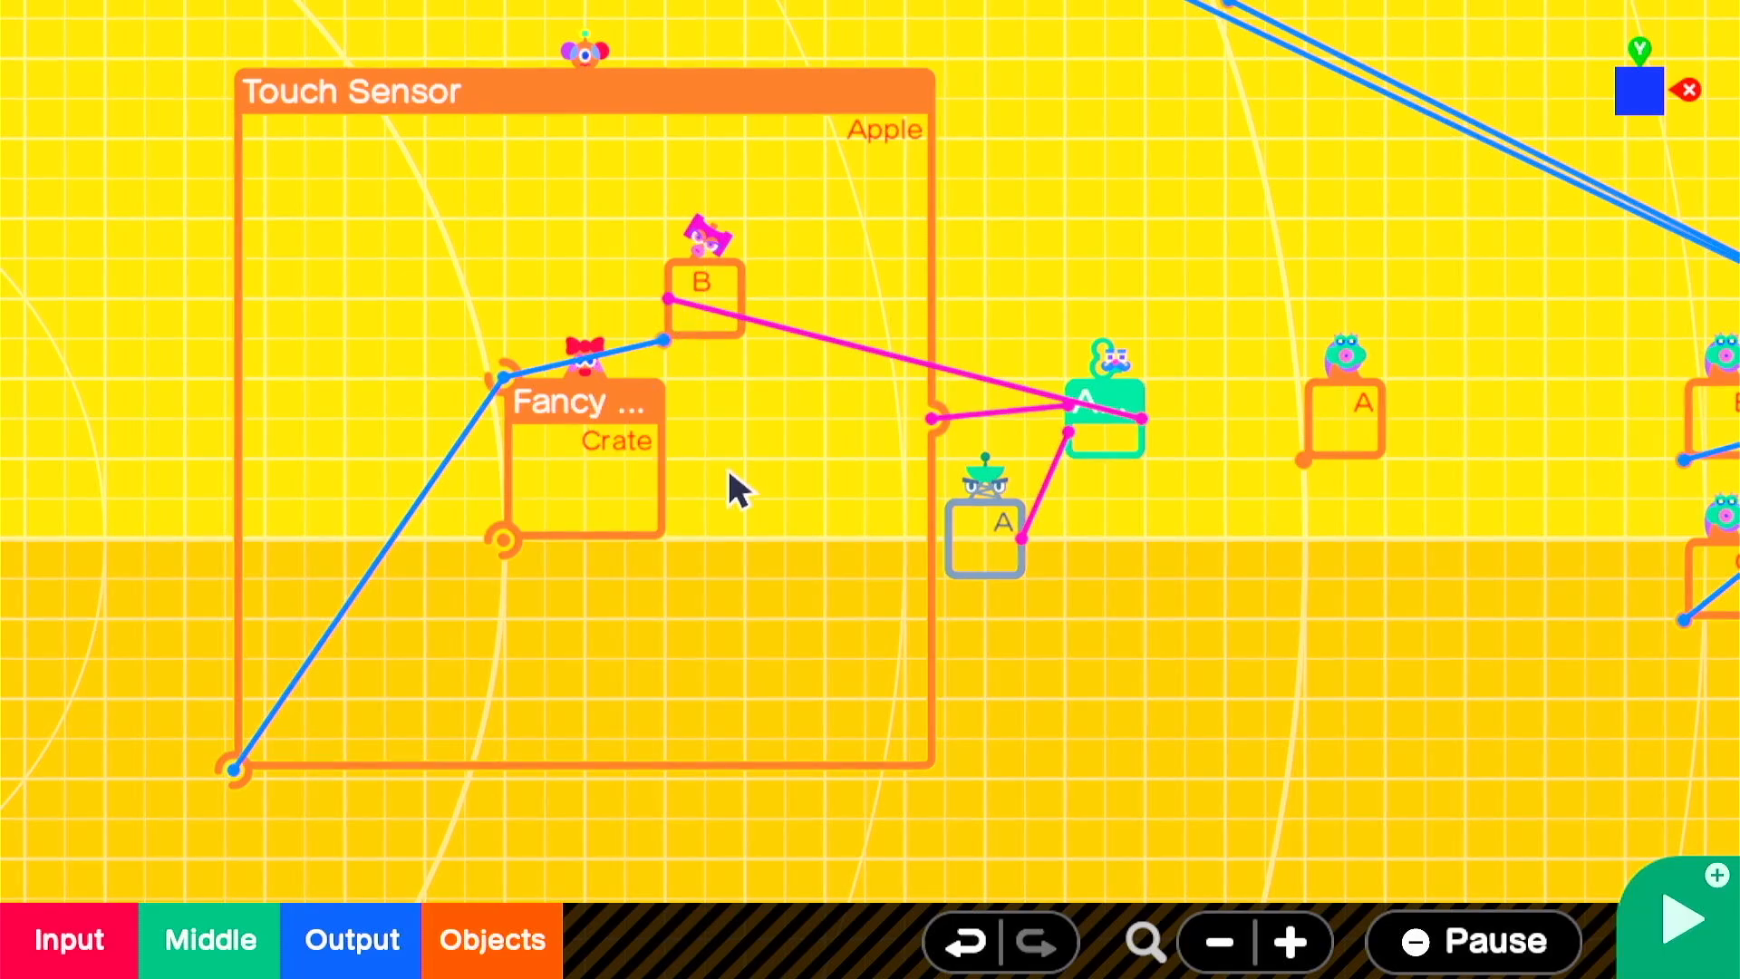
Step: Run the game to test the character near the crate and blue box
{"action": "left_click", "coordinate": [1683, 922]}
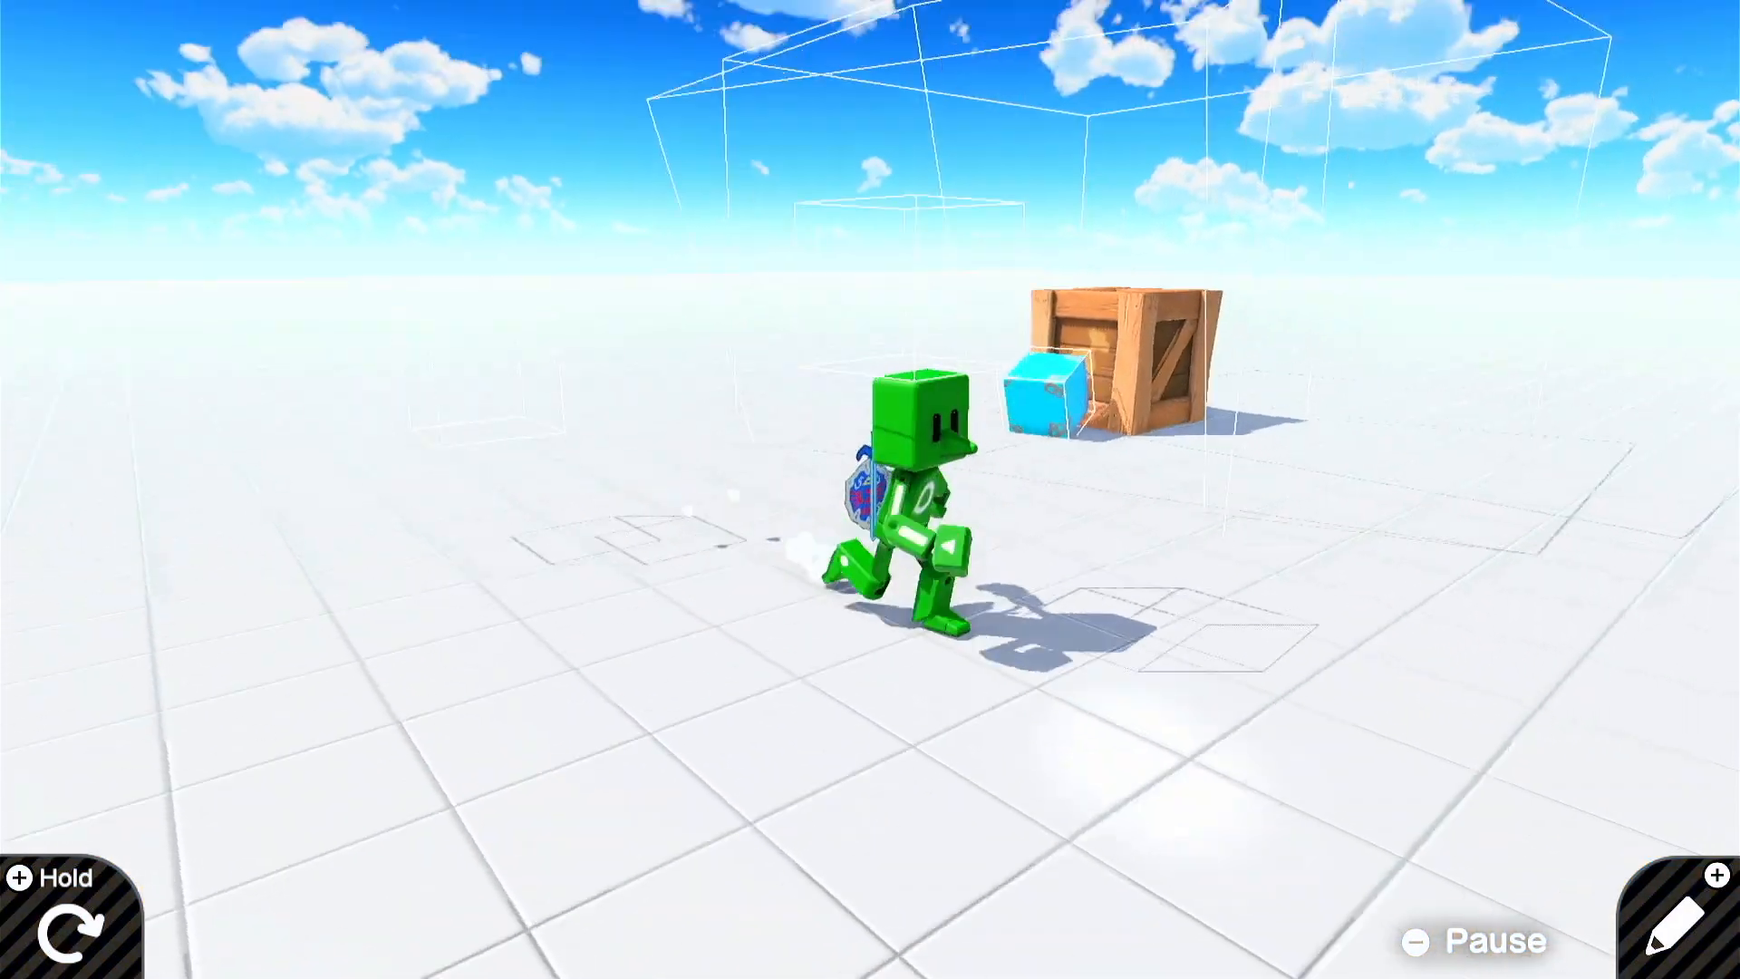